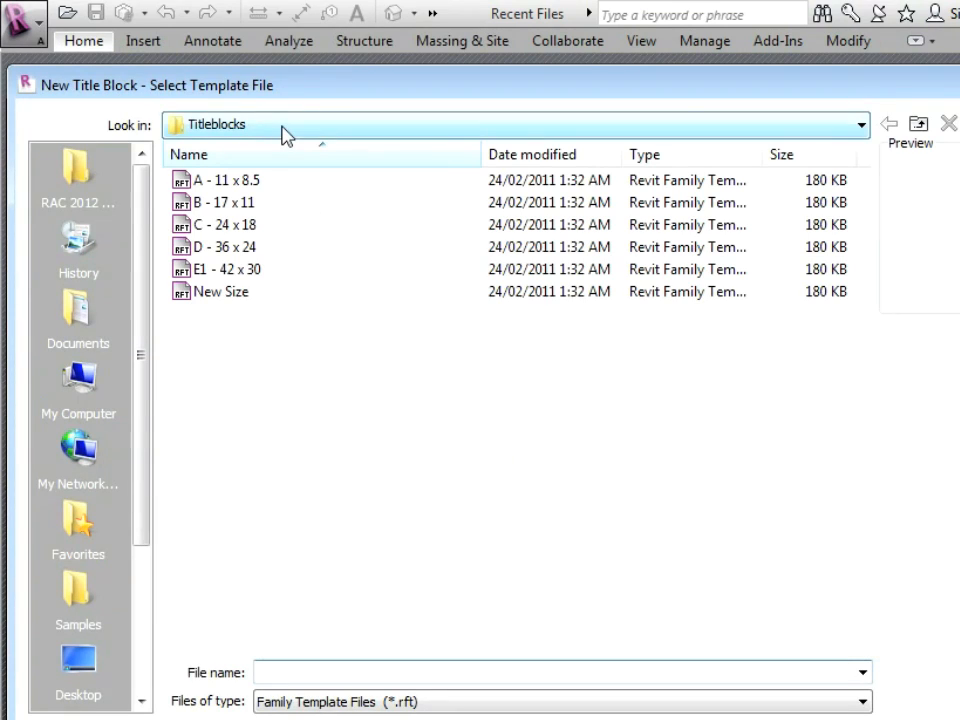
# Browse Family Templates to English_I > Titleblocks and pick a sheet-size title block template.
pyautogui.click(854, 124)
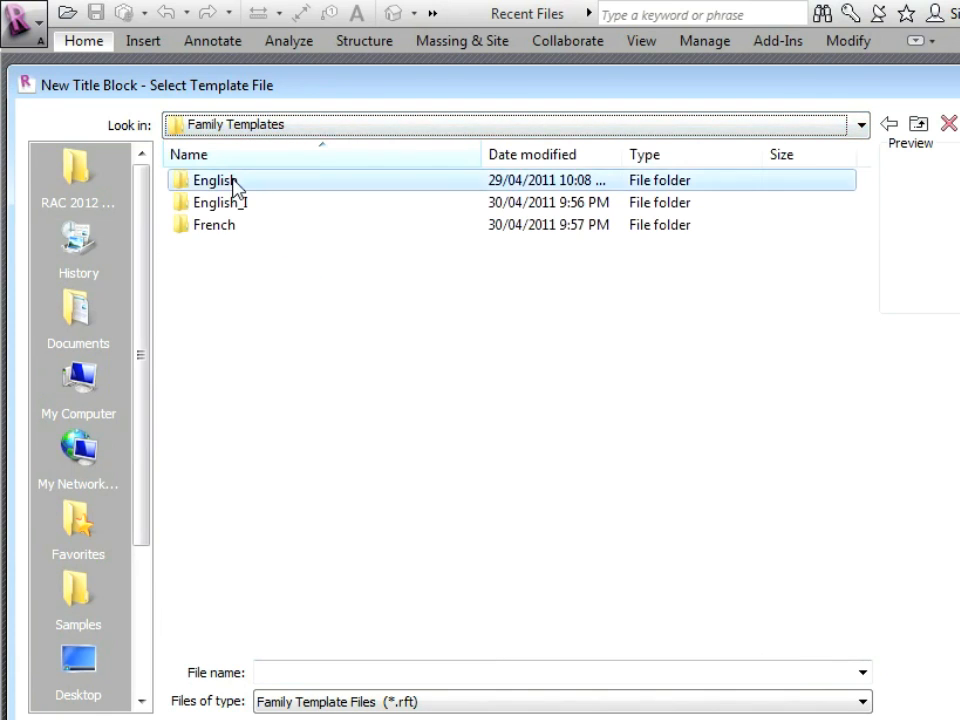
pyautogui.doubleClick(214, 180)
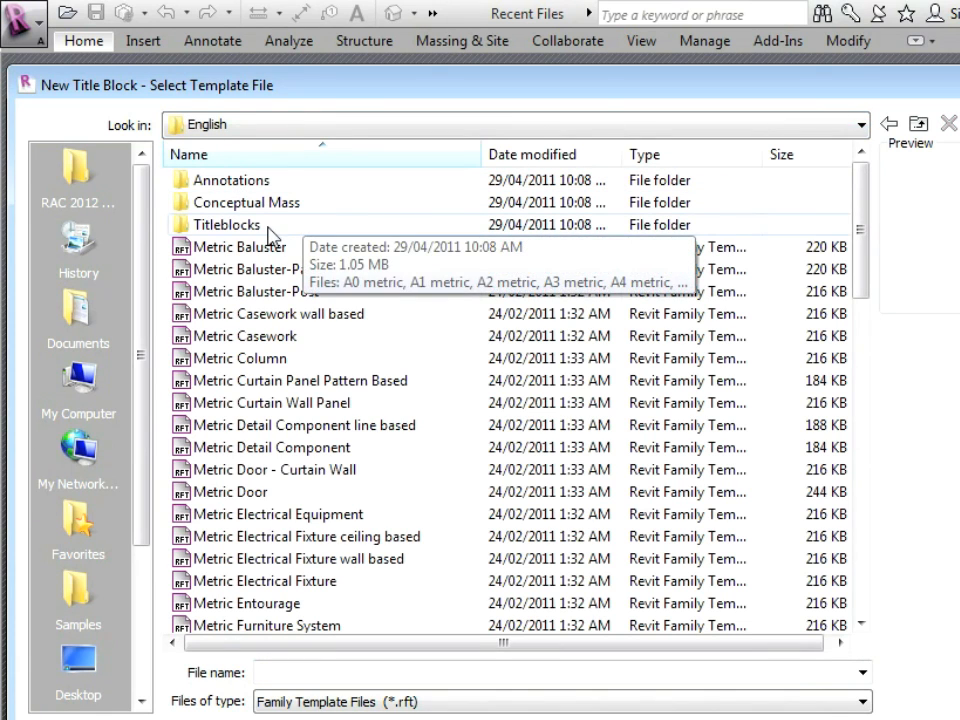
pyautogui.doubleClick(224, 224)
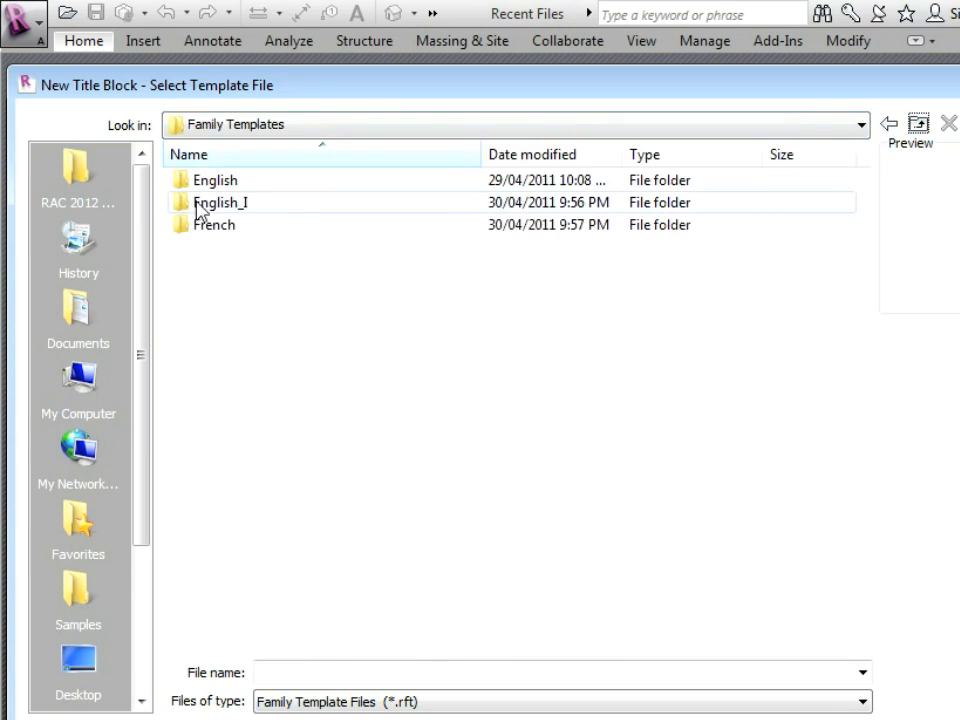
pyautogui.doubleClick(220, 202)
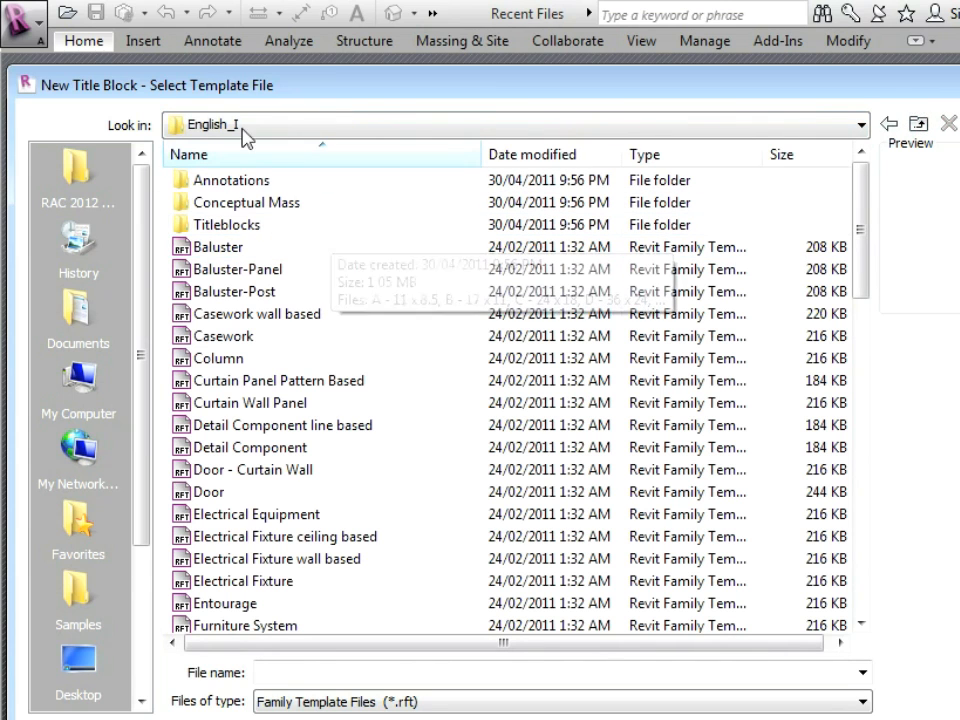
pyautogui.click(228, 224)
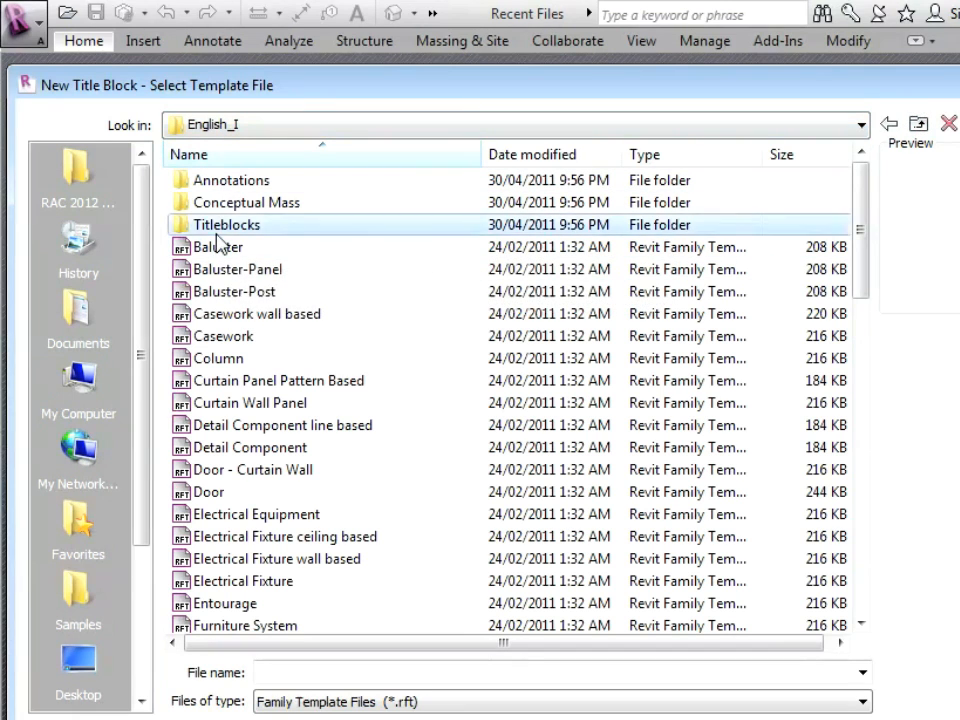
pyautogui.doubleClick(226, 224)
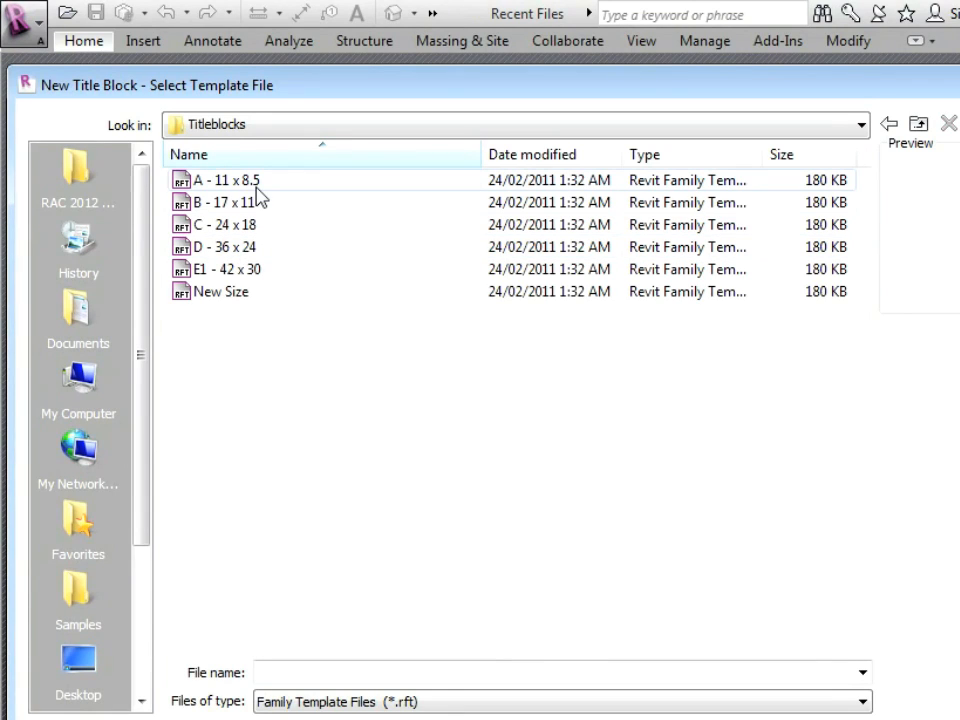
pyautogui.click(228, 180)
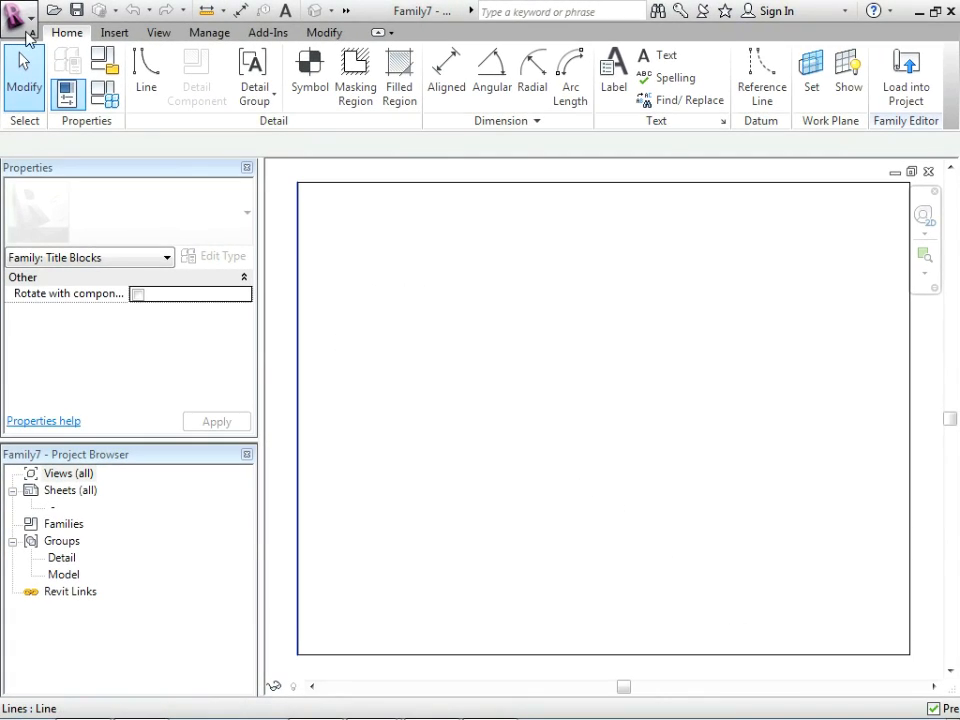
# Save the family as 0202-Titleblock-Imperial-Begin, confirming the backup options.
pyautogui.click(18, 12)
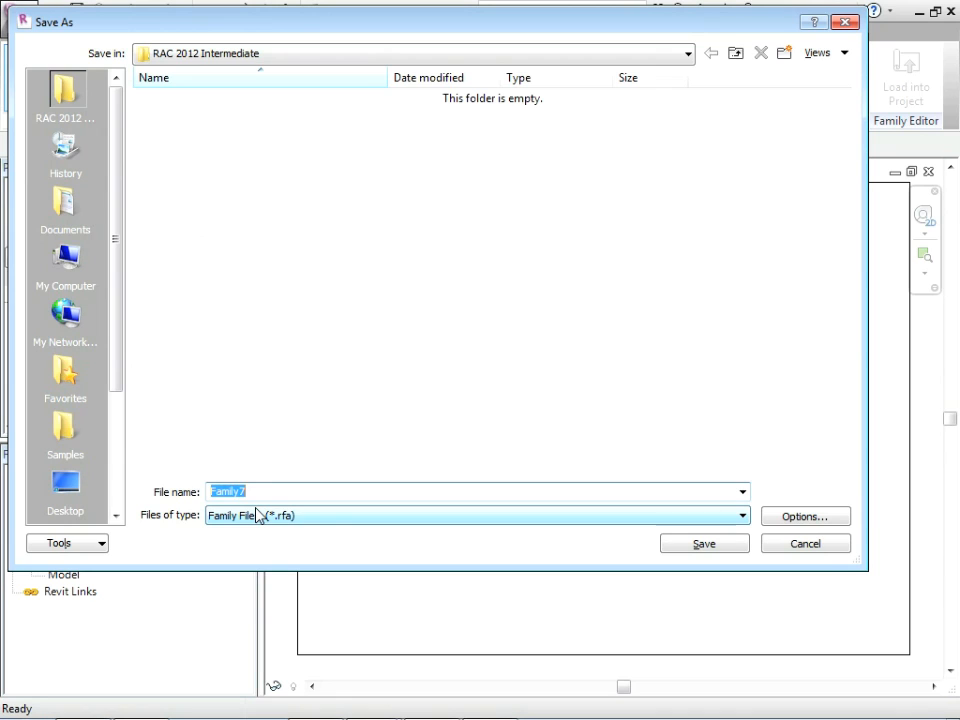
pyautogui.write('0202-')
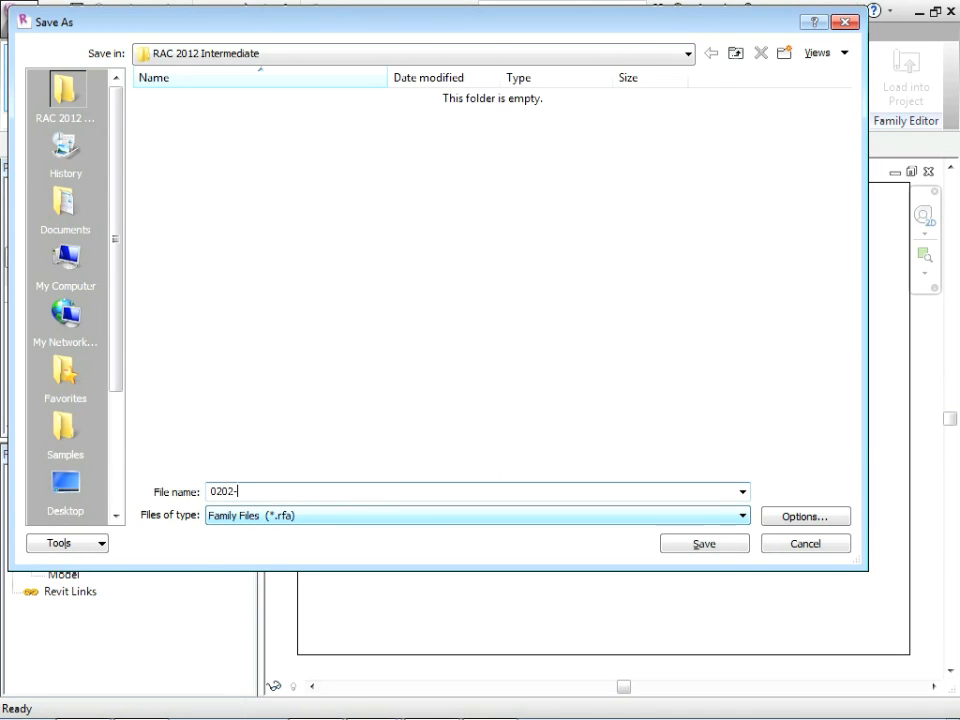
pyautogui.write('Title')
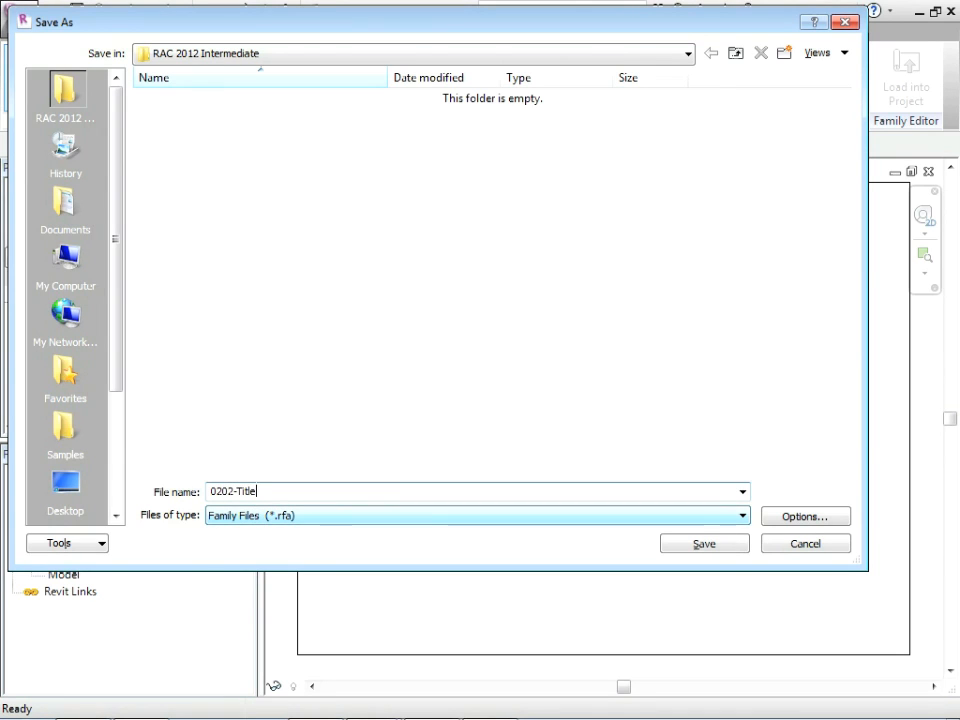
pyautogui.write('block-')
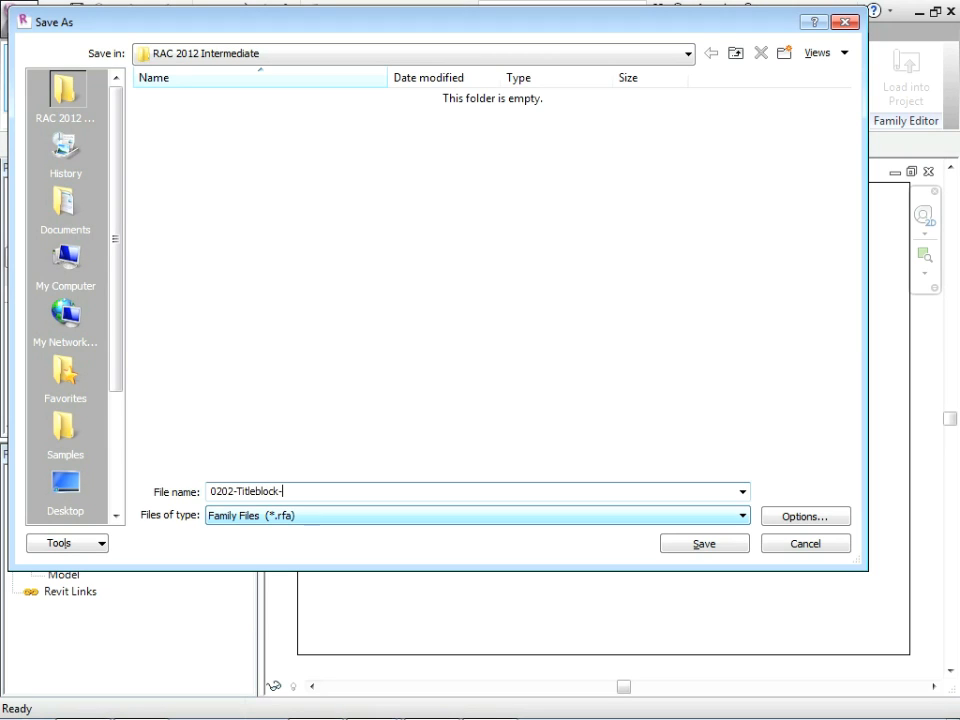
pyautogui.write('Imperial-')
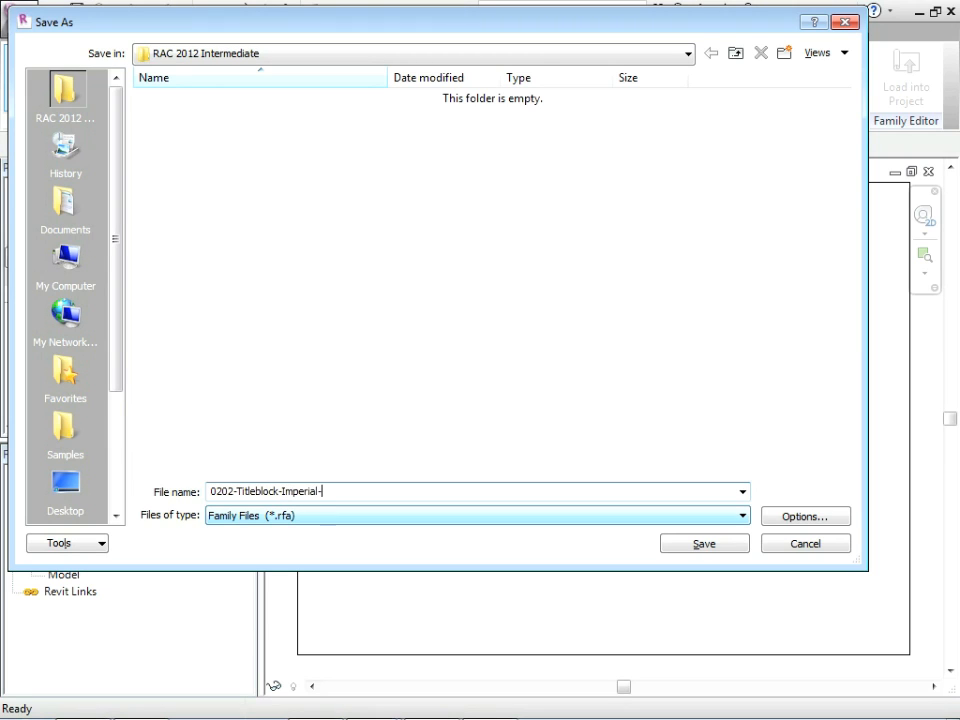
pyautogui.write('Begin')
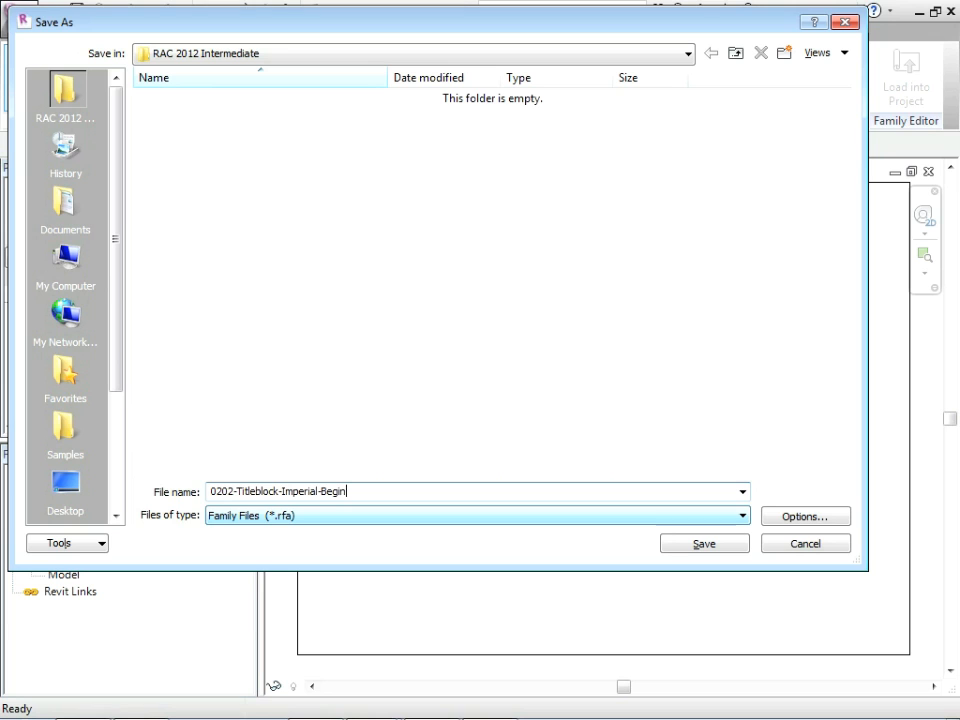
pyautogui.click(804, 516)
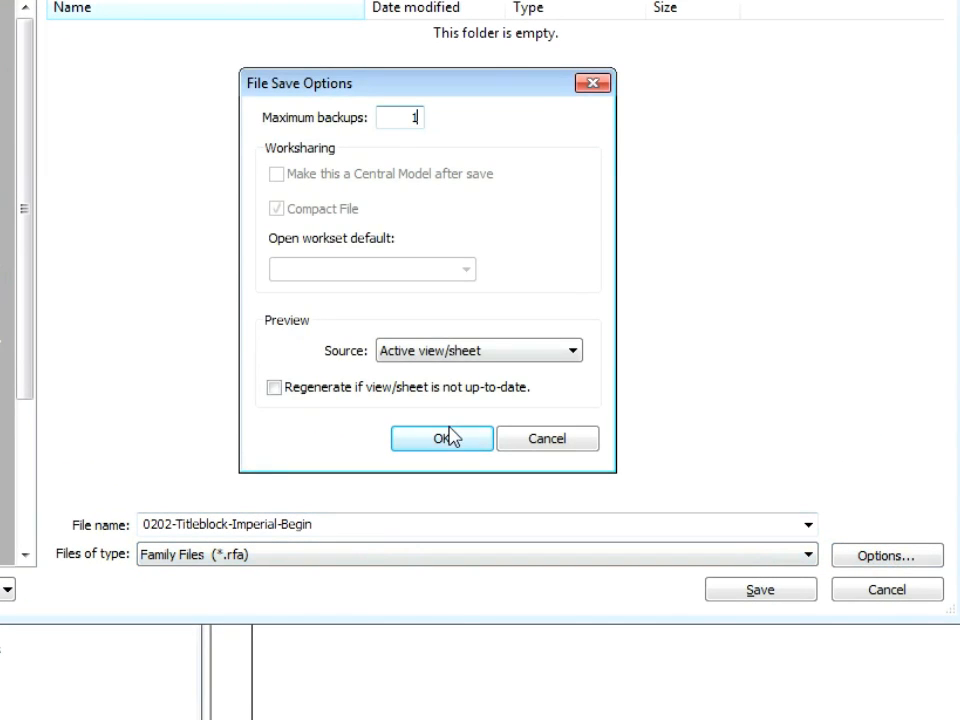
pyautogui.click(440, 438)
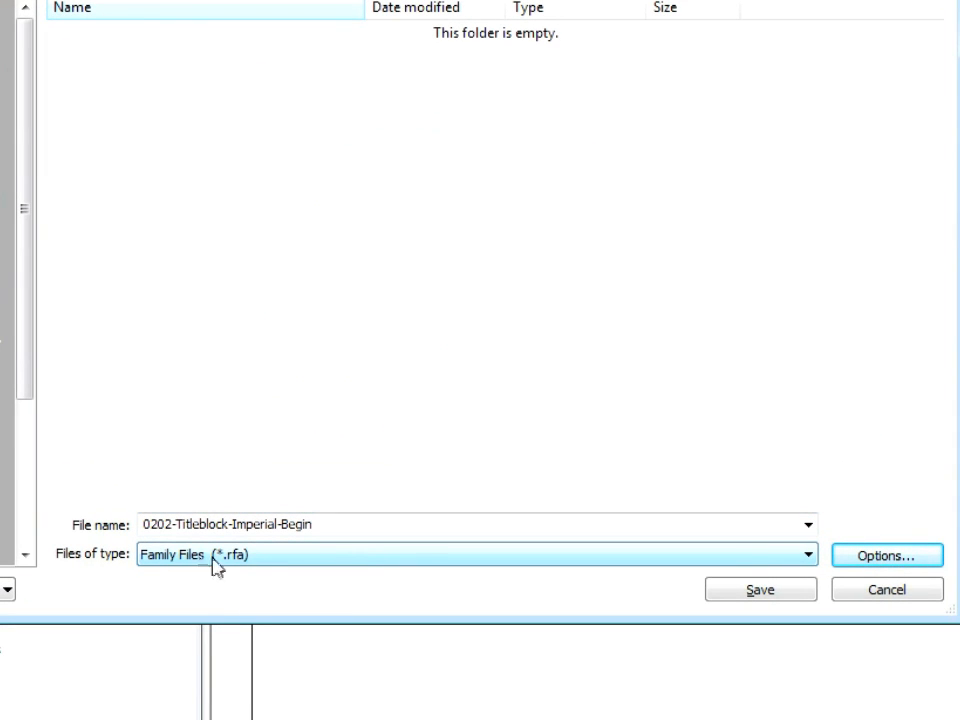
pyautogui.moveTo(250, 570)
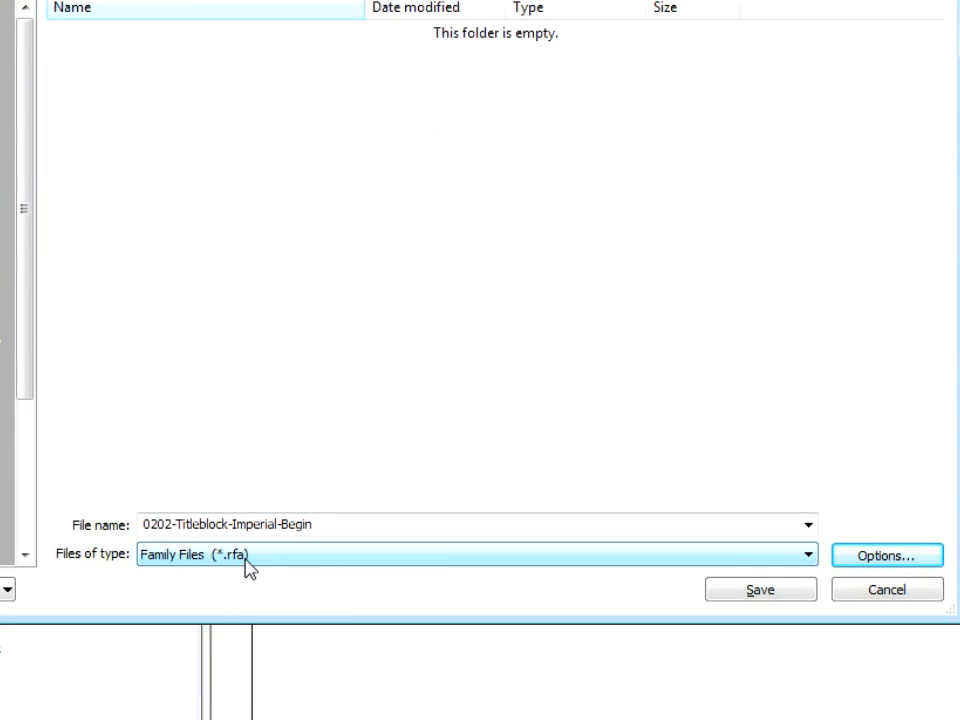
pyautogui.moveTo(290, 578)
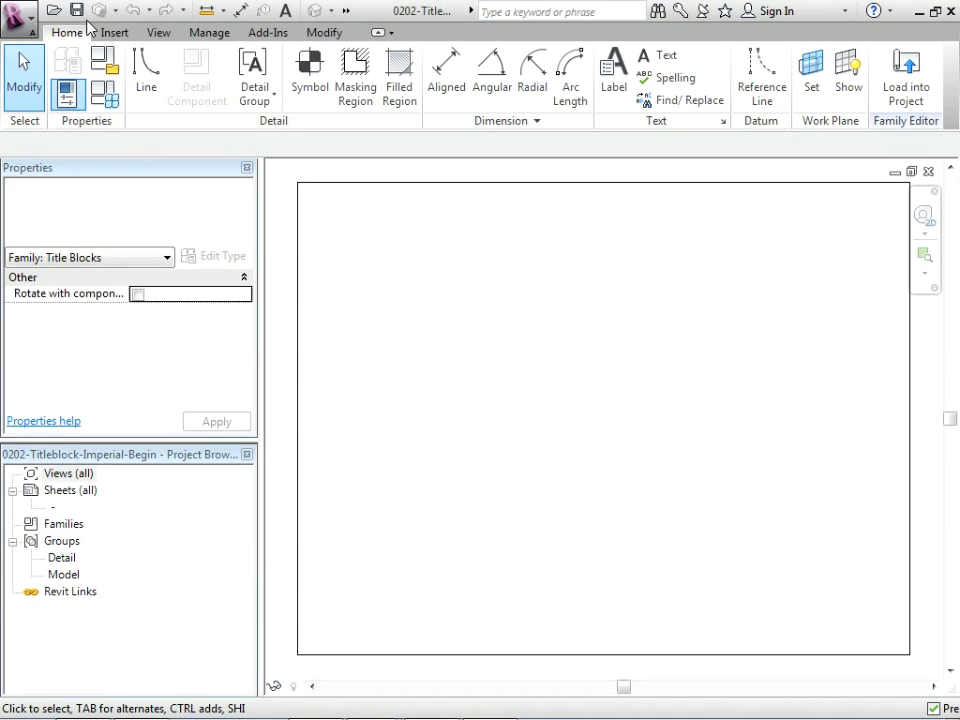
# Save a second copy named 0202-Titleblock-Imperial-Complete via Save As > Family.
pyautogui.click(18, 12)
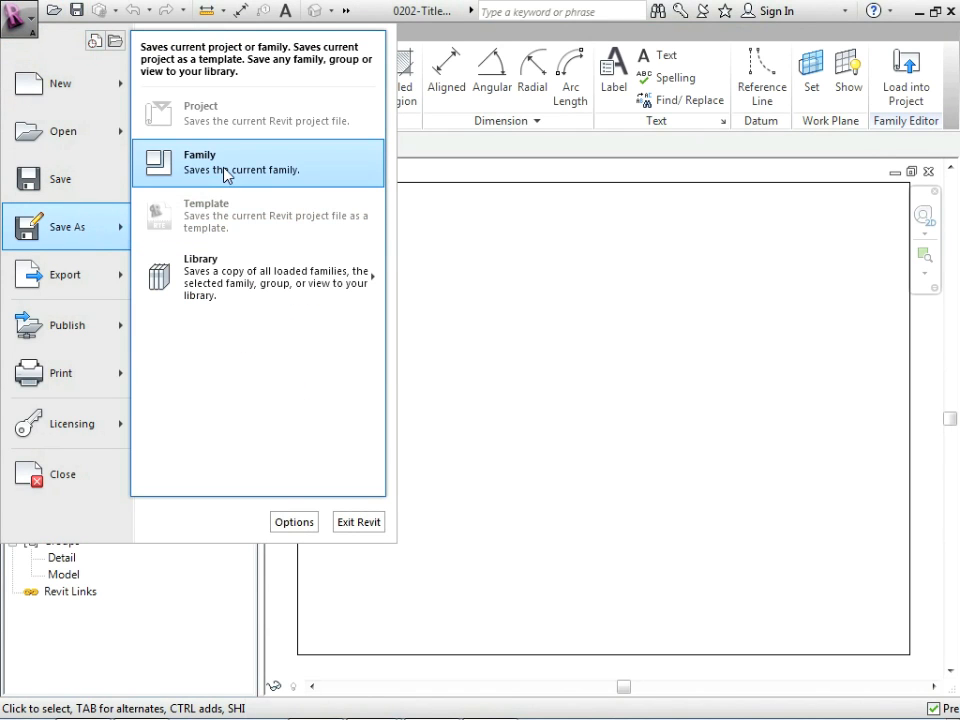
pyautogui.click(200, 164)
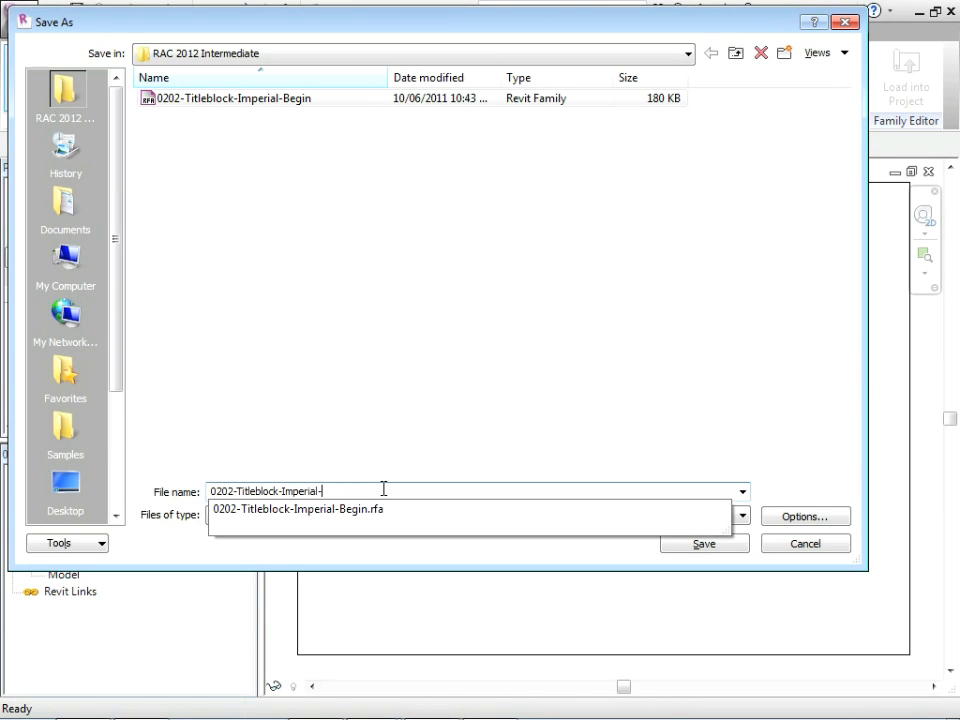
pyautogui.write('Complete')
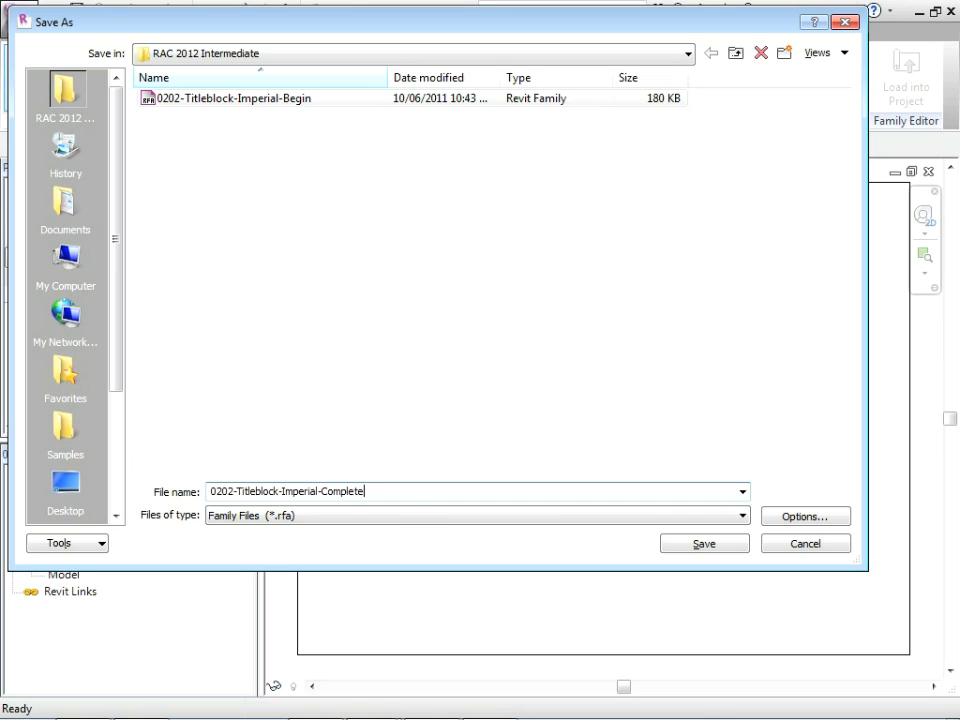
pyautogui.click(804, 516)
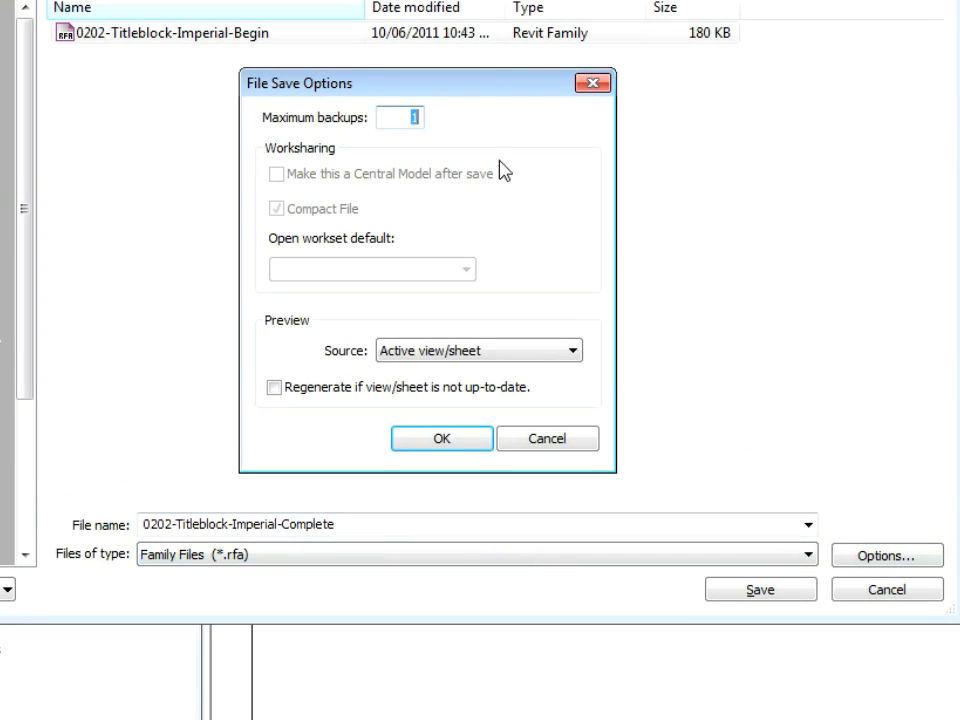
pyautogui.click(440, 438)
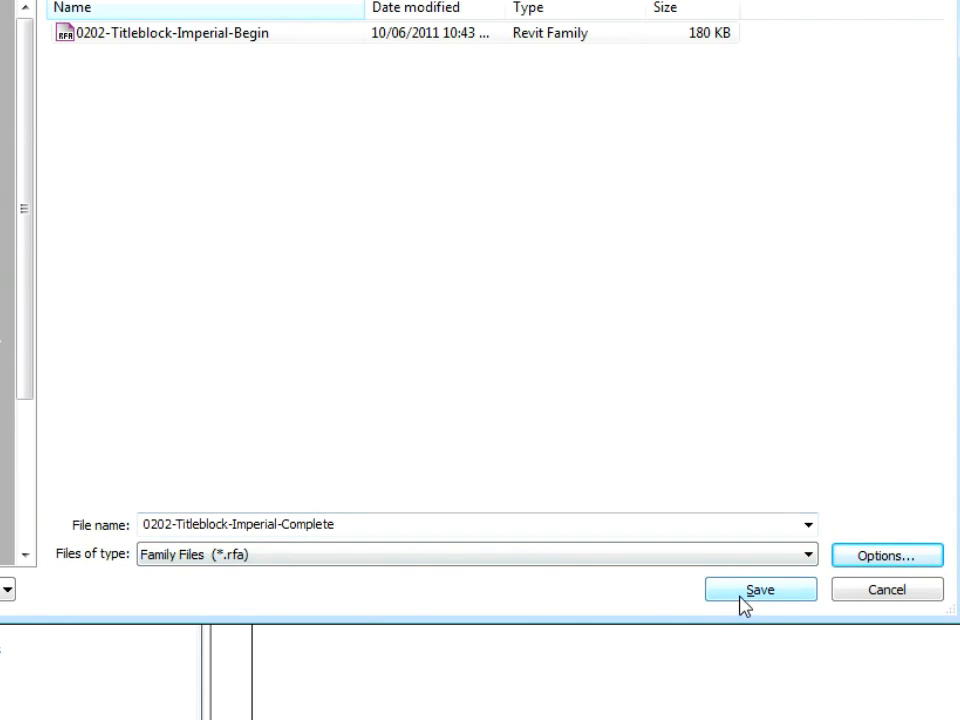
pyautogui.click(760, 588)
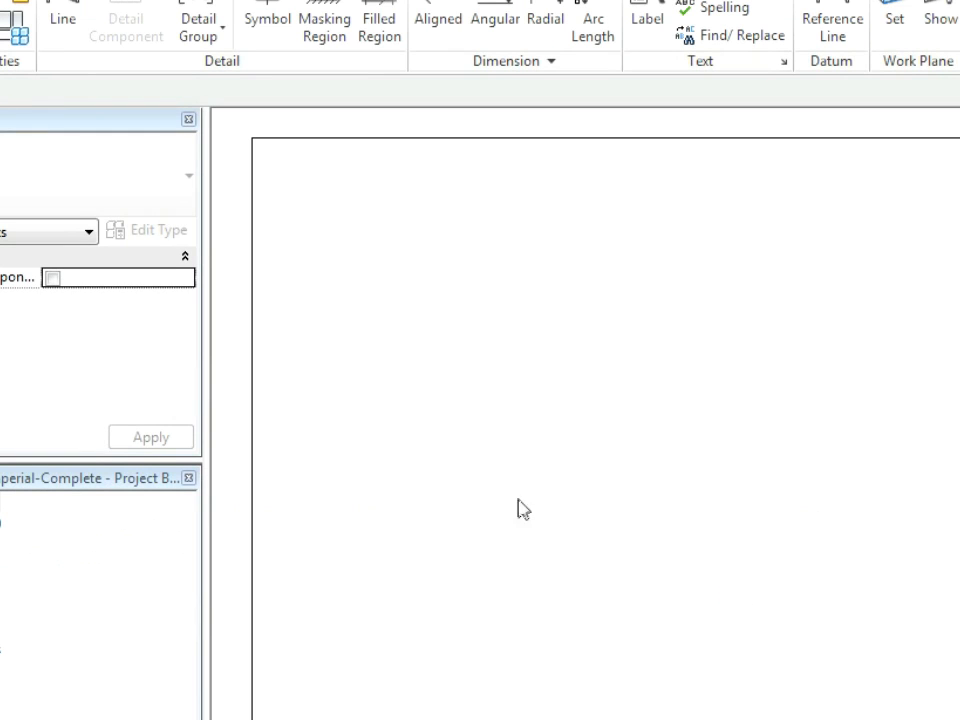
pyautogui.moveTo(836, 456)
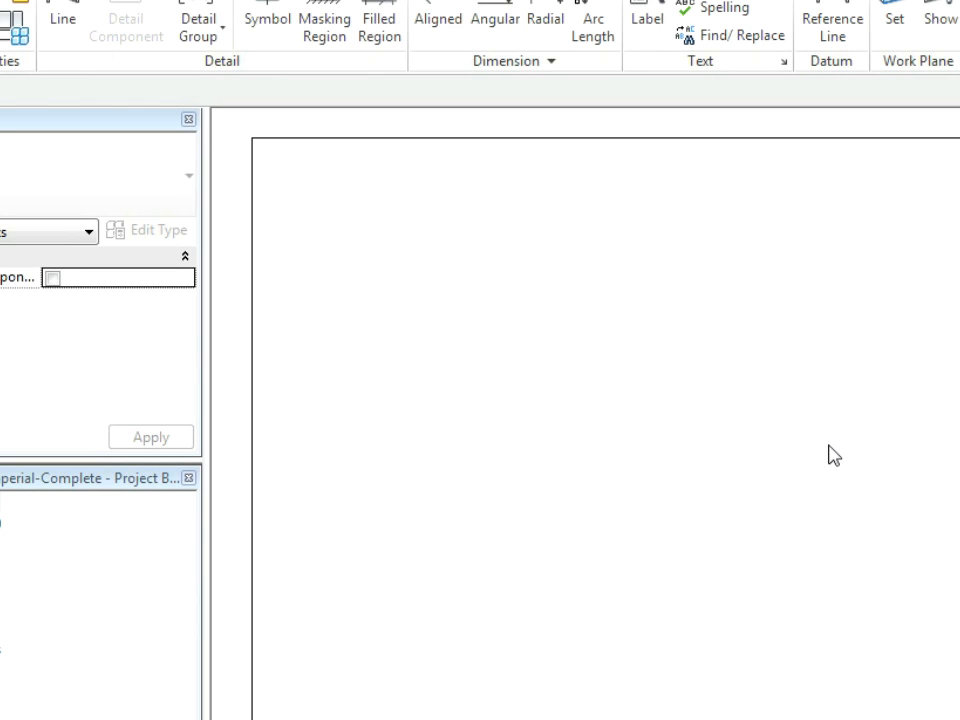
pyautogui.moveTo(332, 170)
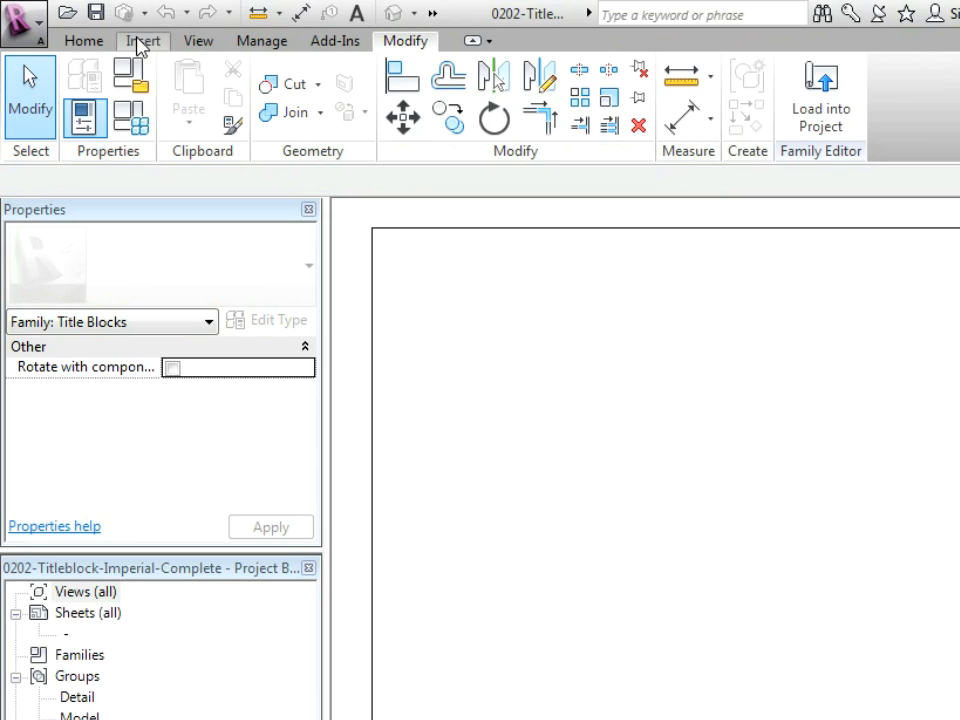
# Draw an inset border rectangle in the Wide Lines subcategory using an offset.
pyautogui.click(84, 40)
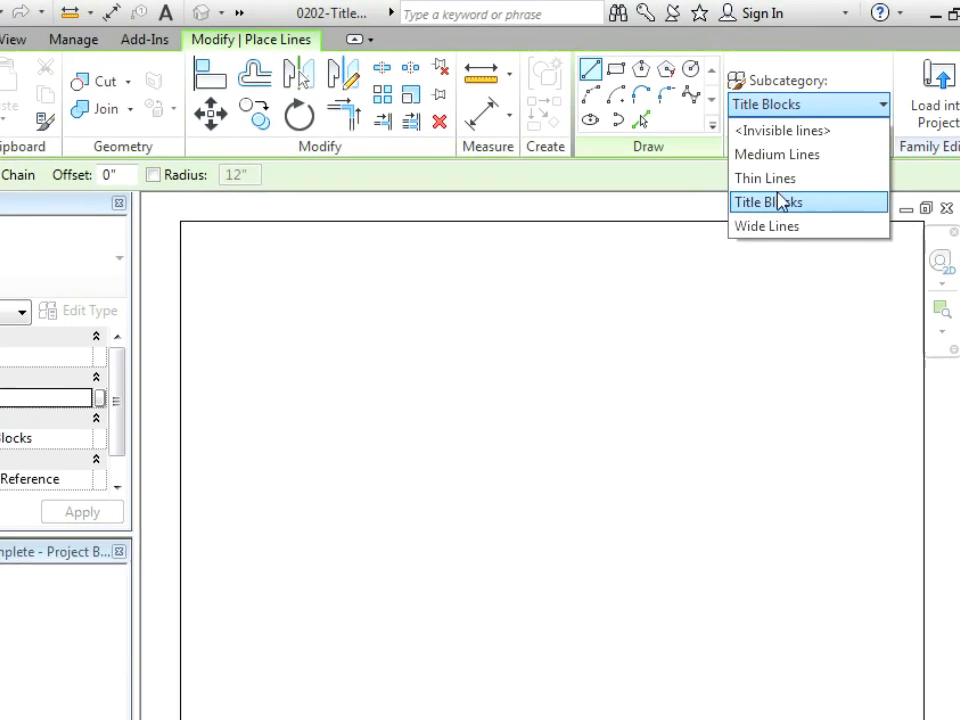
pyautogui.moveTo(764, 232)
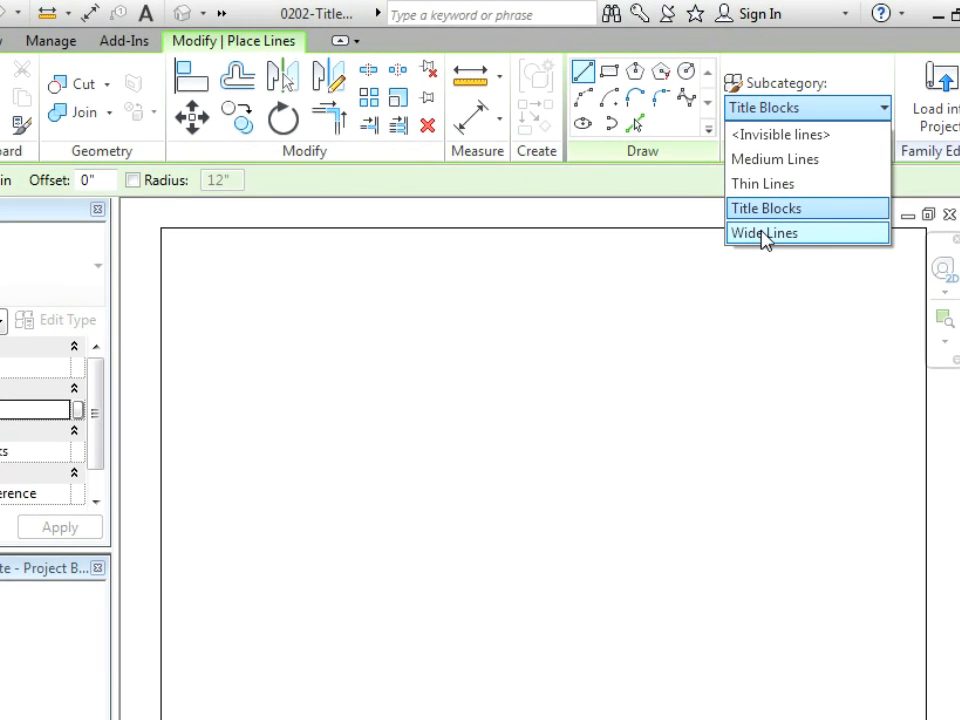
pyautogui.click(764, 232)
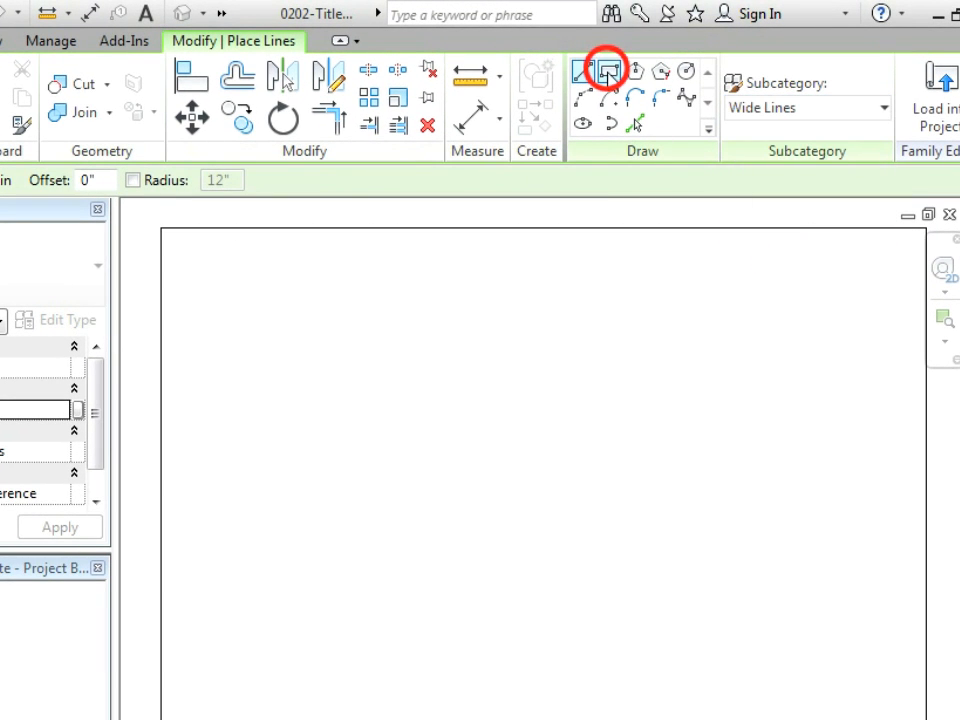
pyautogui.click(608, 72)
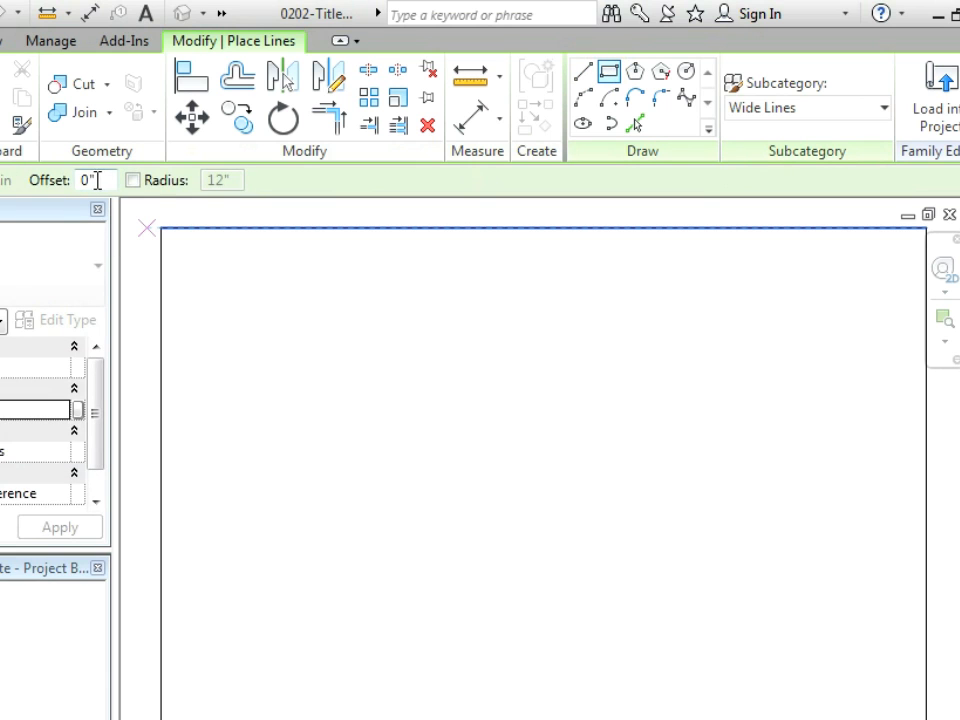
pyautogui.write('1/')
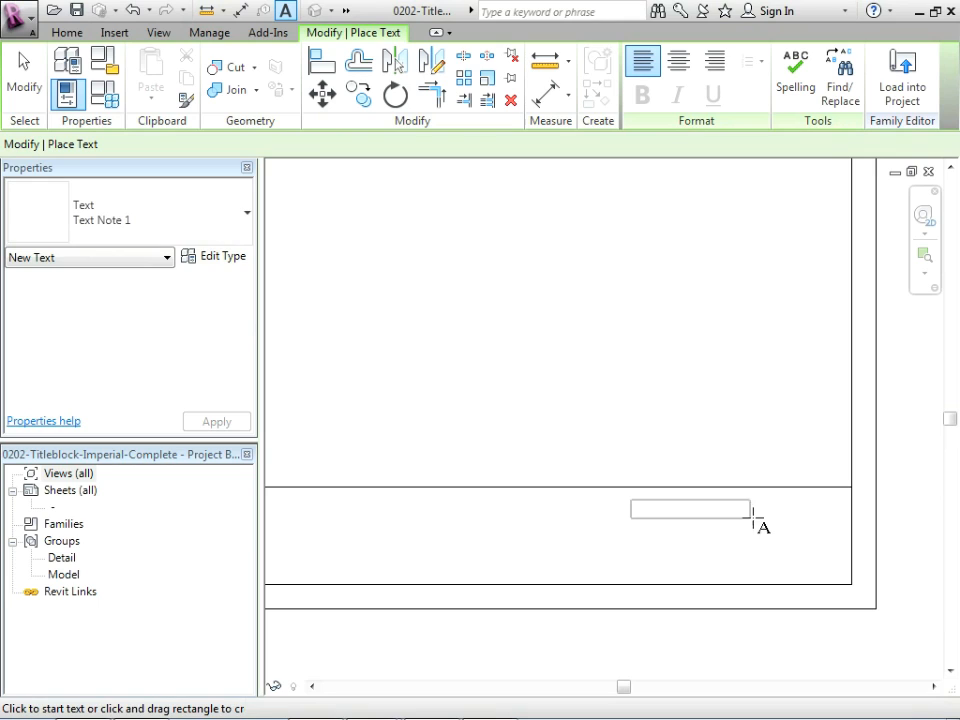
# Place the static text "Sheet Number:" in the lower strip and start a Label.
pyautogui.write('Sheet Number:')
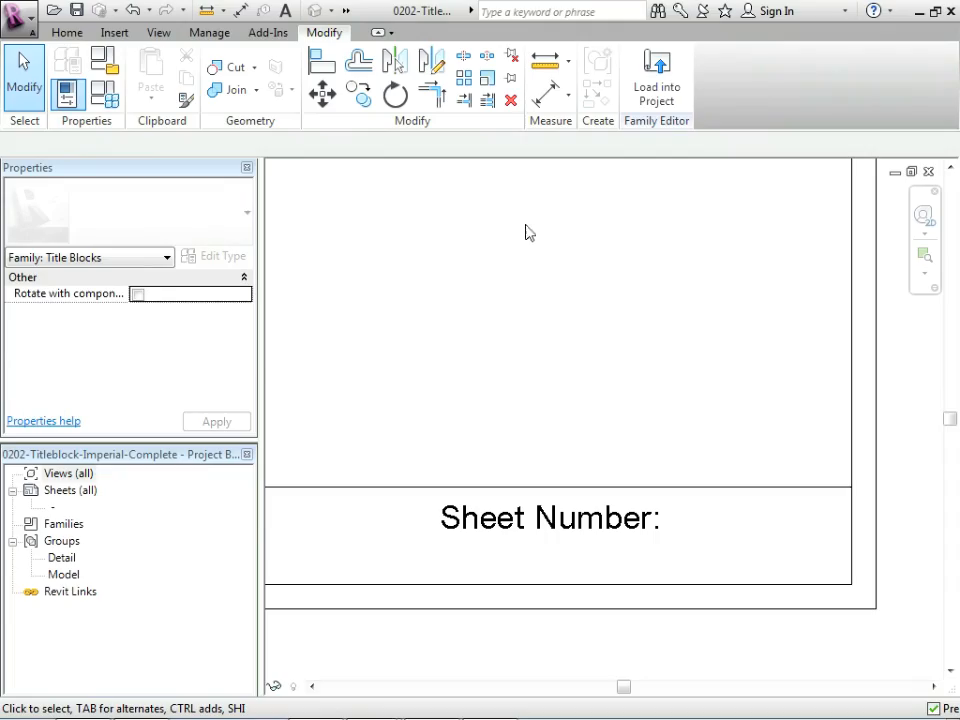
pyautogui.click(68, 32)
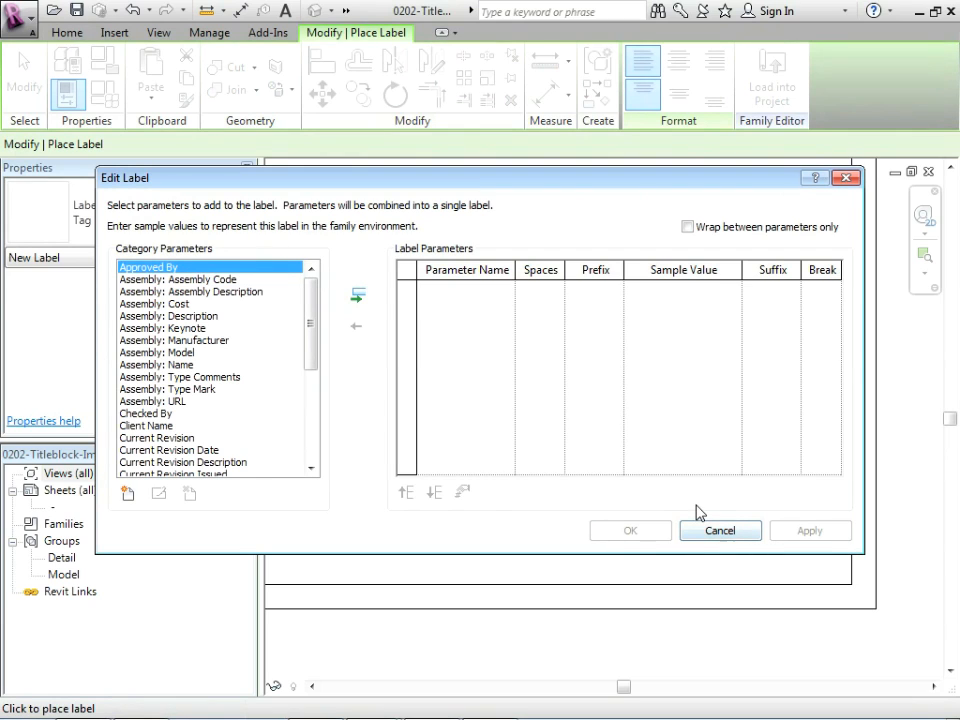
pyautogui.moveTo(344, 396)
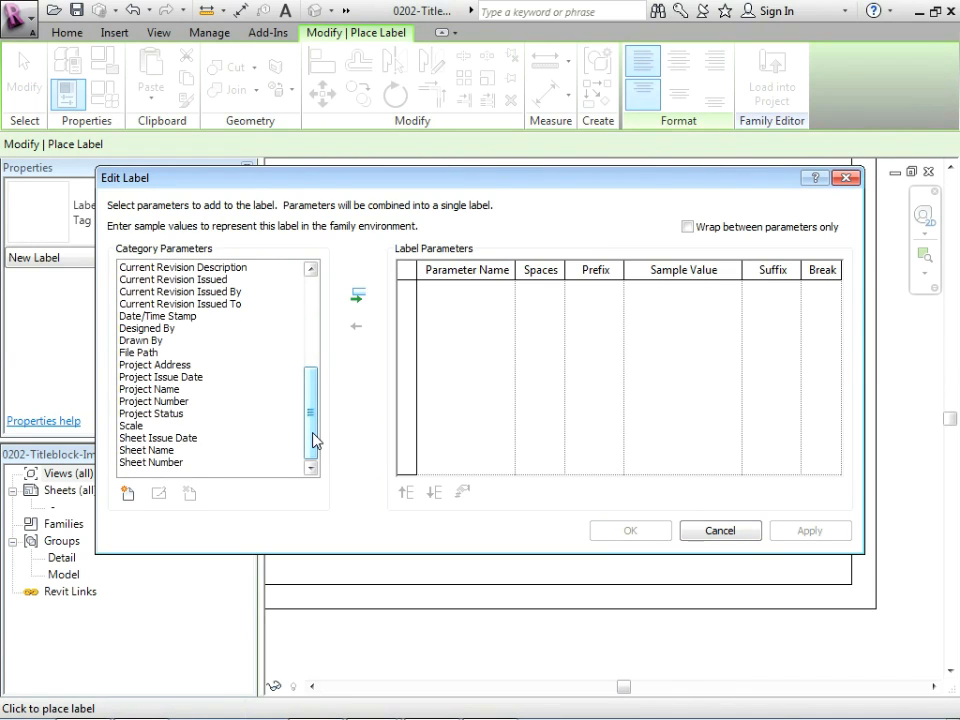
# Add a Sheet Number parameter label beside the text, showing sample value A101.
pyautogui.click(150, 462)
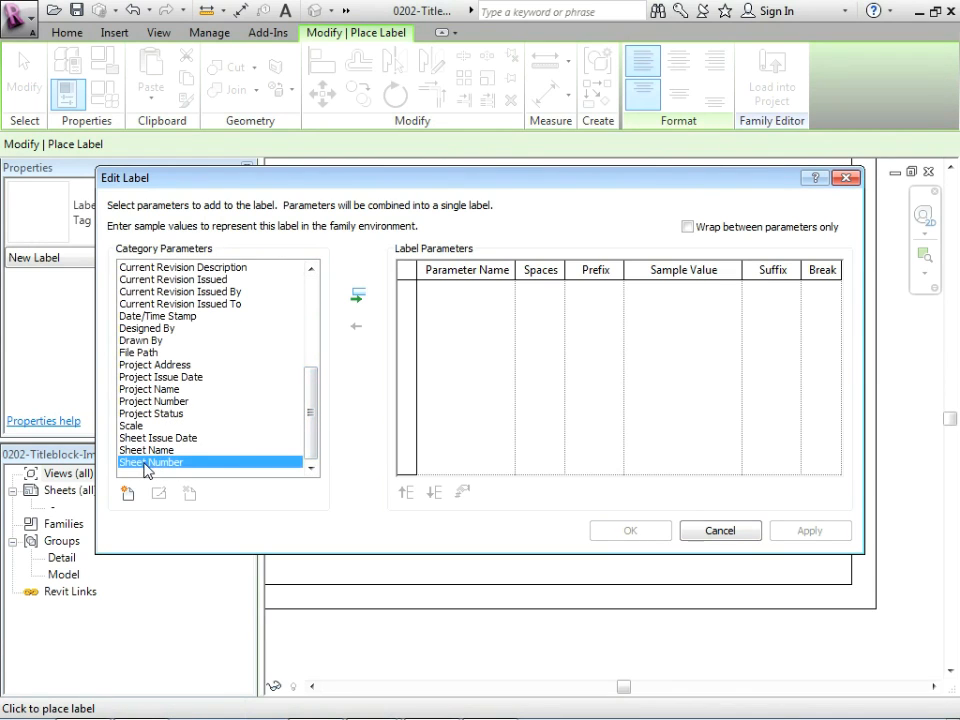
pyautogui.click(356, 296)
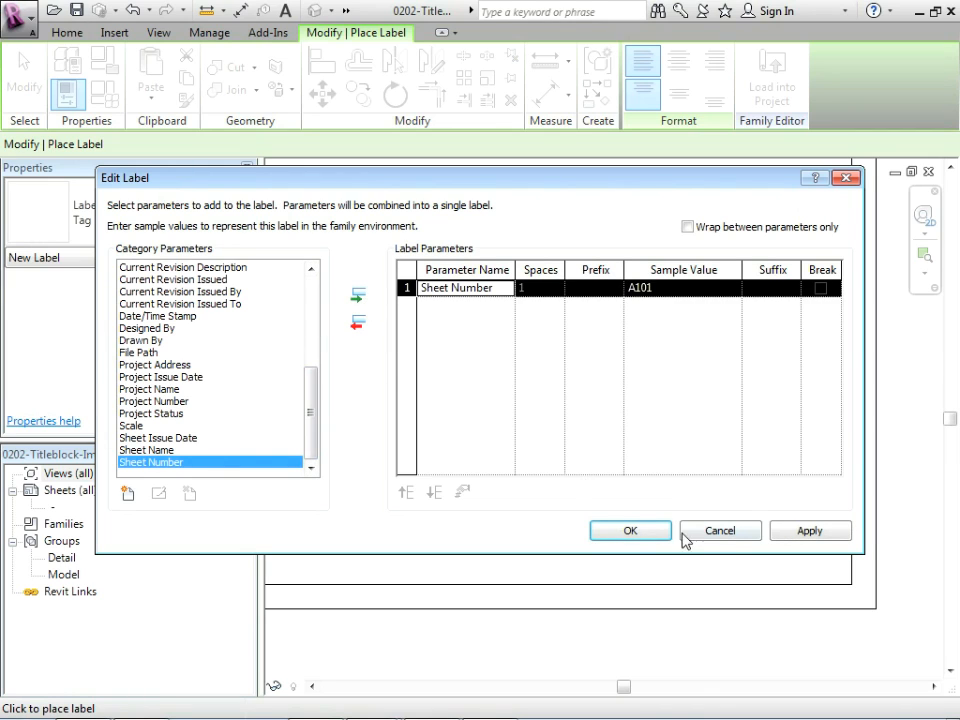
pyautogui.click(628, 530)
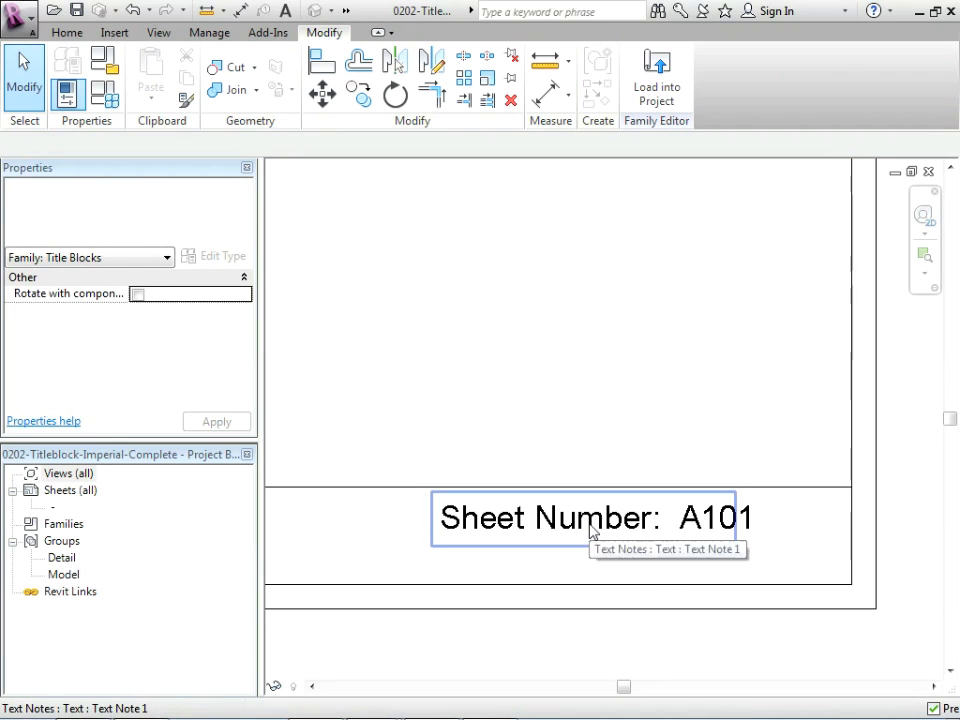
pyautogui.click(716, 518)
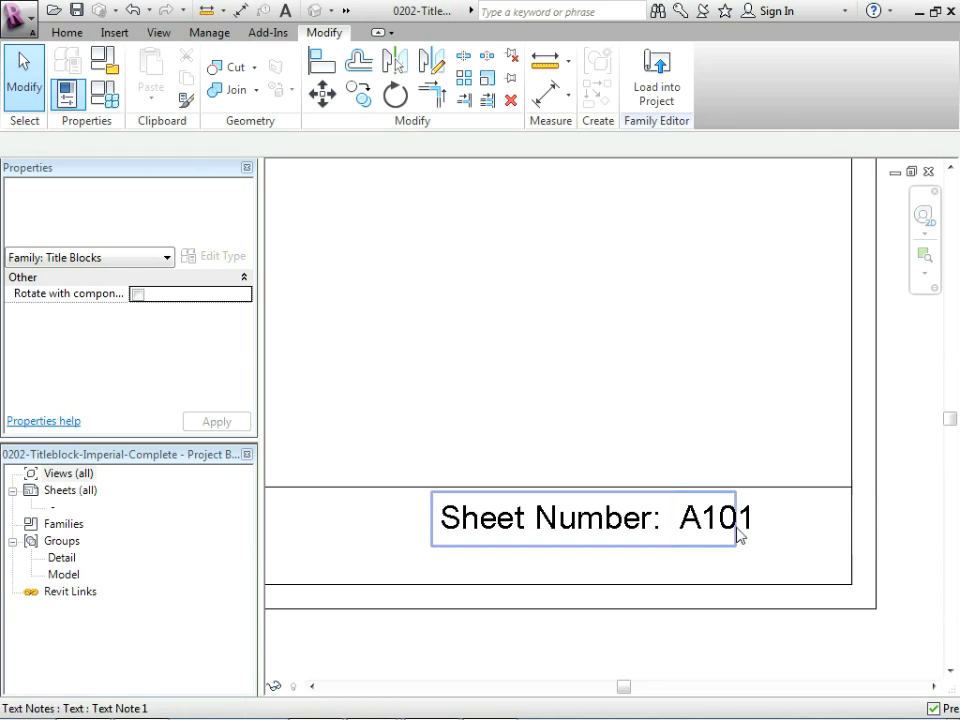
pyautogui.click(716, 518)
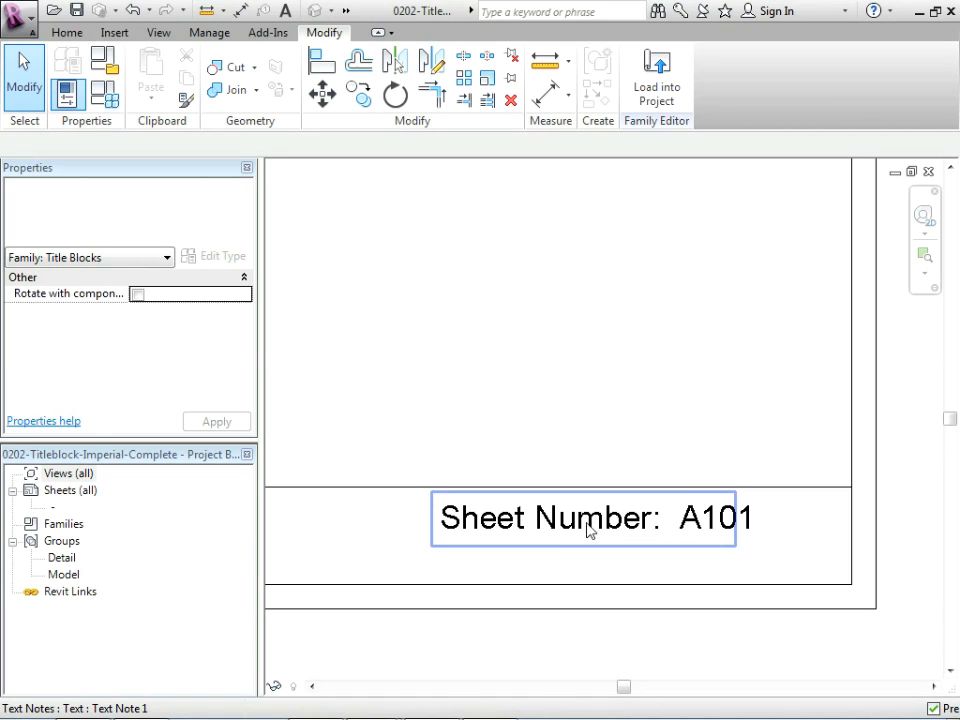
pyautogui.moveTo(590, 528)
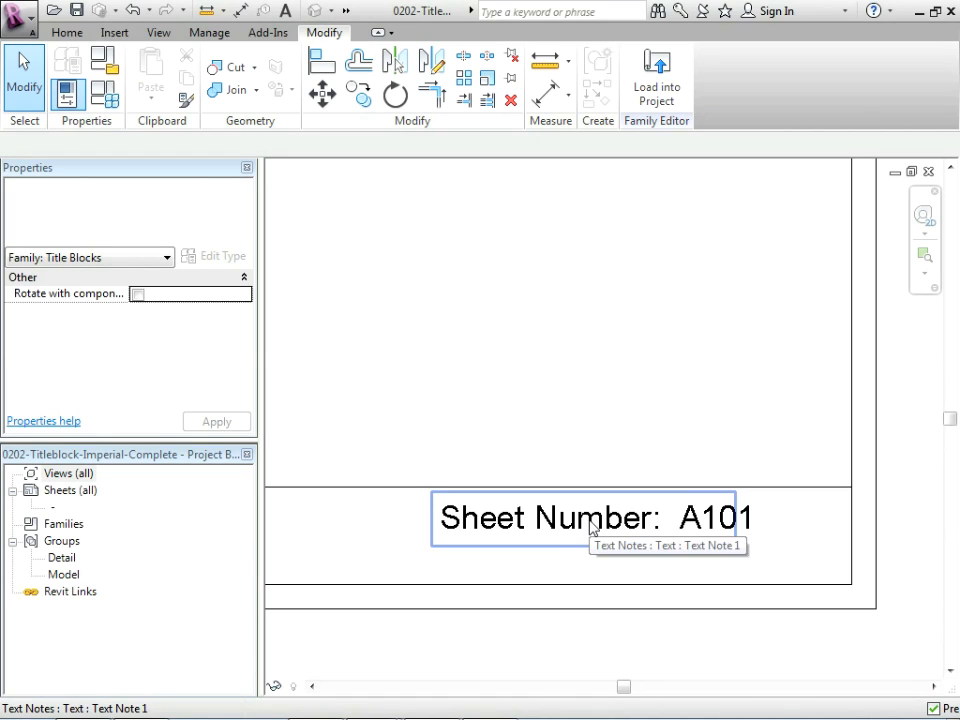
# Place a Project Name parameter label left of the sheet number in the strip.
pyautogui.click(66, 32)
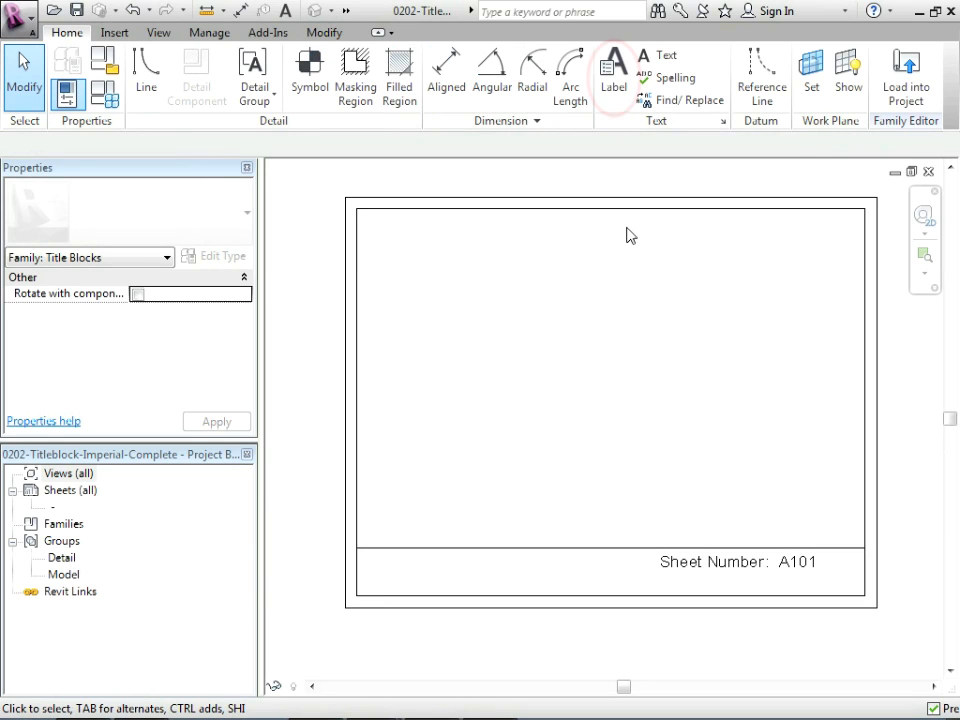
pyautogui.click(614, 76)
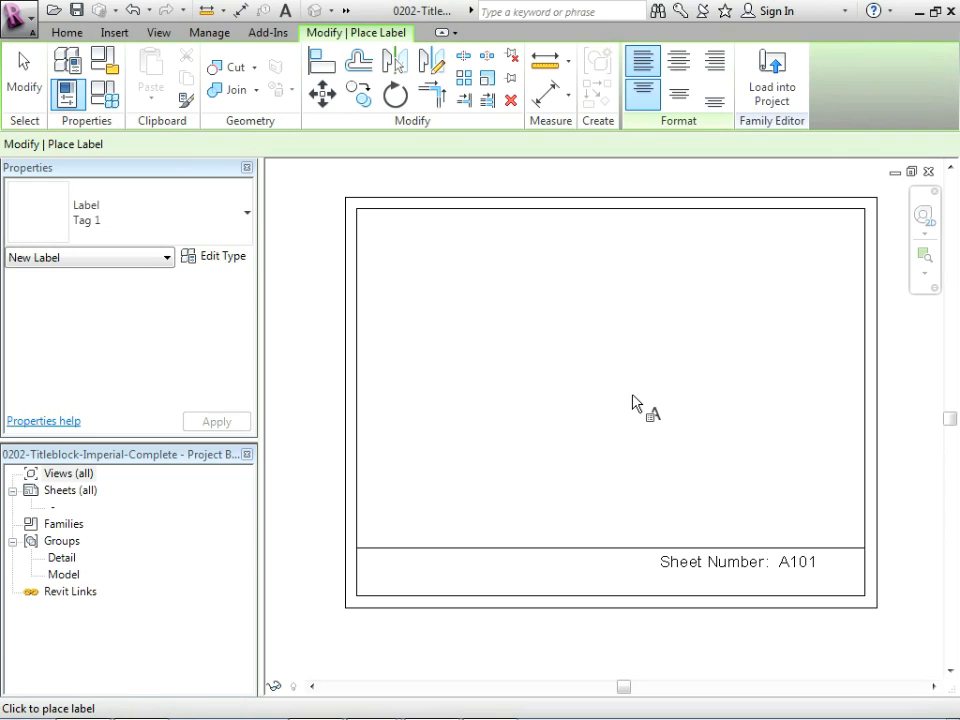
pyautogui.moveTo(540, 560)
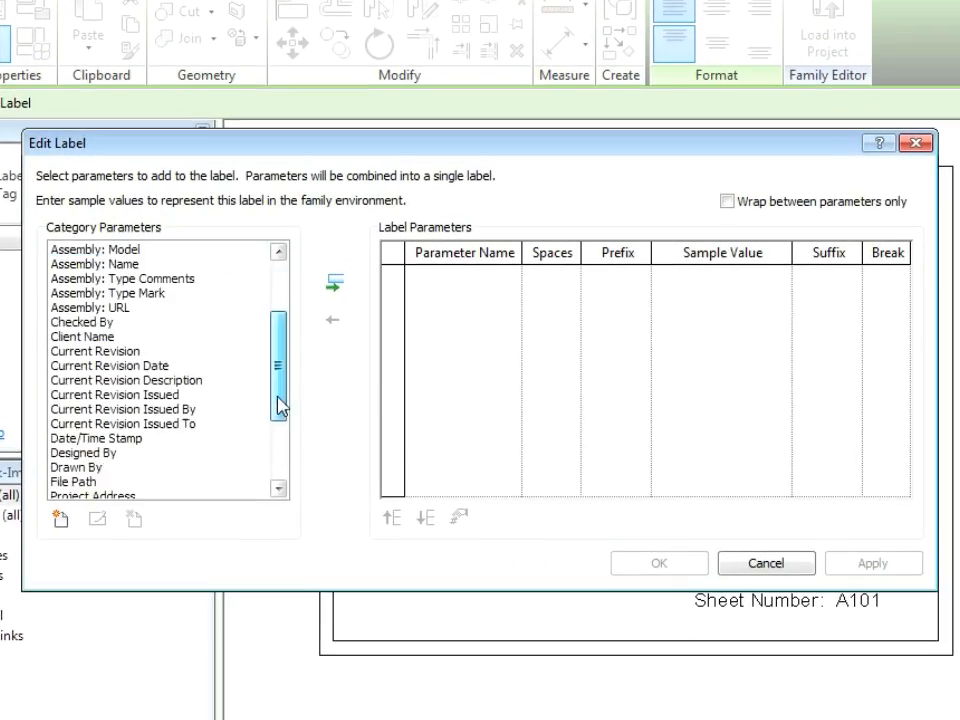
pyautogui.scroll(-3)
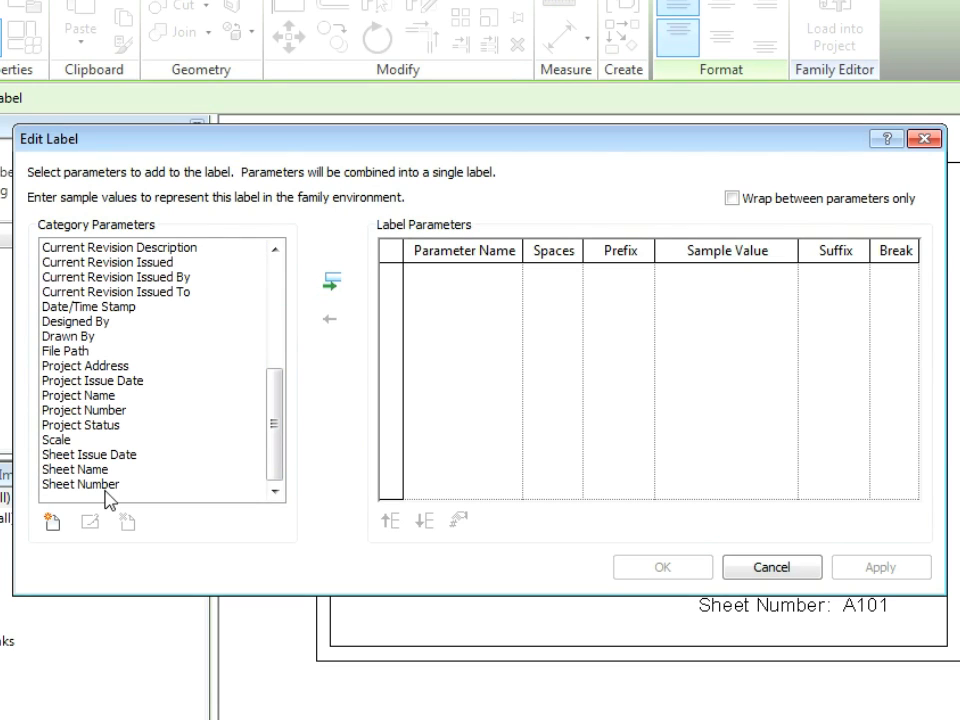
pyautogui.click(332, 280)
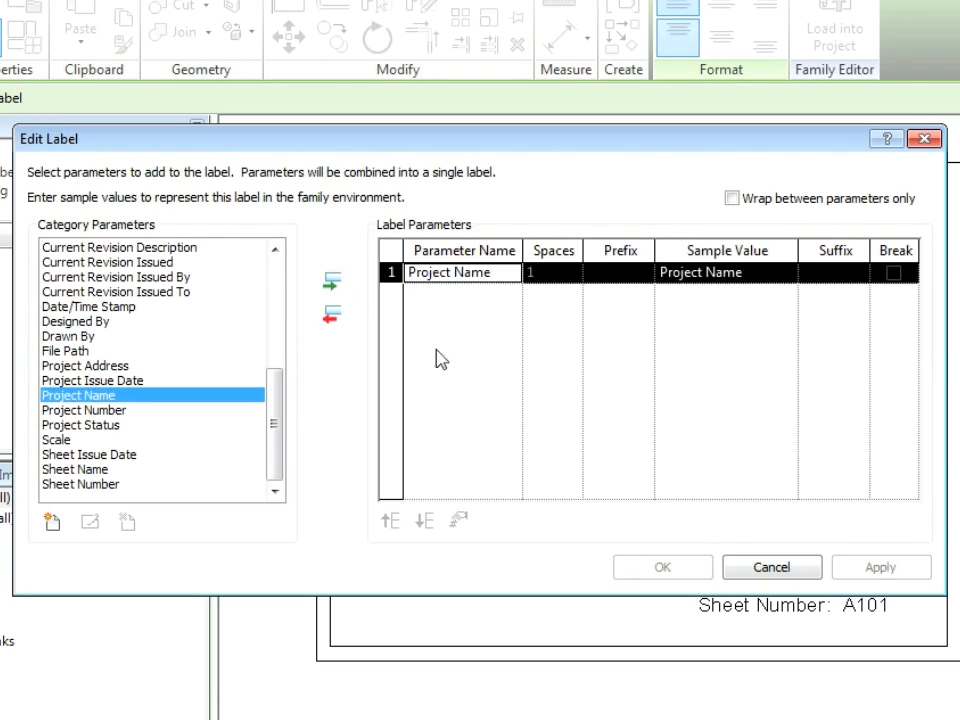
pyautogui.click(662, 568)
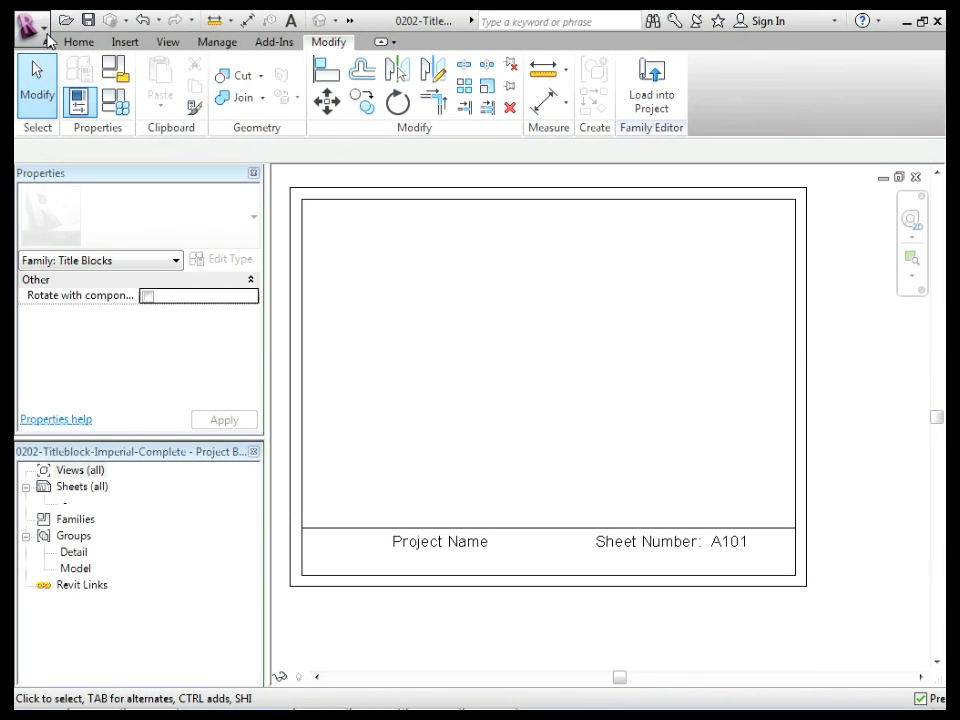
# Create a new project from the default template and load the title block family into it.
pyautogui.click(30, 24)
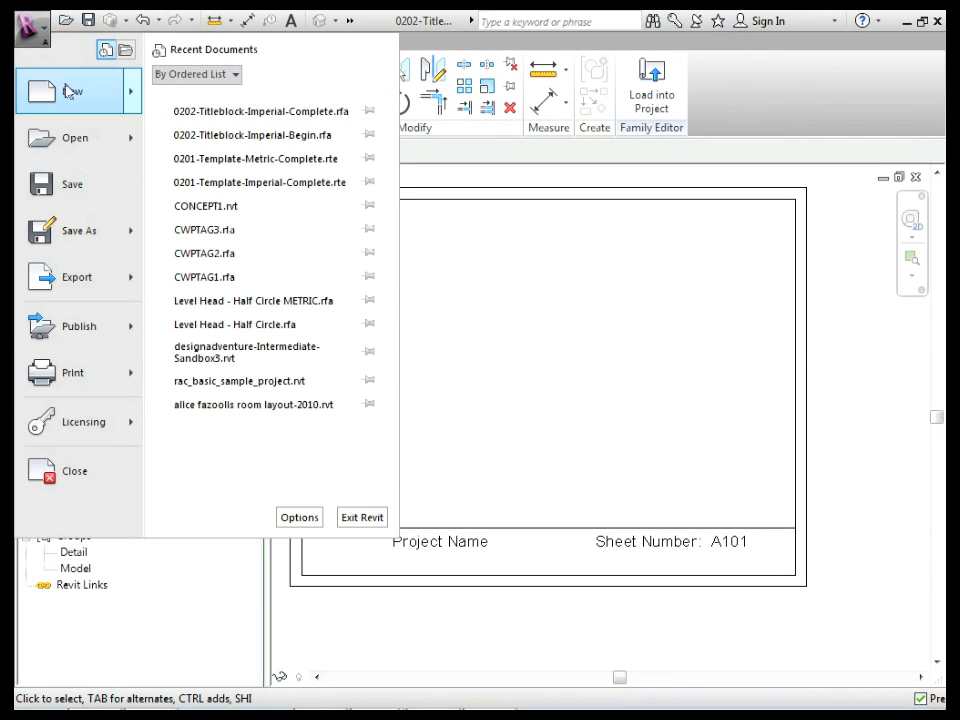
pyautogui.click(72, 92)
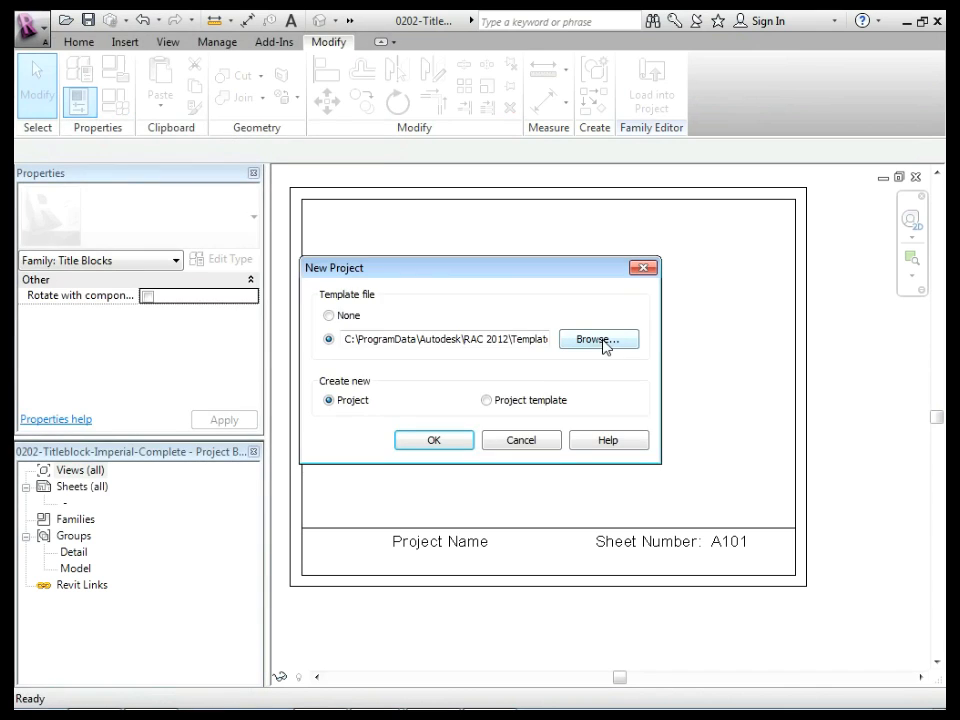
pyautogui.click(434, 440)
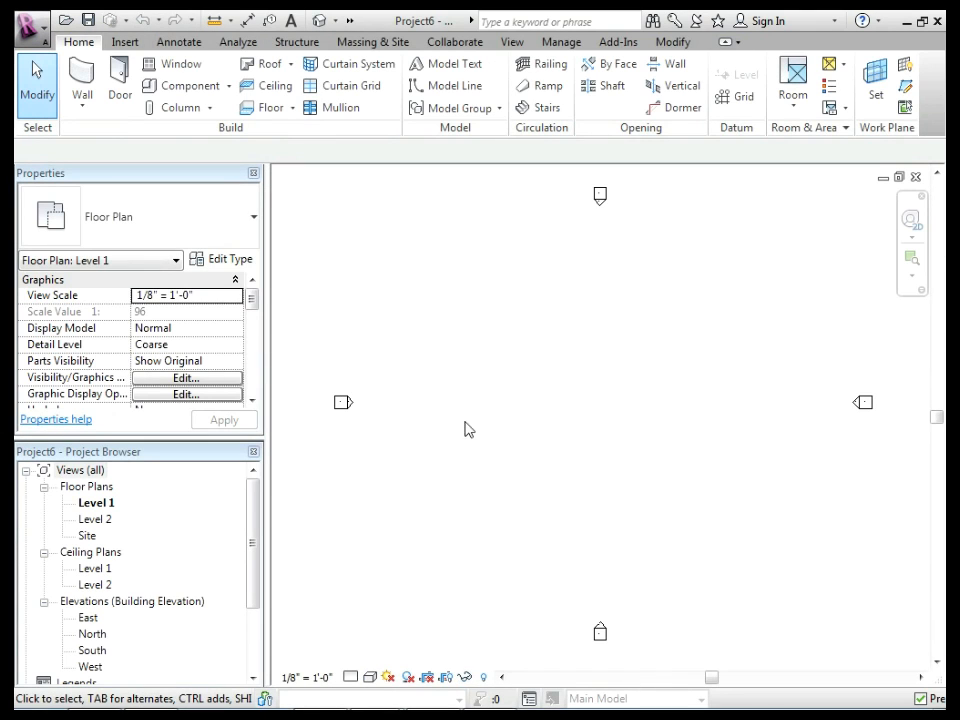
pyautogui.click(512, 40)
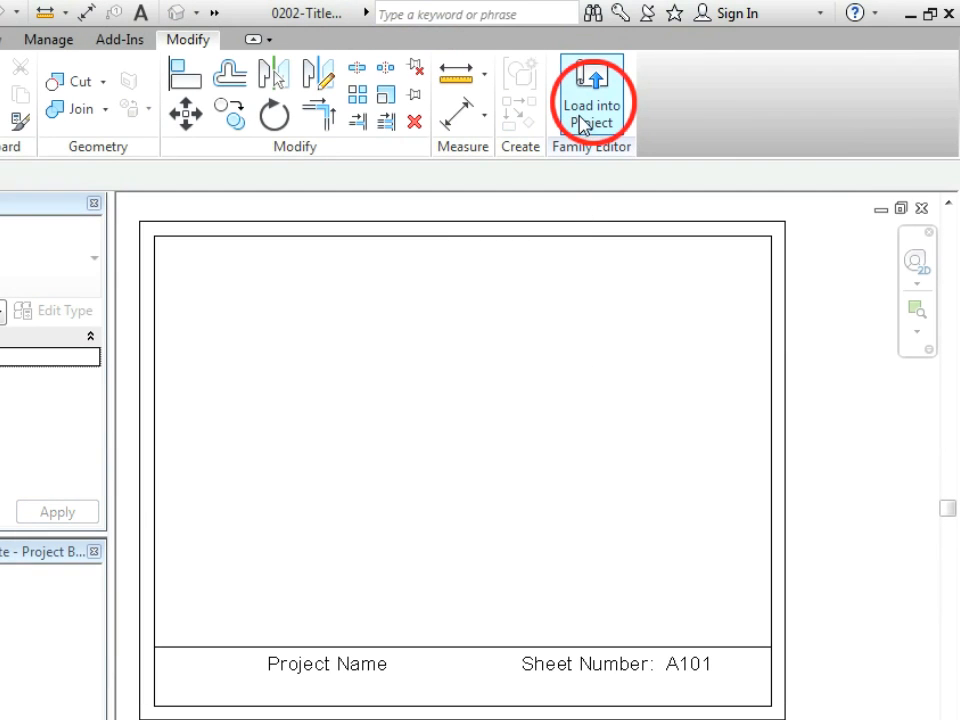
pyautogui.click(592, 104)
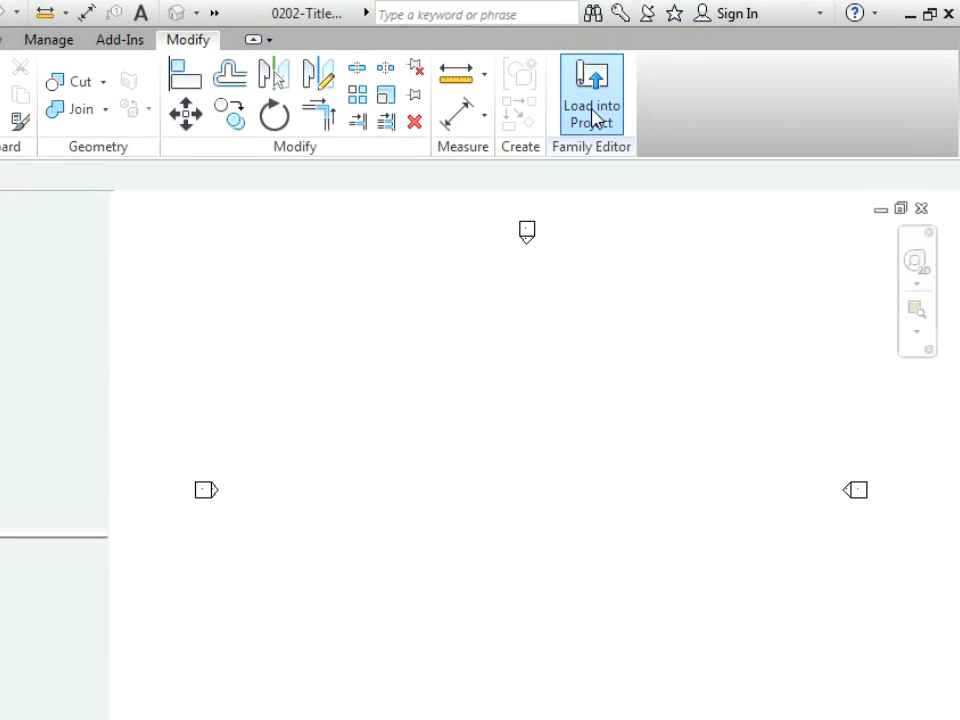
pyautogui.click(592, 94)
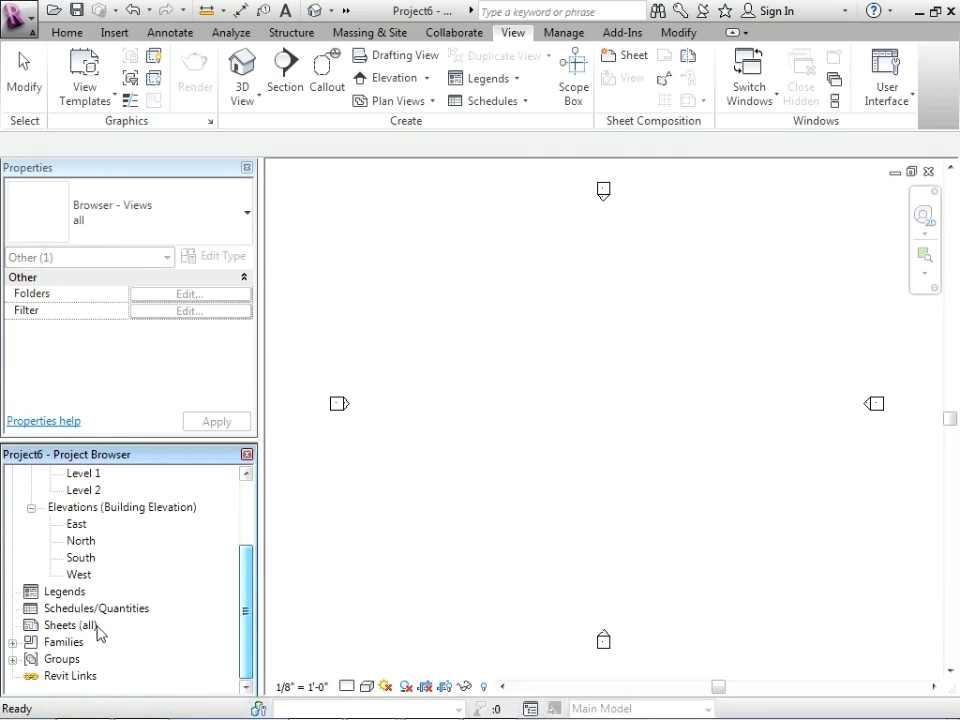
# Create sheets A101 and A102 on the new title block, check A102's number, and return to the family.
pyautogui.click(64, 624)
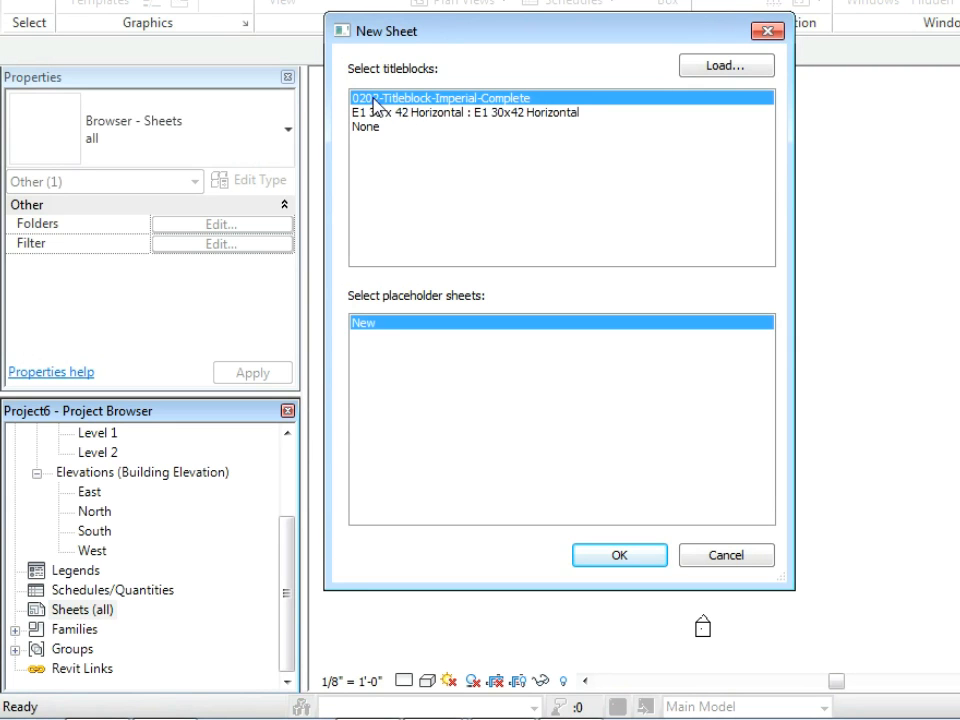
pyautogui.click(620, 556)
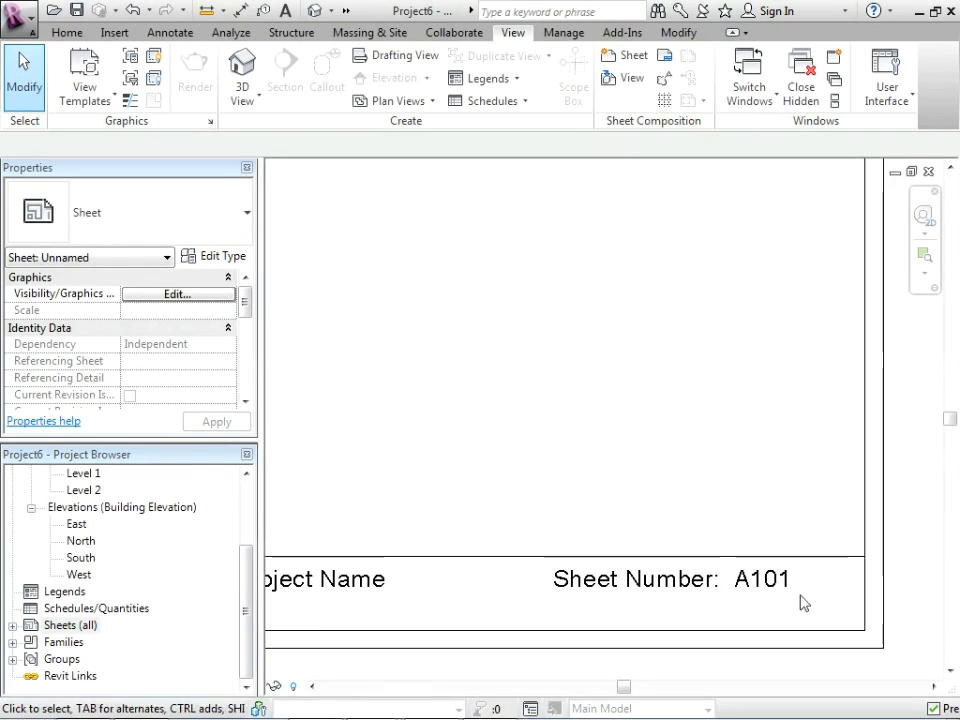
pyautogui.doubleClick(762, 578)
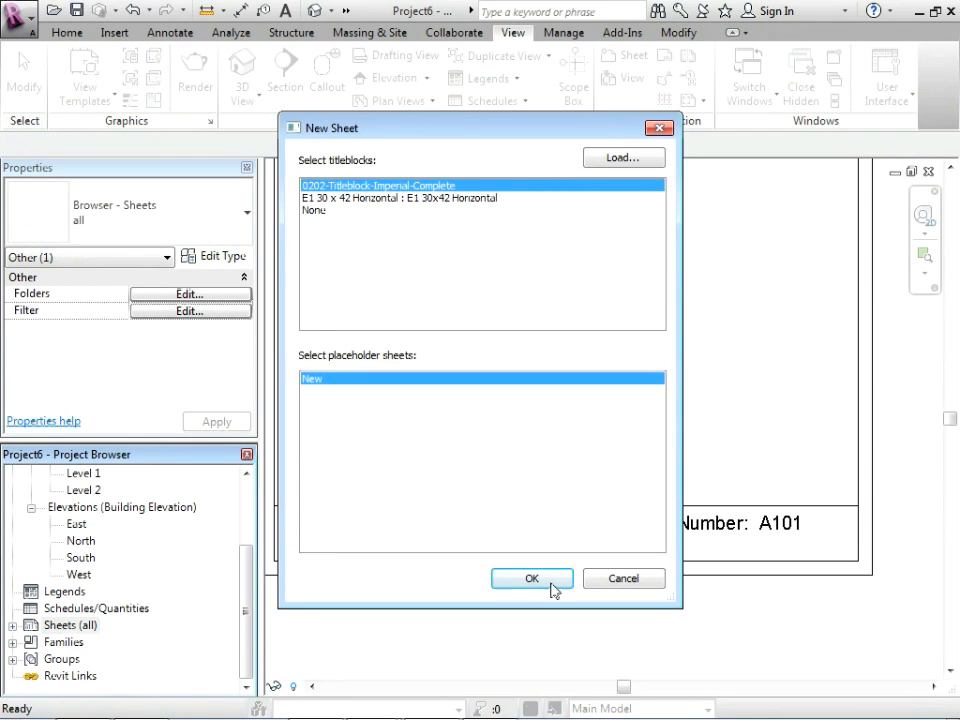
pyautogui.click(532, 578)
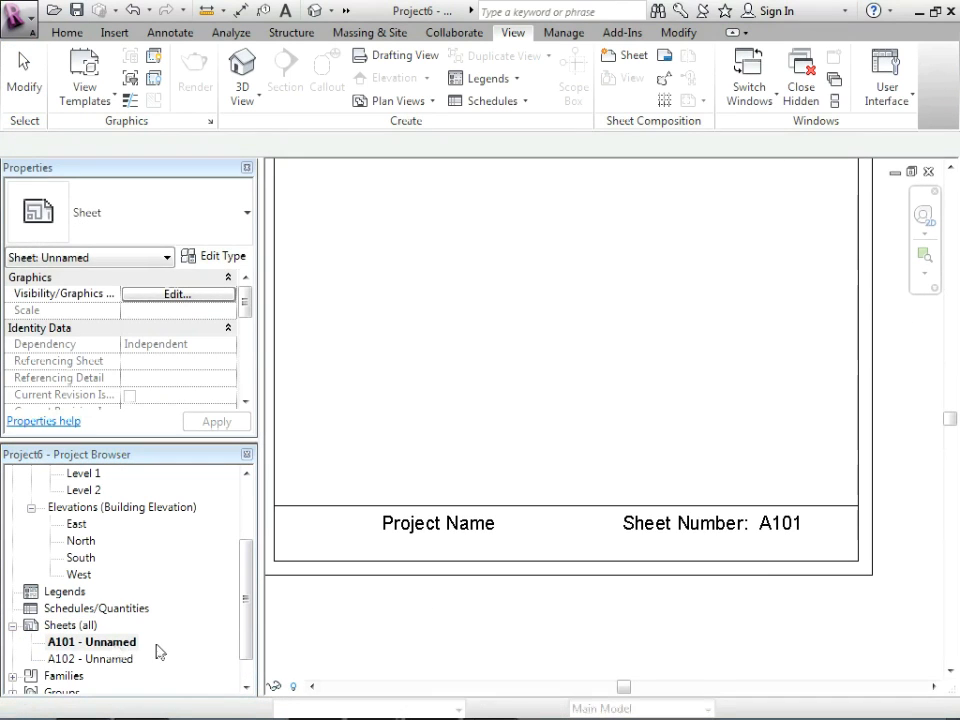
pyautogui.click(90, 658)
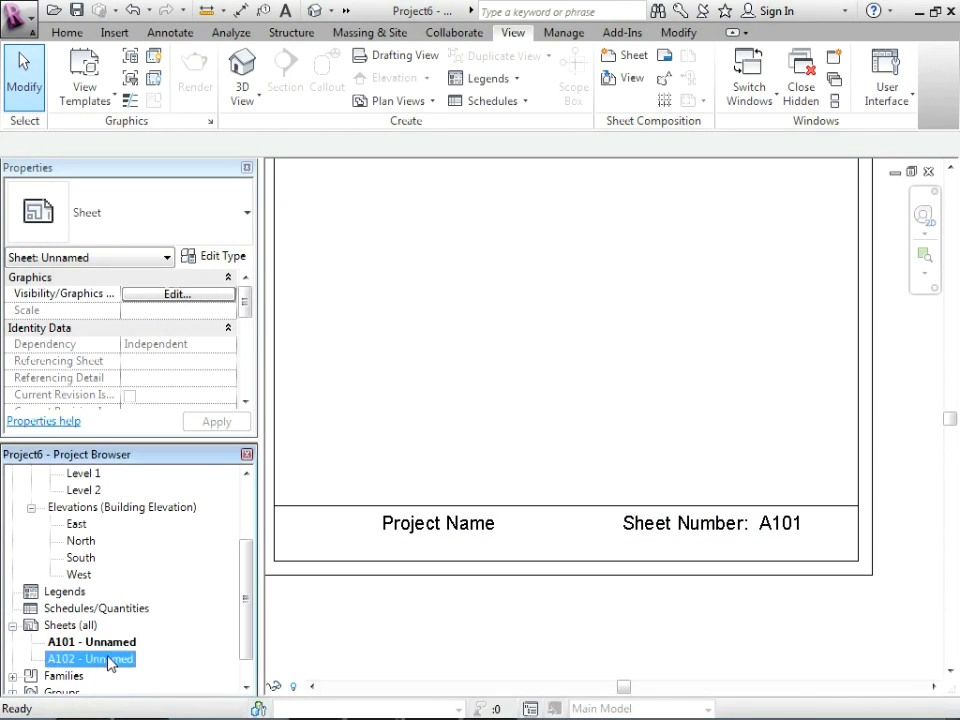
pyautogui.doubleClick(90, 658)
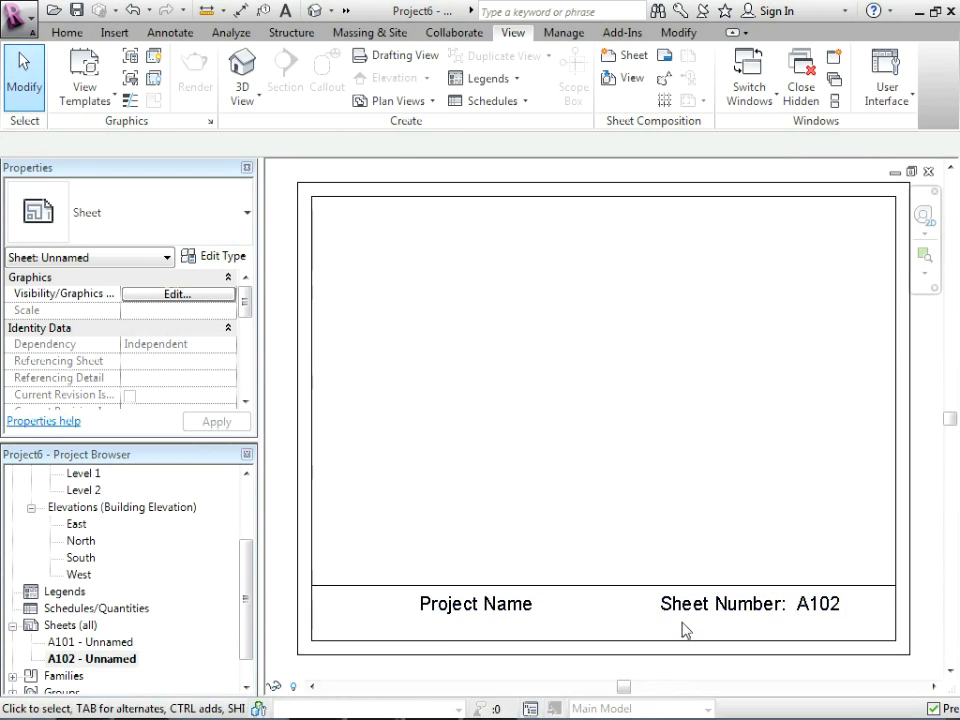
pyautogui.doubleClick(90, 640)
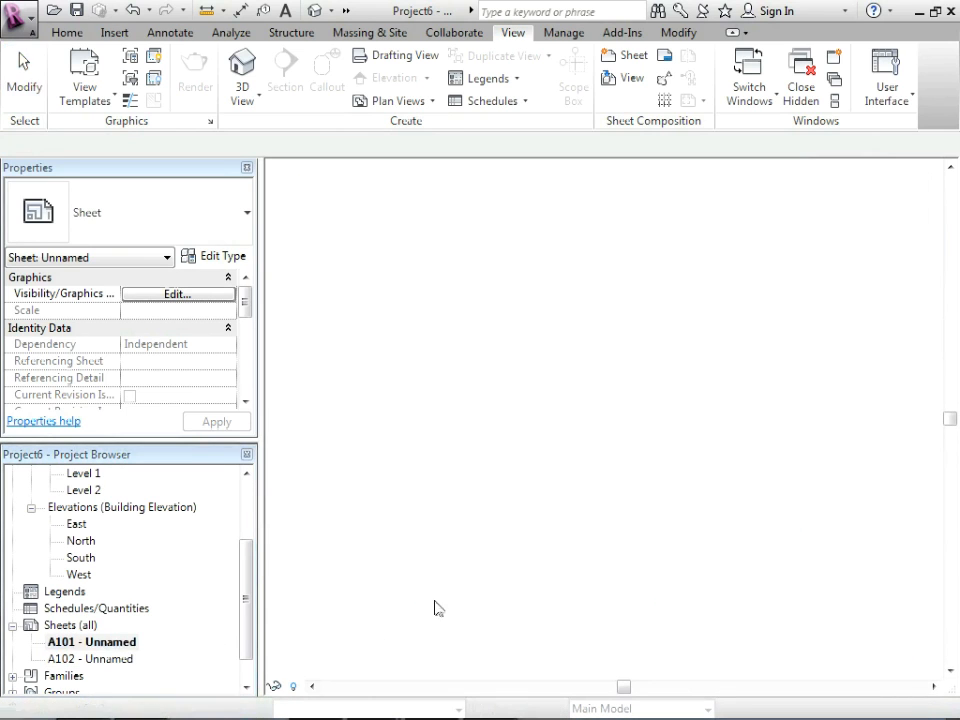
pyautogui.write('te')
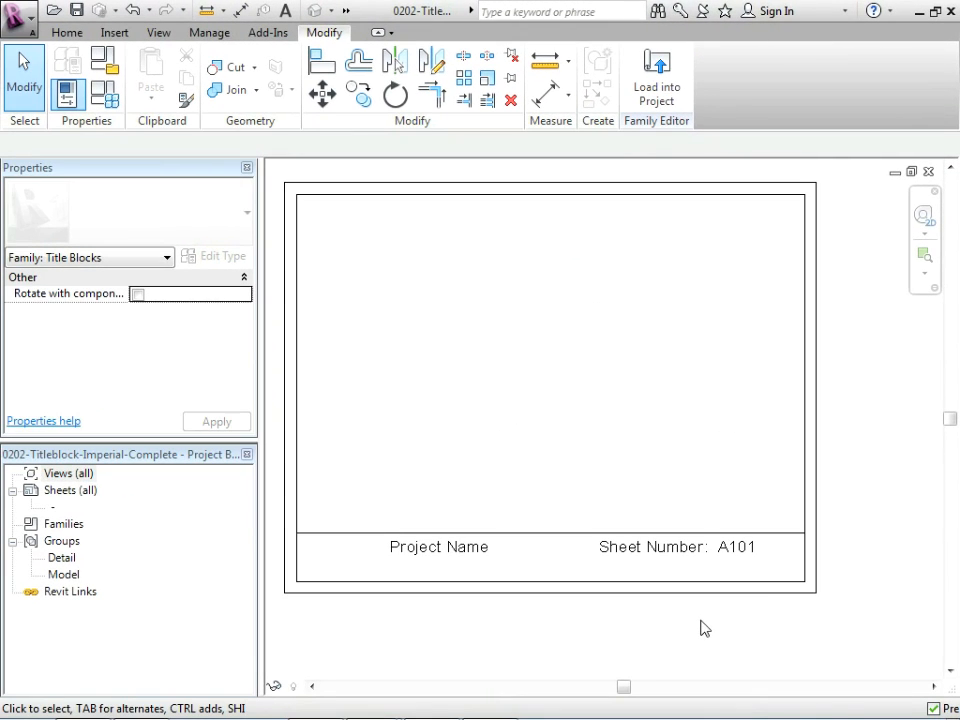
pyautogui.moveTo(392, 344)
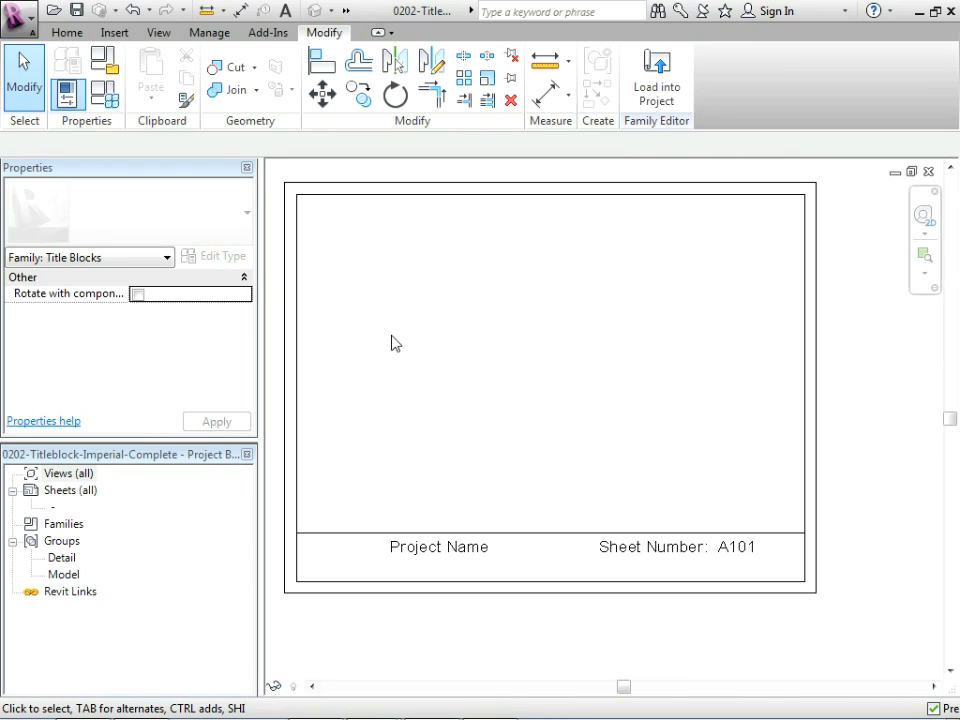
pyautogui.moveTo(396, 400)
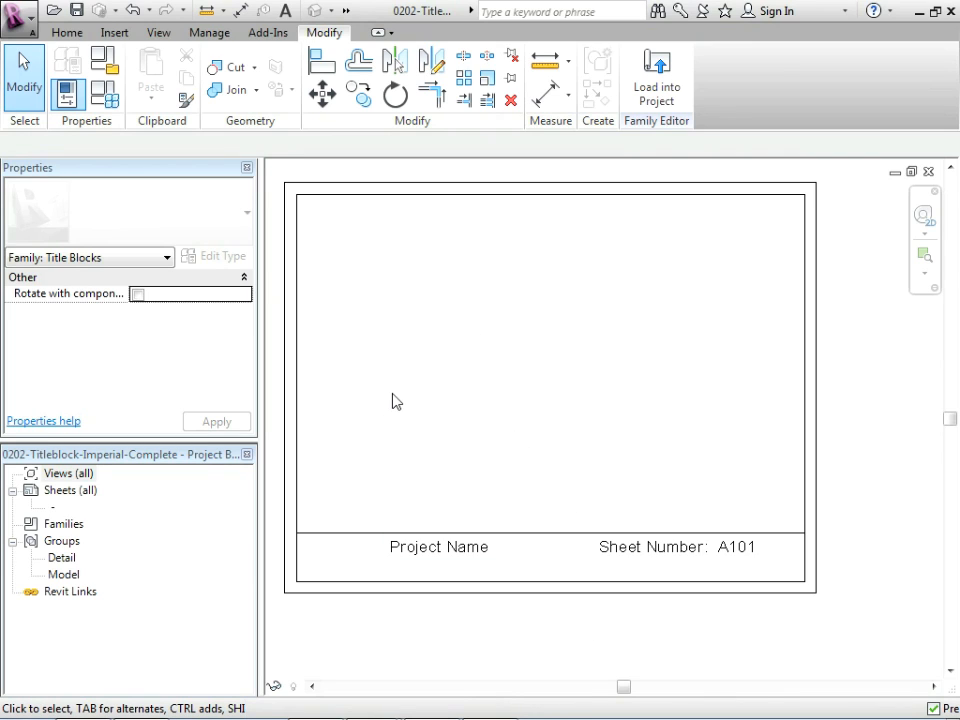
pyautogui.moveTo(350, 354)
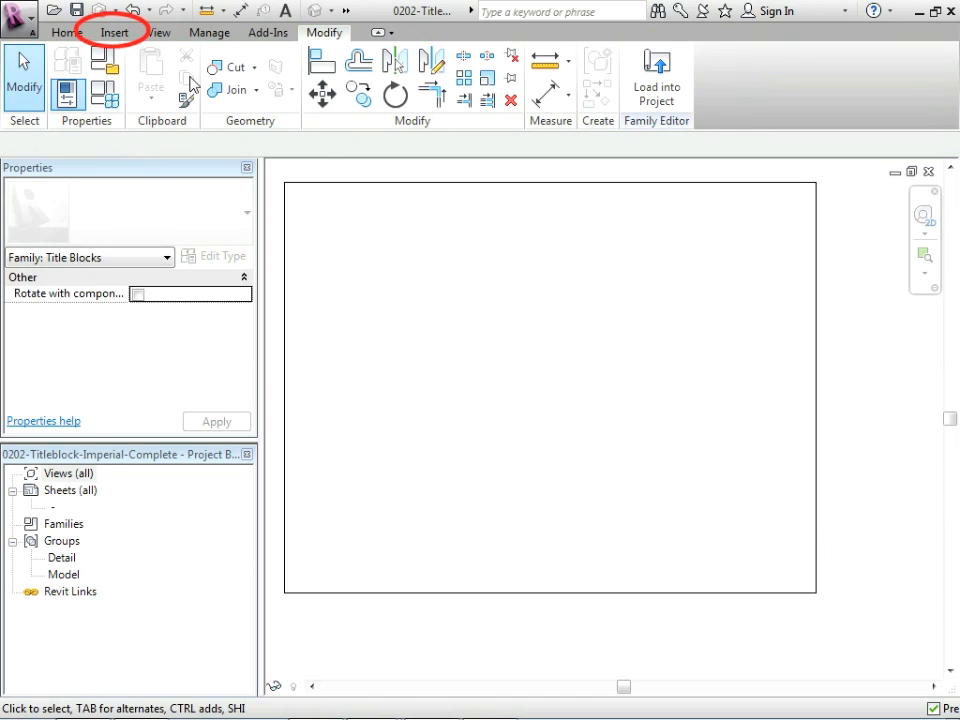
# Import Titleblock-8-5x11.dwg with Colors set to Black and White.
pyautogui.click(114, 32)
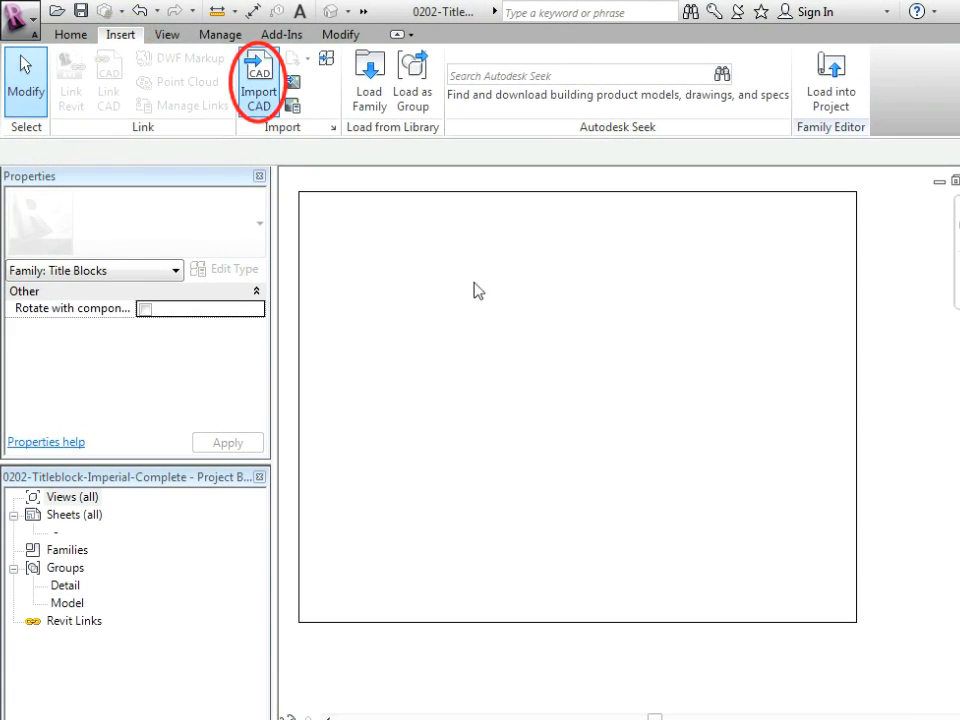
pyautogui.click(260, 82)
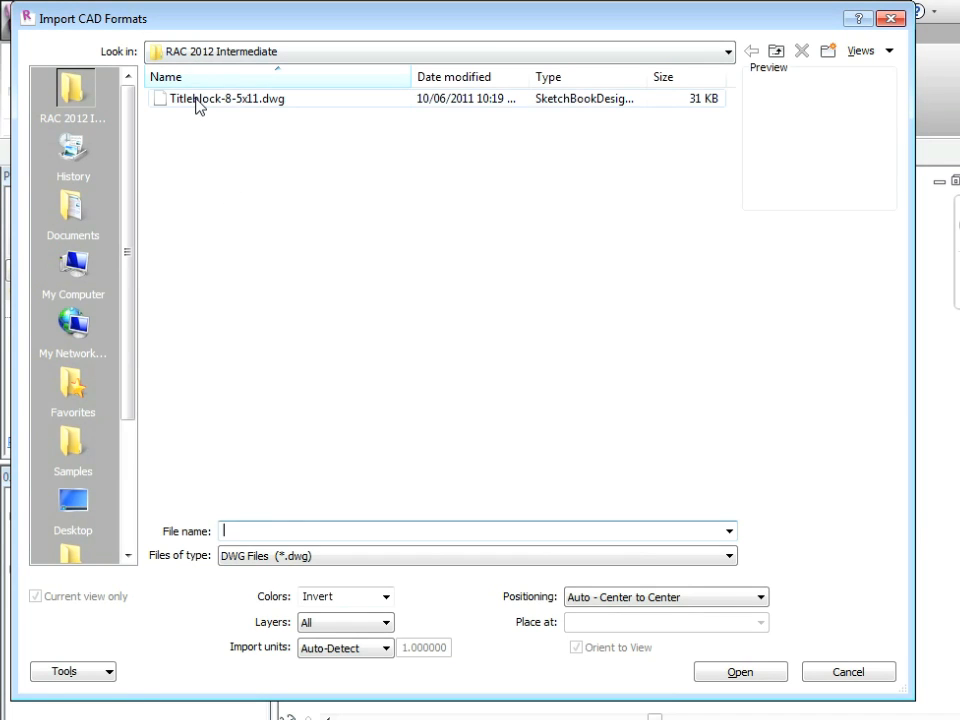
pyautogui.click(224, 98)
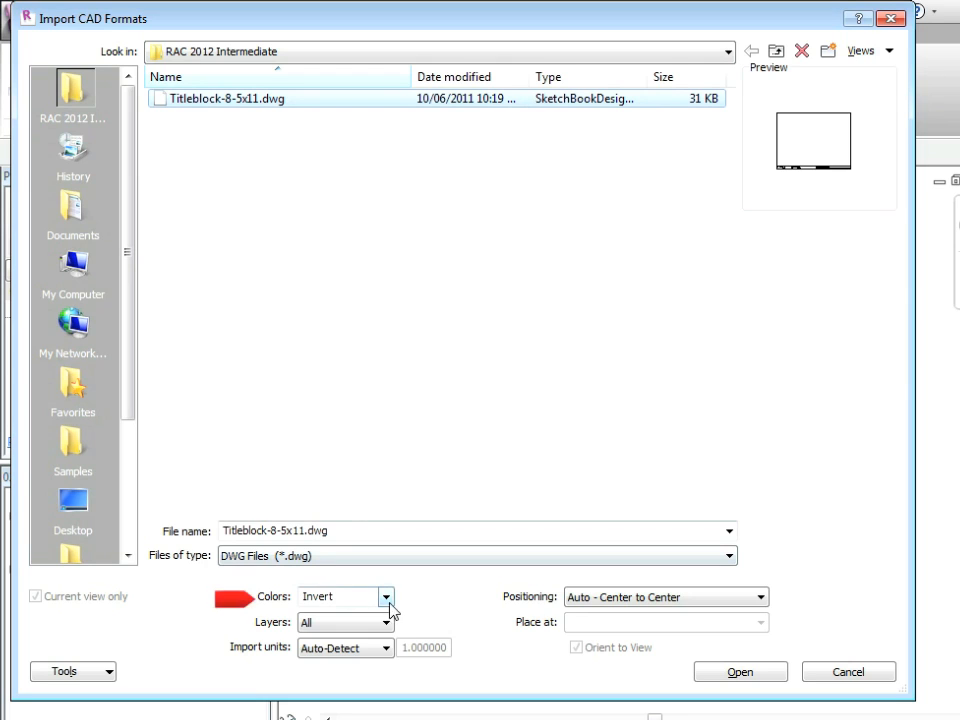
pyautogui.click(386, 596)
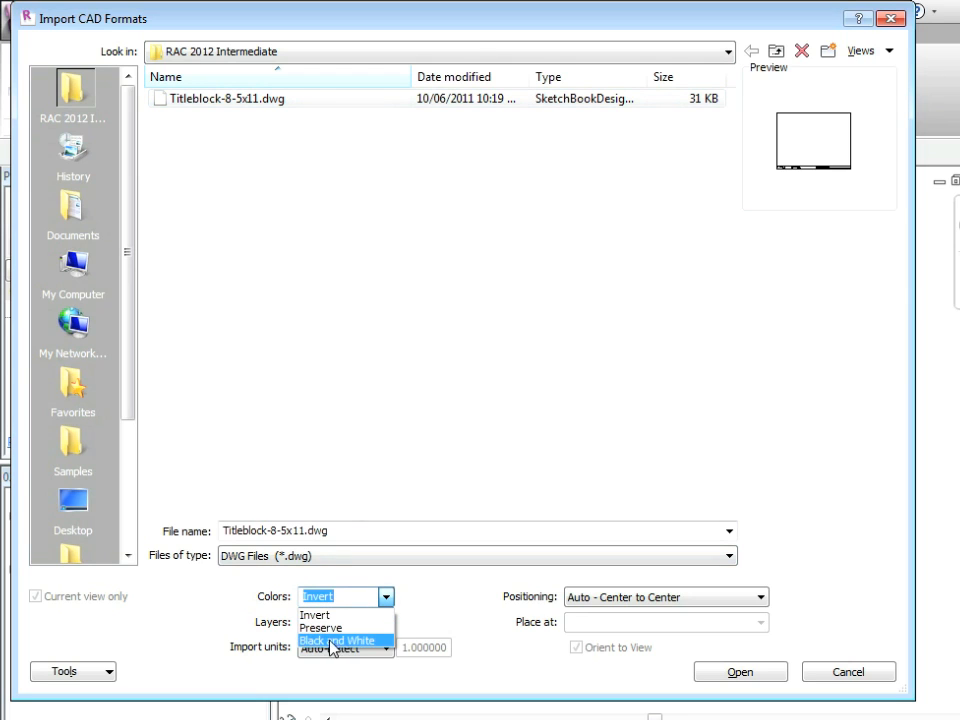
pyautogui.click(336, 640)
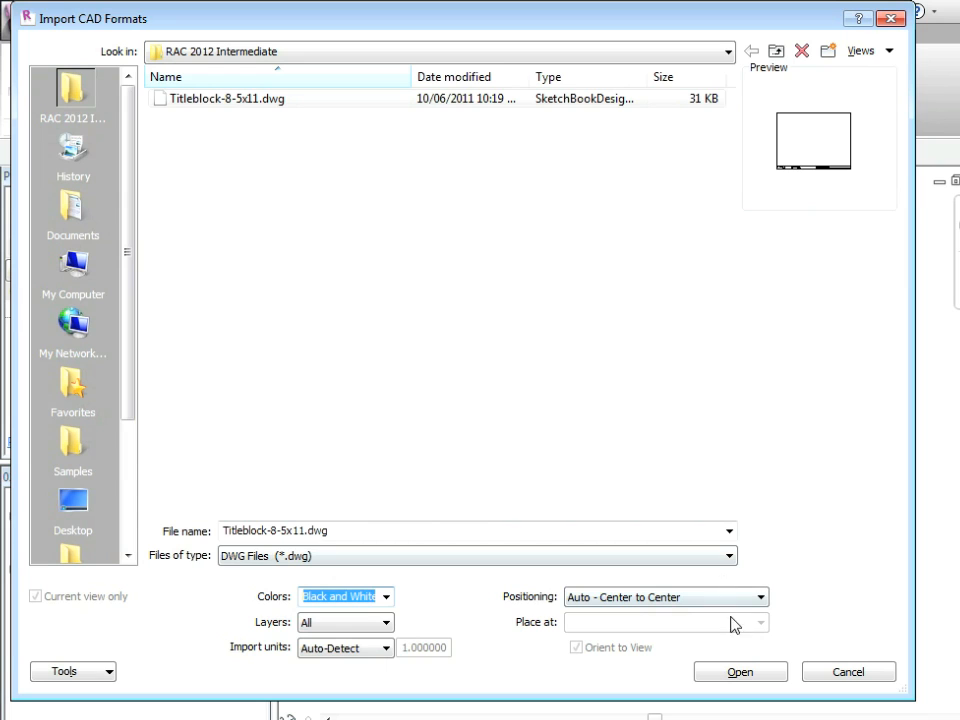
pyautogui.click(740, 672)
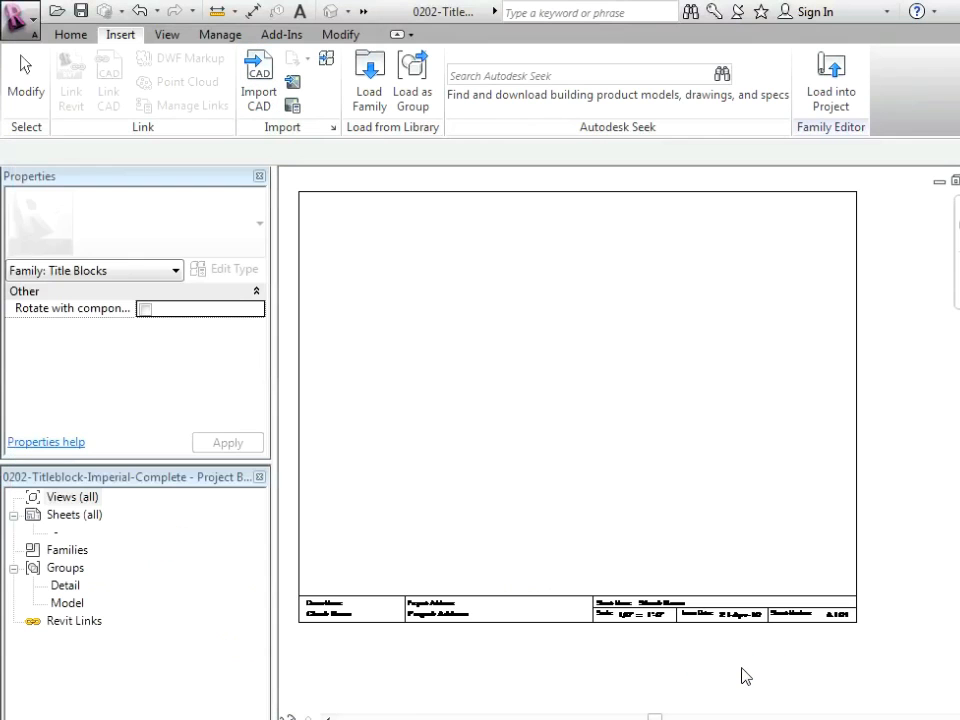
# Explode the imported DWG title block into separately editable lines and text.
pyautogui.click(440, 592)
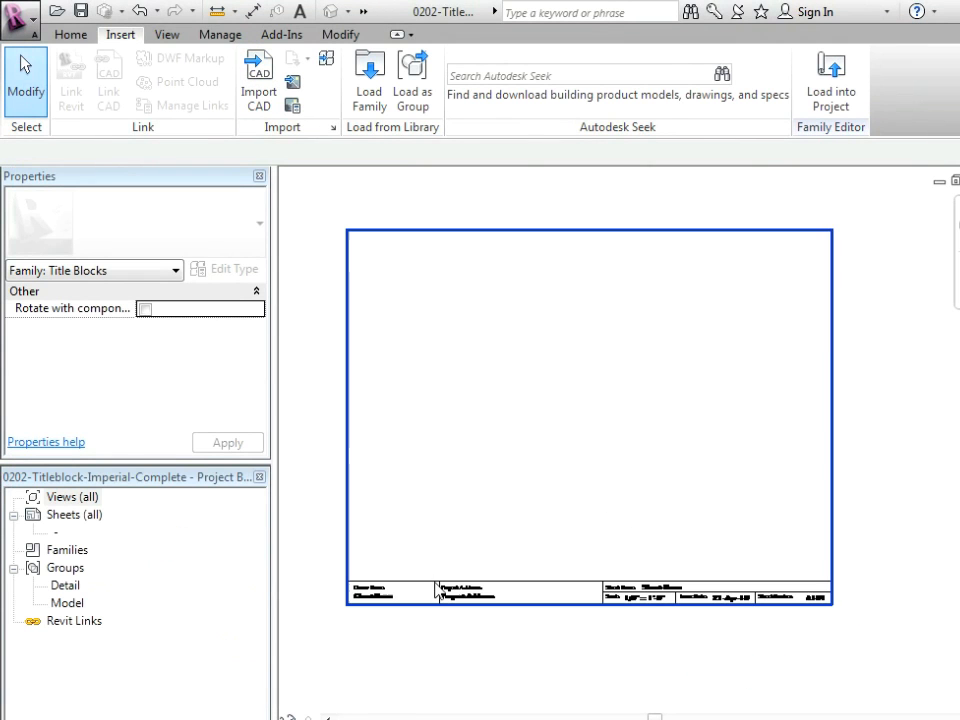
pyautogui.click(464, 592)
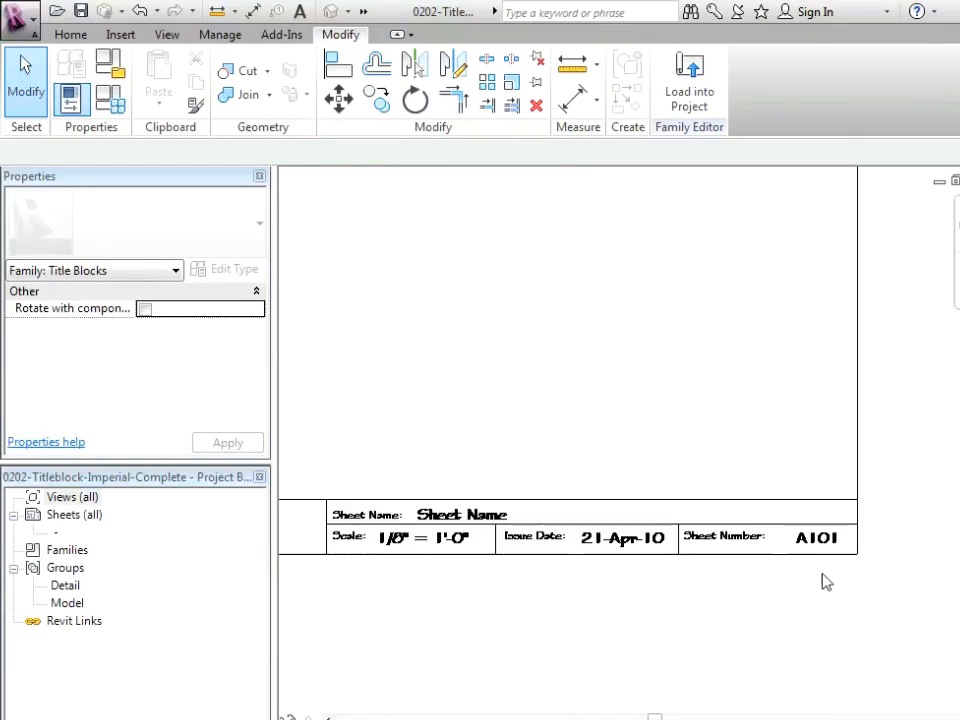
pyautogui.click(460, 514)
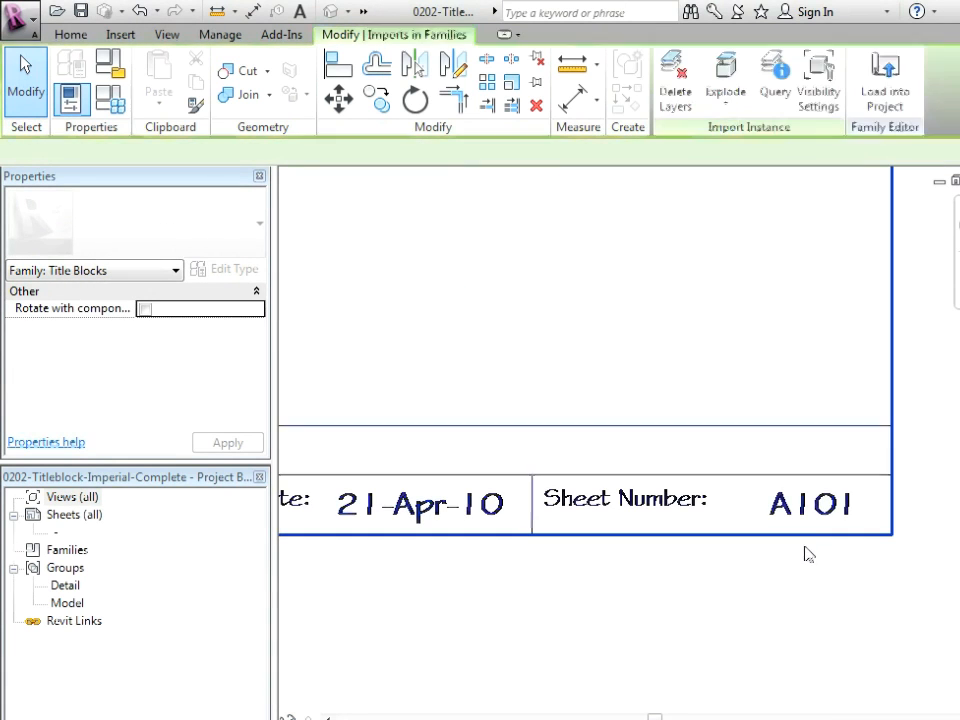
pyautogui.moveTo(724, 68)
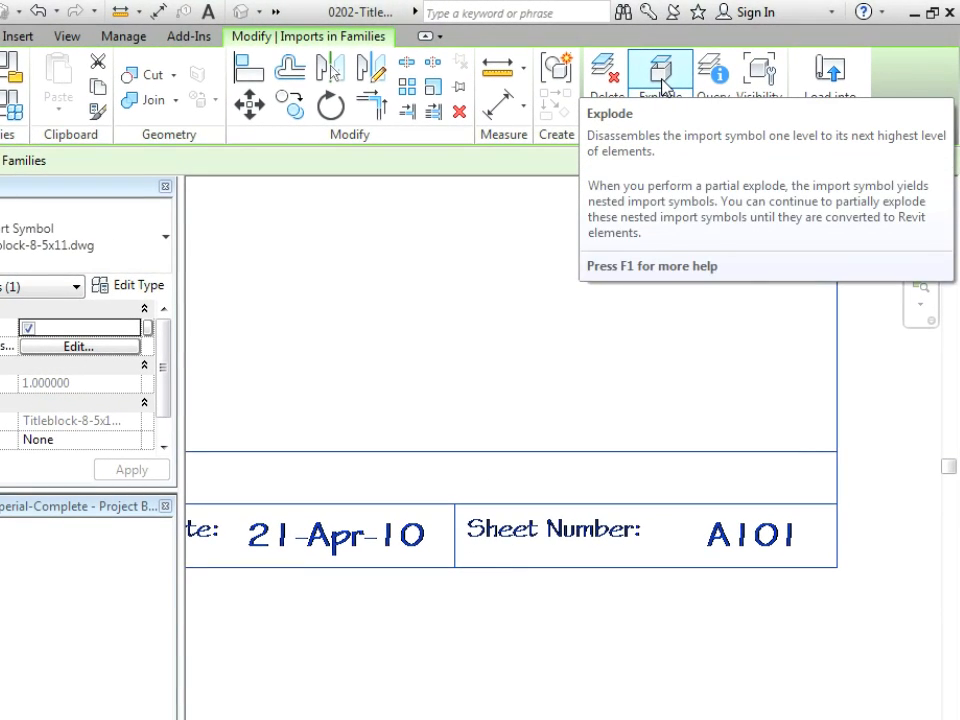
pyautogui.click(660, 76)
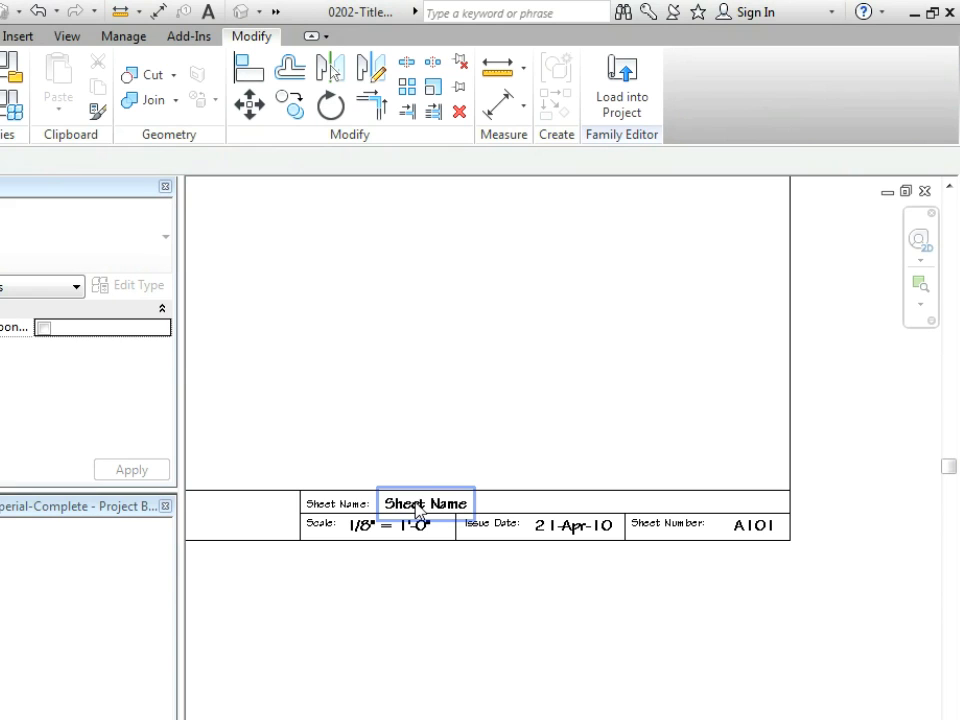
pyautogui.moveTo(428, 510)
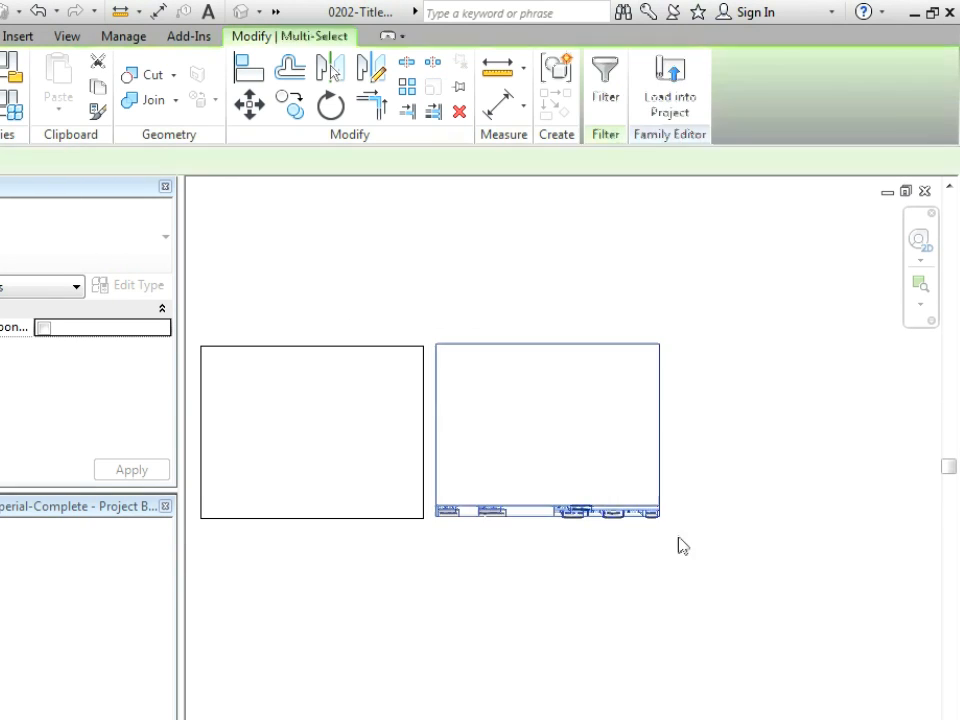
# Place a Client Name parameter label beside the Owner Name box in the title block.
pyautogui.click(250, 104)
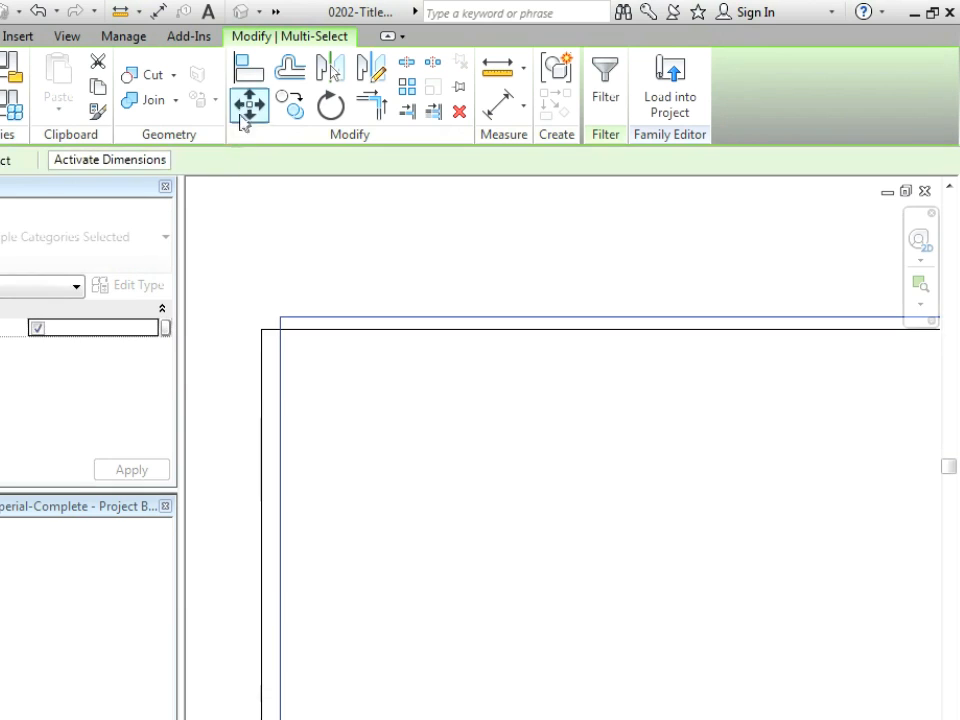
pyautogui.click(248, 104)
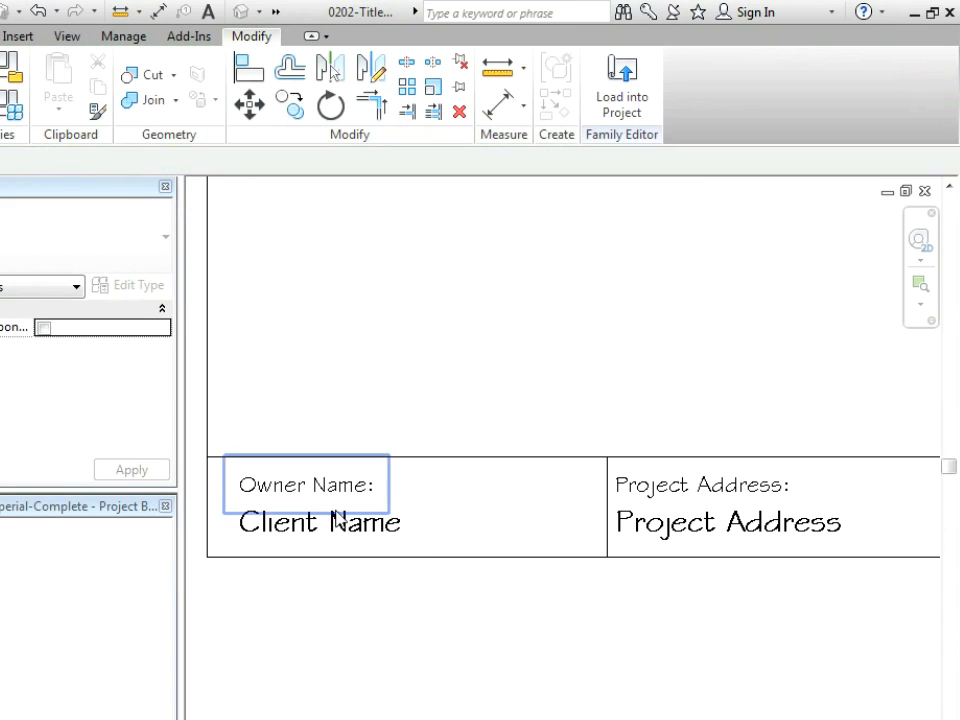
pyautogui.click(284, 612)
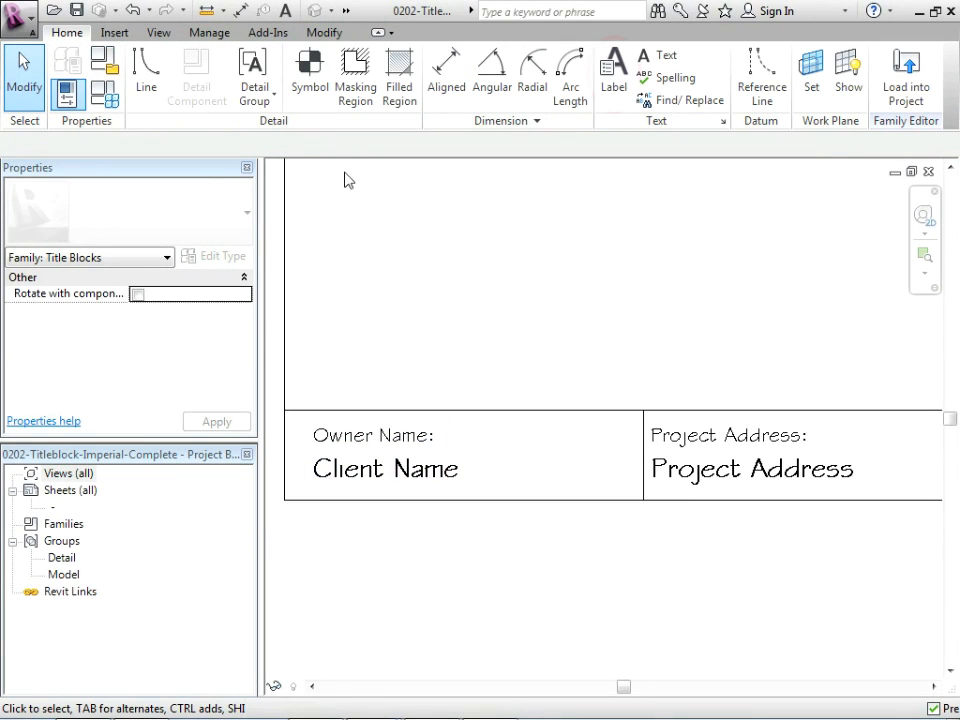
pyautogui.click(612, 76)
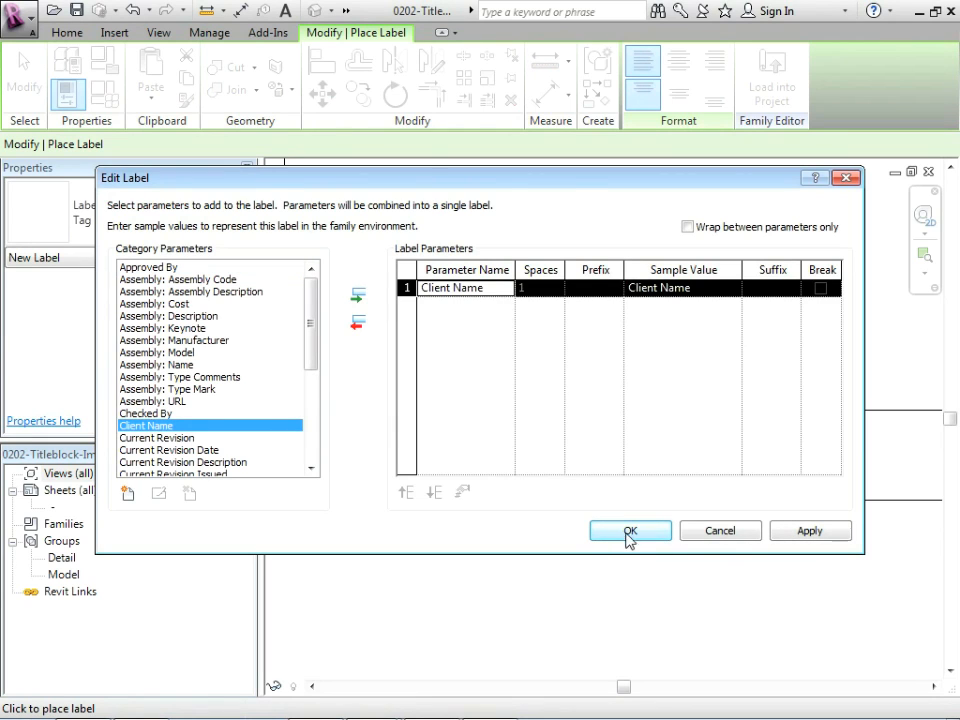
pyautogui.click(630, 532)
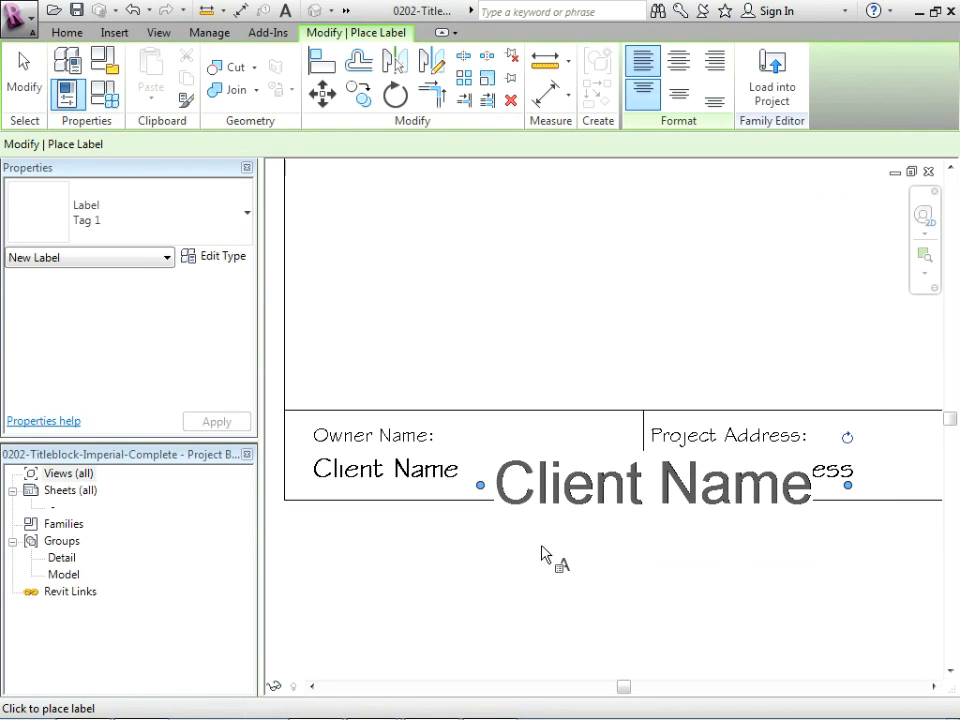
pyautogui.click(650, 482)
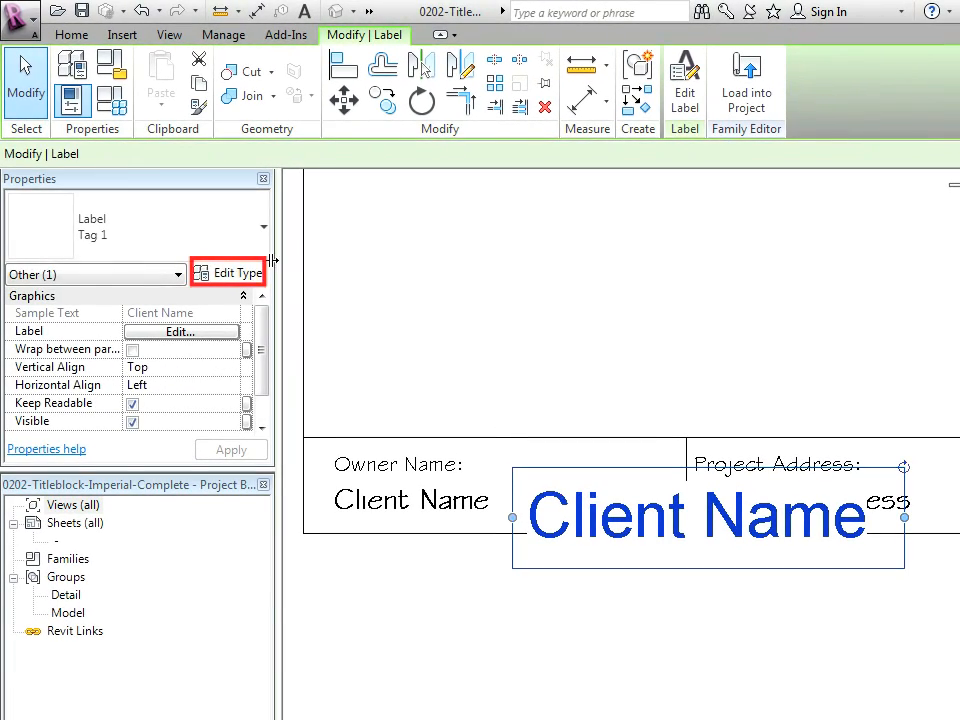
# Duplicate the label type as Tag 2 with Stylus BT font, 1/8" bold text, and apply it.
pyautogui.click(236, 272)
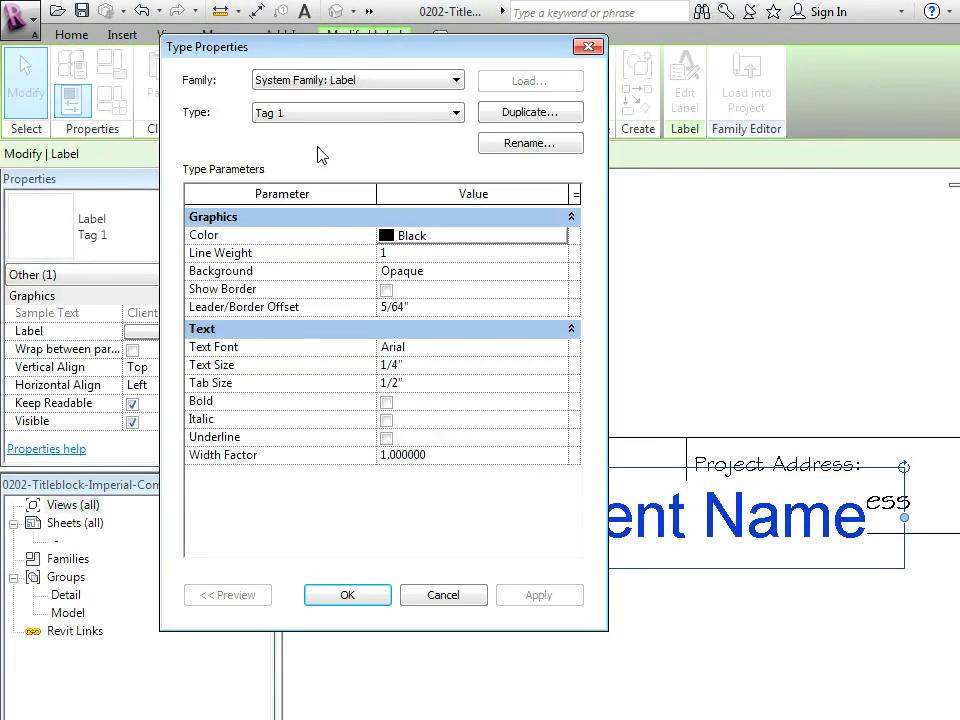
pyautogui.click(530, 112)
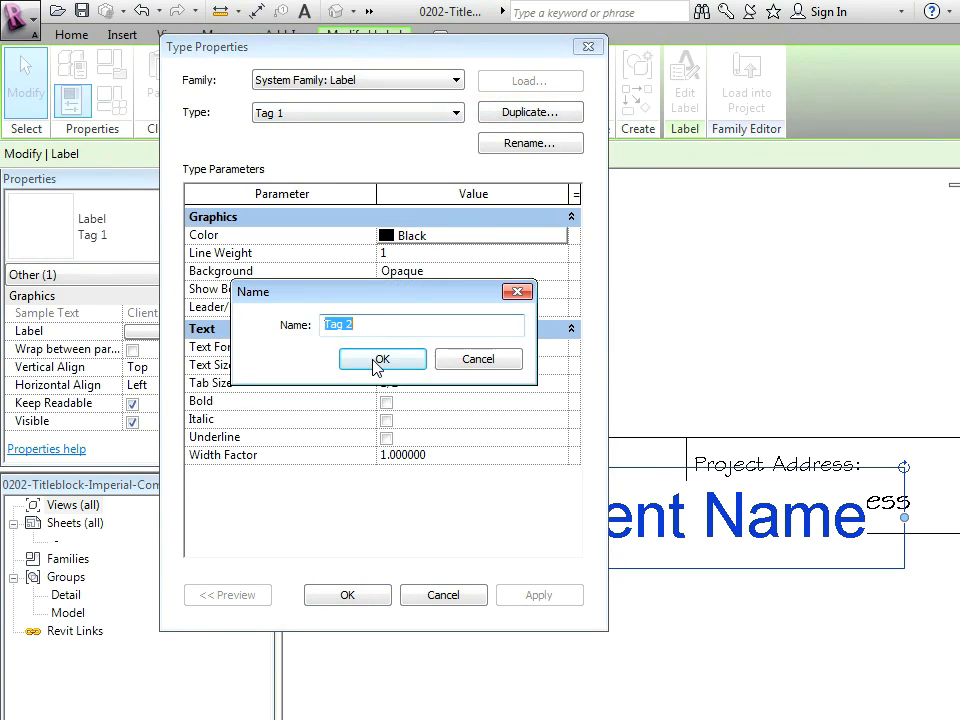
pyautogui.click(382, 360)
pyautogui.write('Sty')
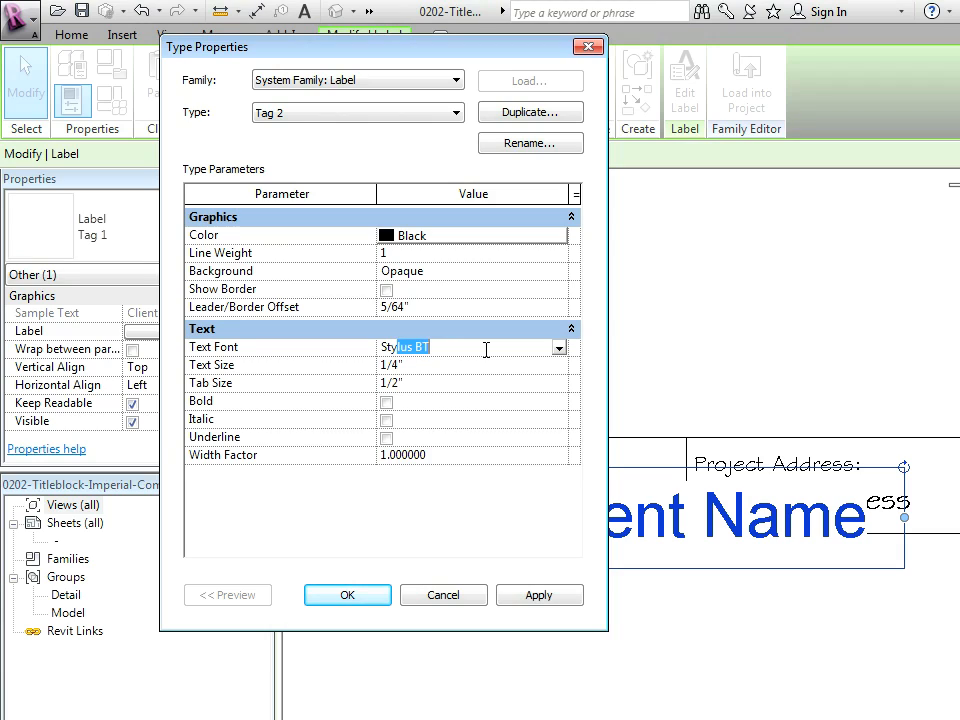
pyautogui.click(390, 364)
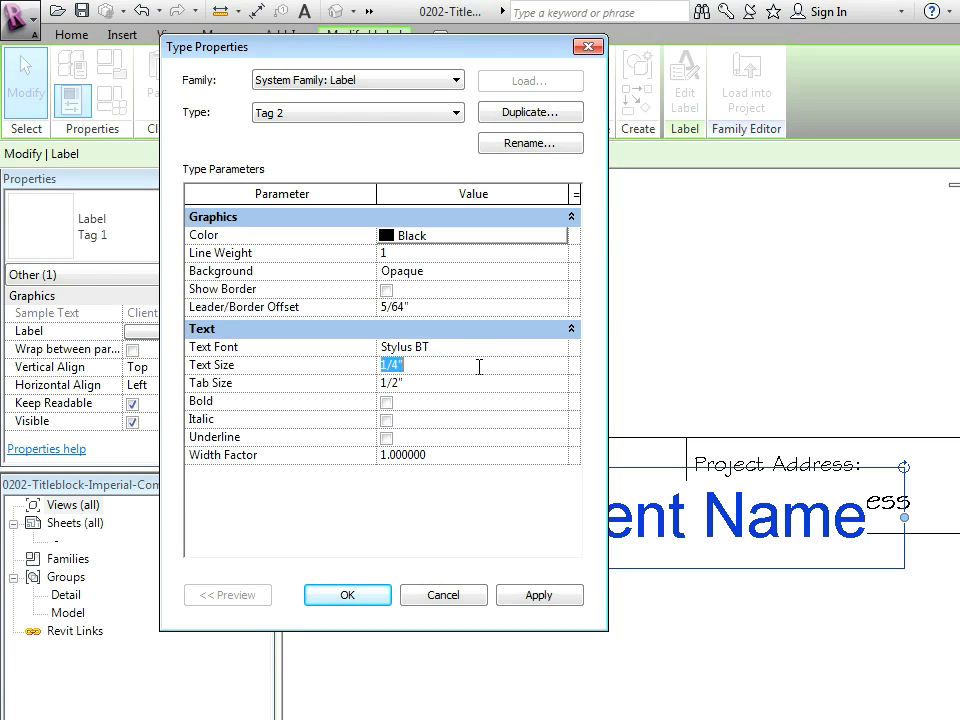
pyautogui.write('1/8"')
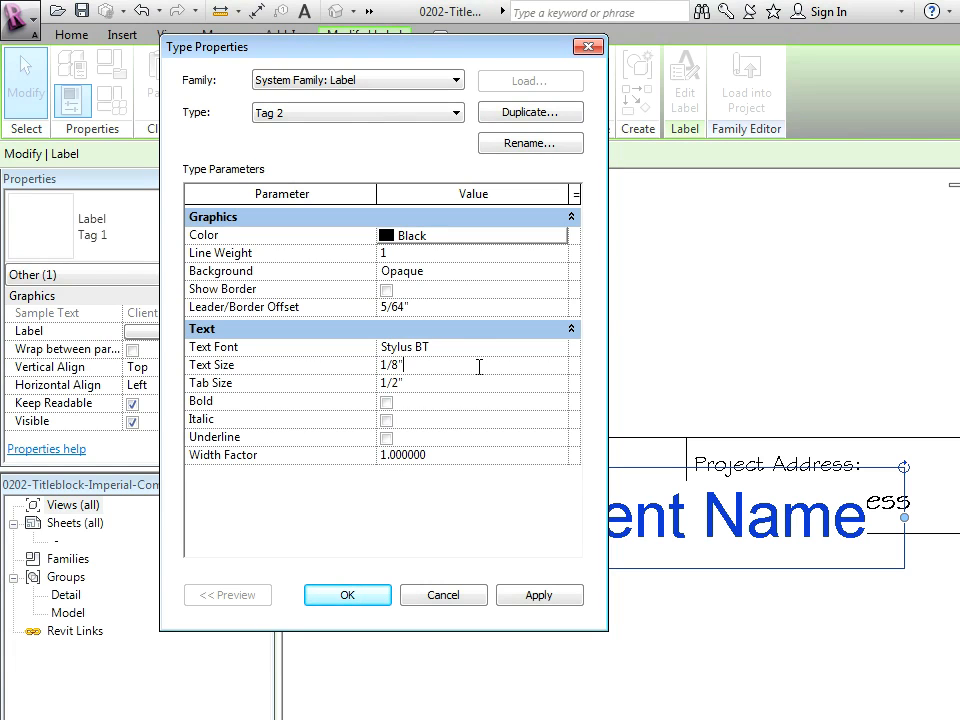
pyautogui.click(348, 594)
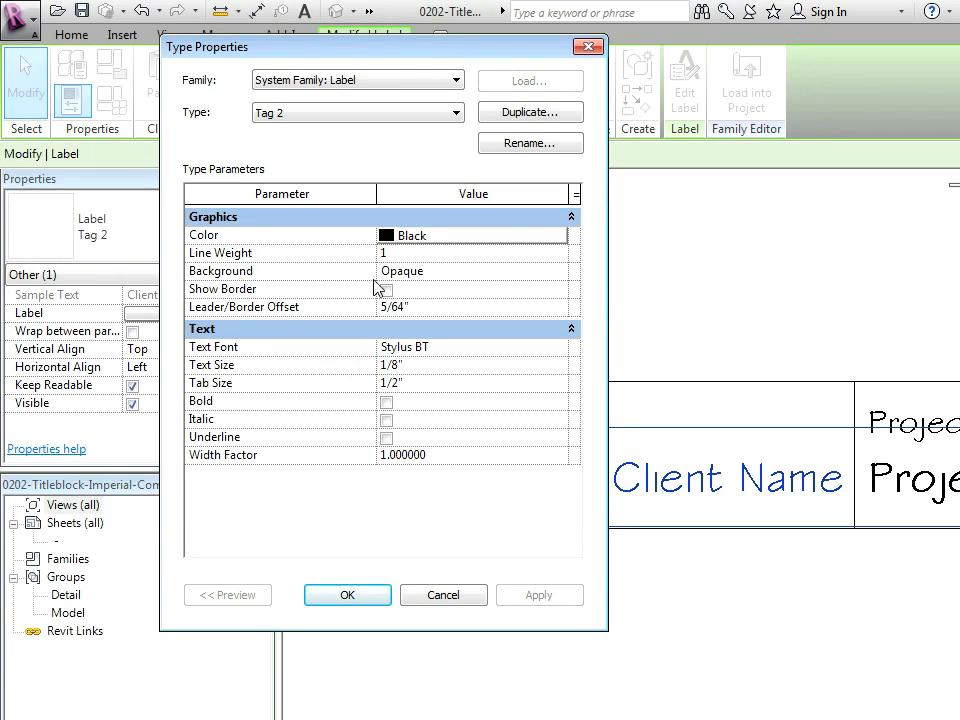
pyautogui.click(386, 400)
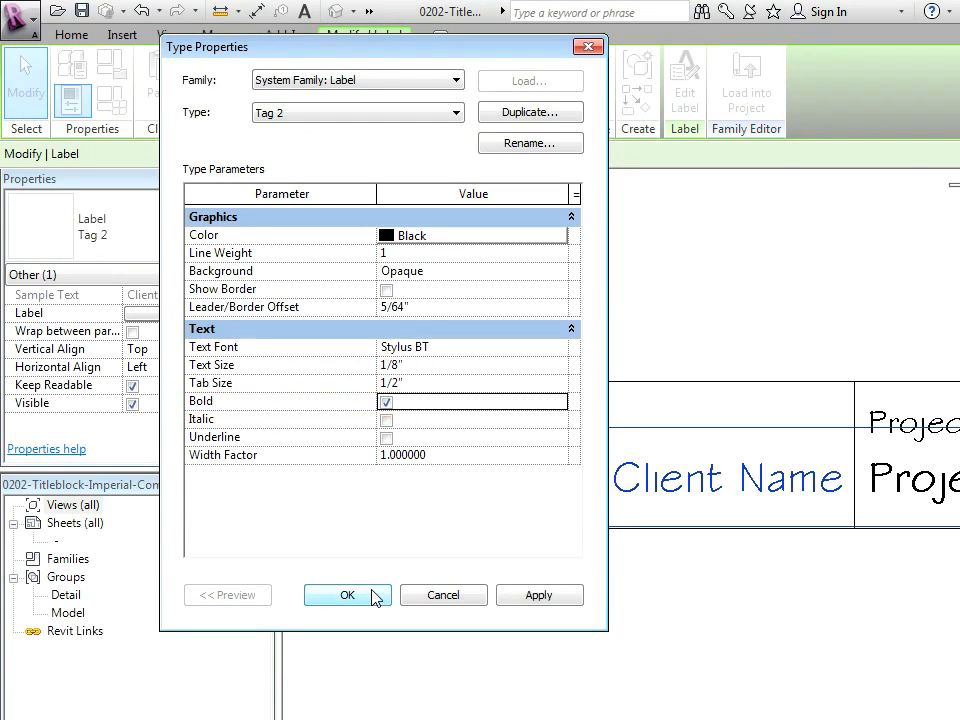
pyautogui.click(348, 596)
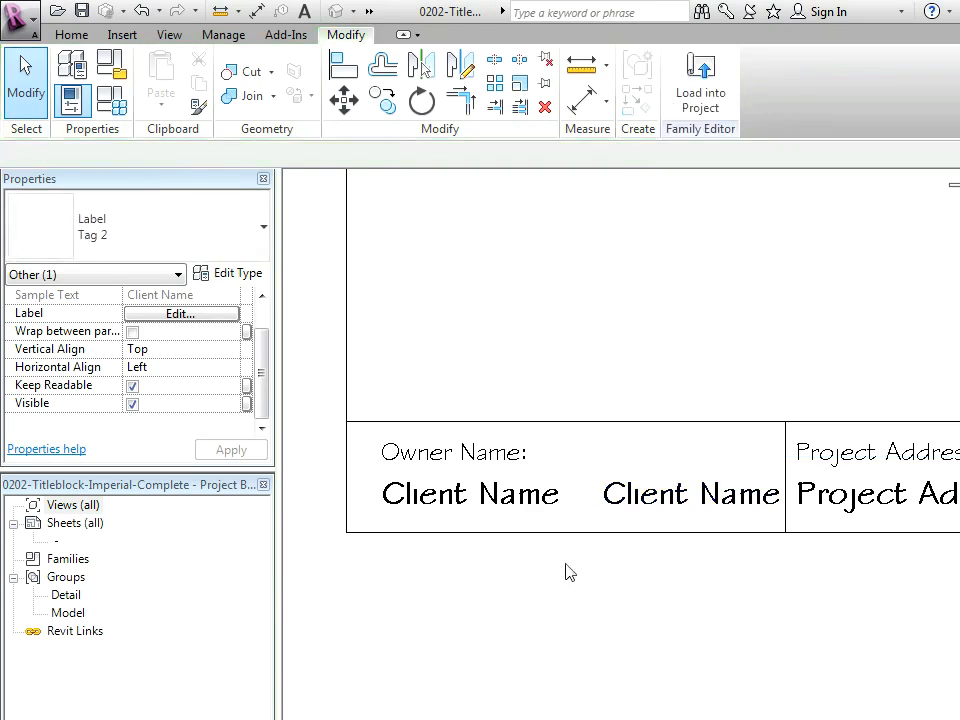
# Swap the copied label's parameter from Client Name to Project Address under its caption.
pyautogui.click(470, 496)
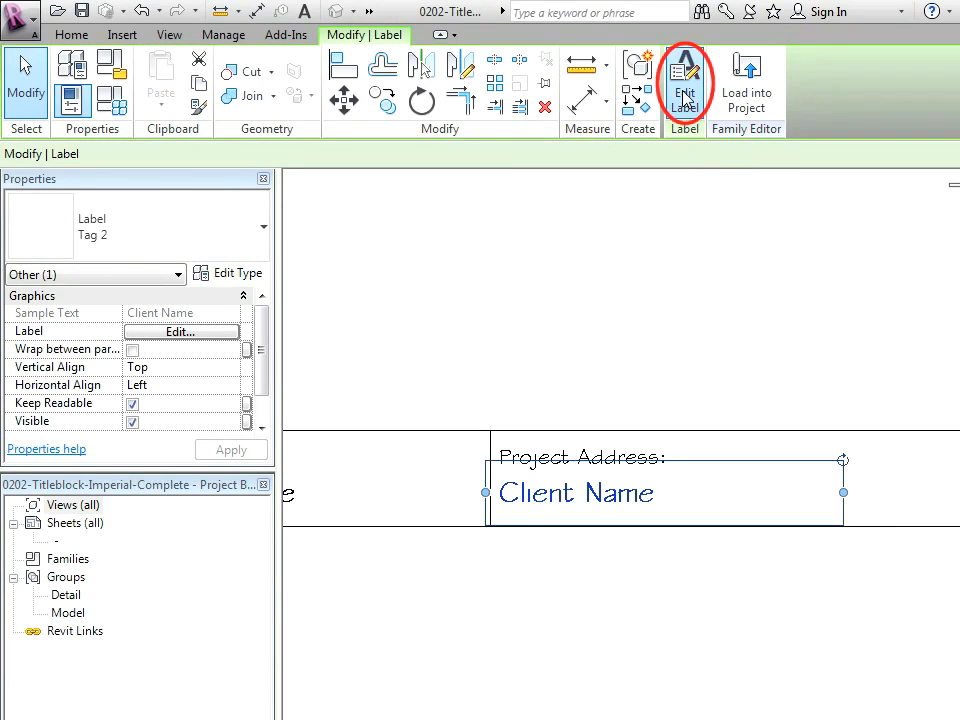
pyautogui.click(684, 80)
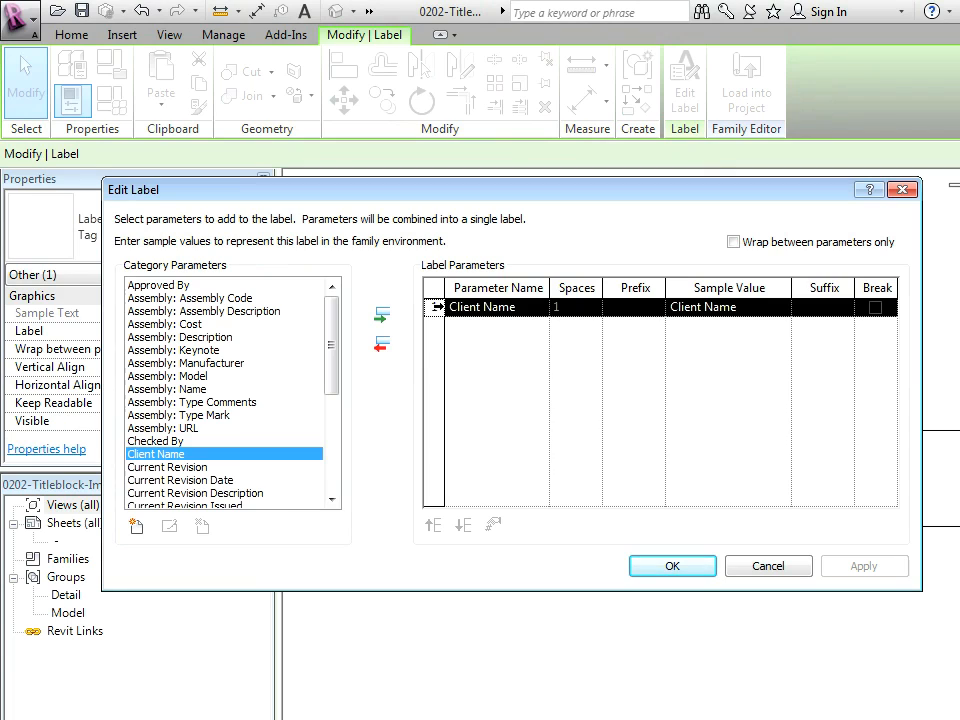
pyautogui.click(380, 346)
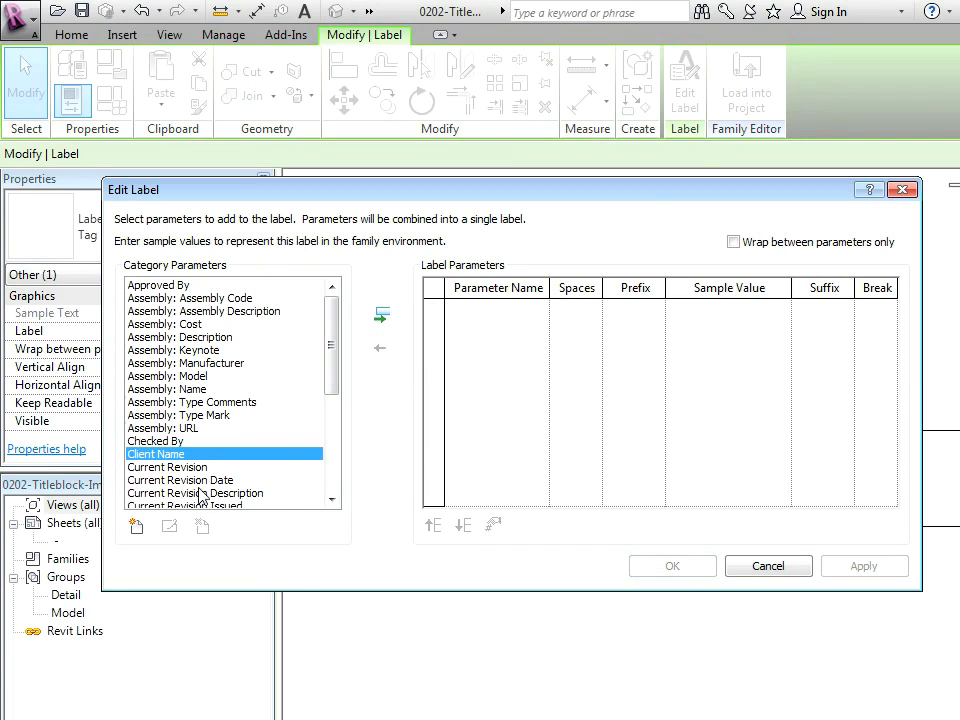
pyautogui.scroll(-3)
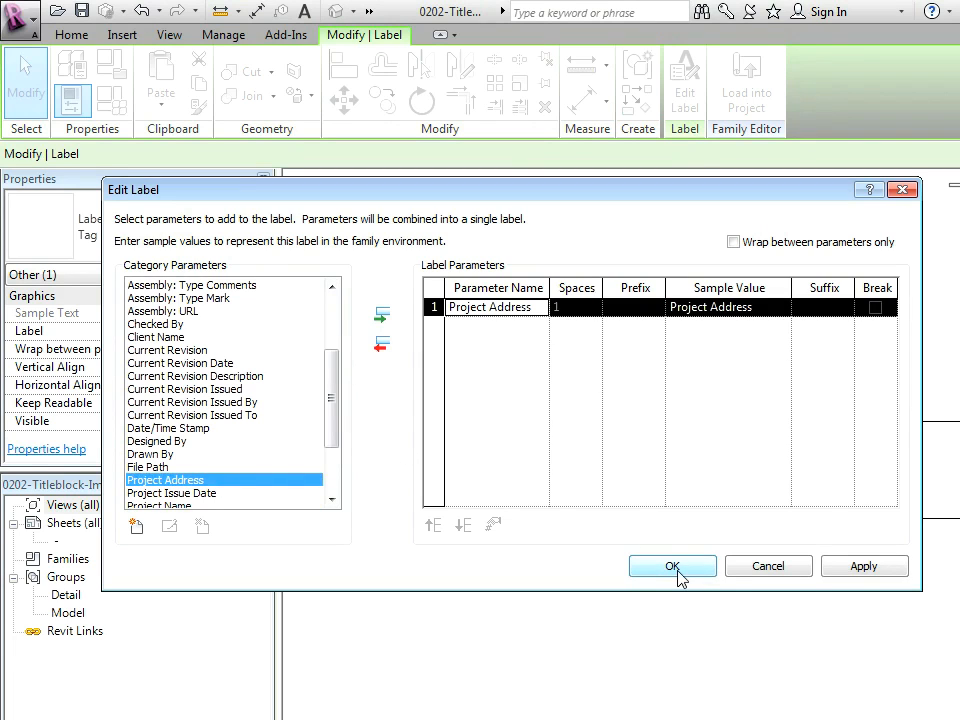
pyautogui.click(672, 566)
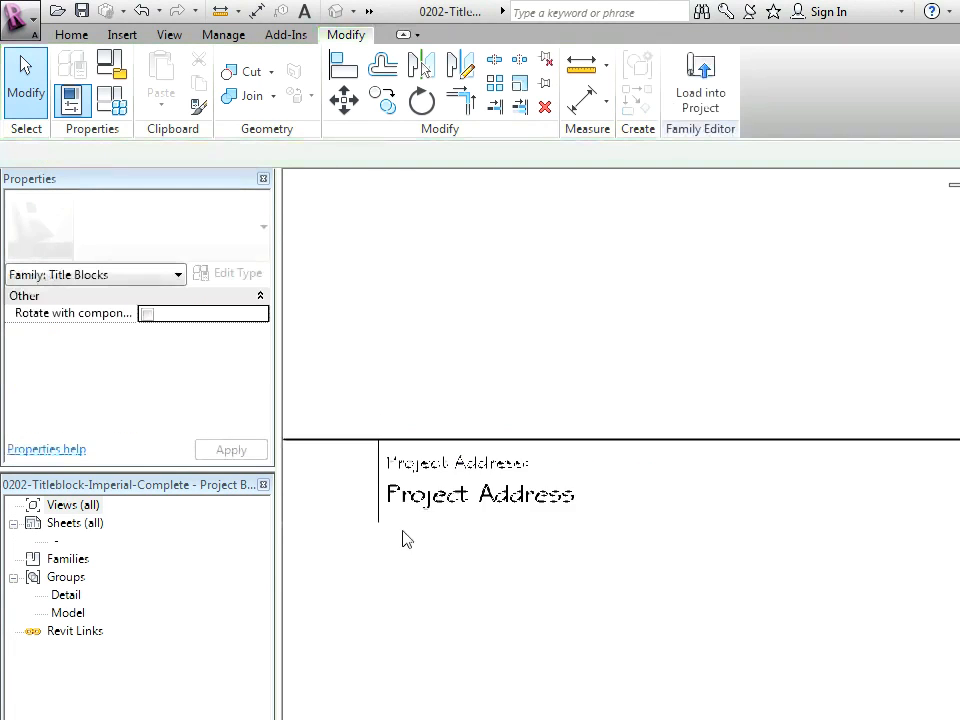
# Copy the label into the Sheet Name box and set its parameter to Sheet Name.
pyautogui.click(480, 494)
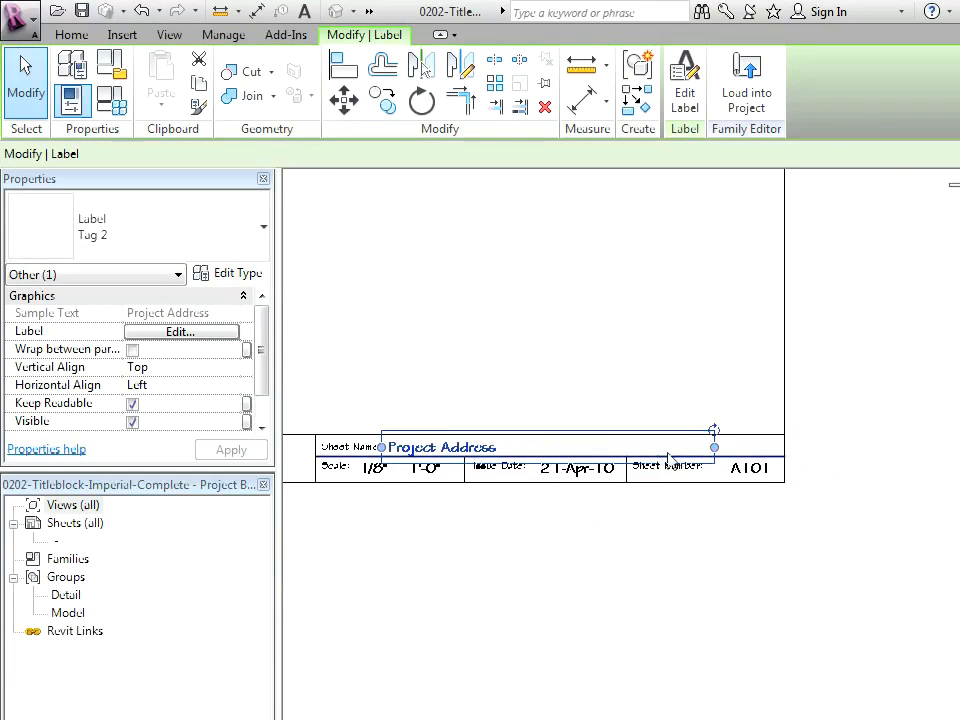
pyautogui.moveTo(714, 432); pyautogui.dragTo(788, 448)
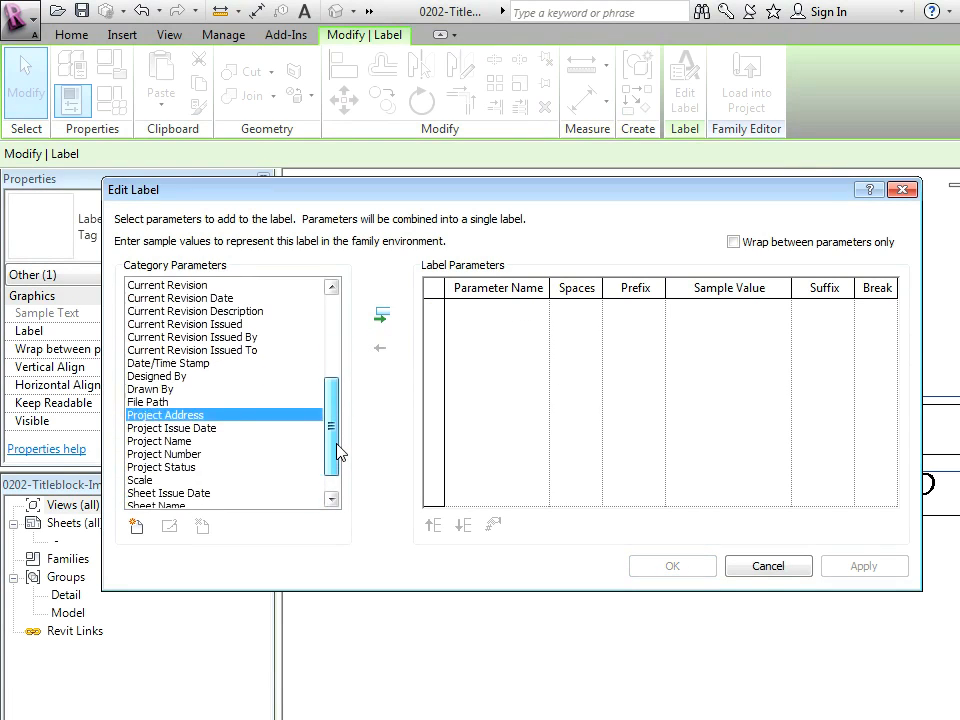
pyautogui.click(380, 314)
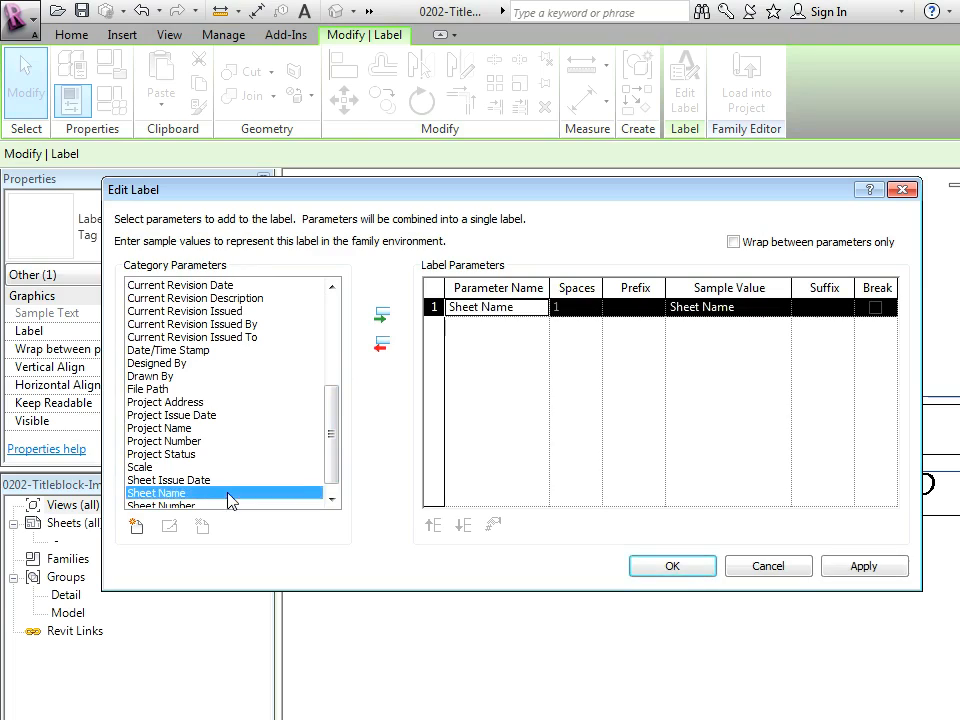
pyautogui.click(672, 564)
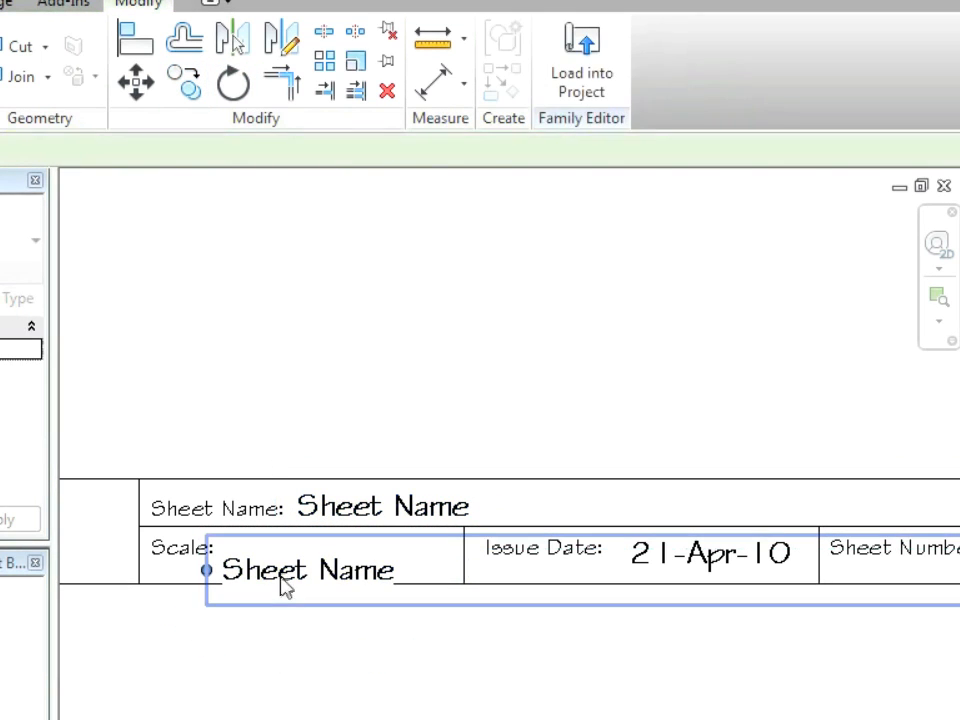
# Change the copied label in the Scale box from Sheet Name to the Scale parameter.
pyautogui.click(308, 570)
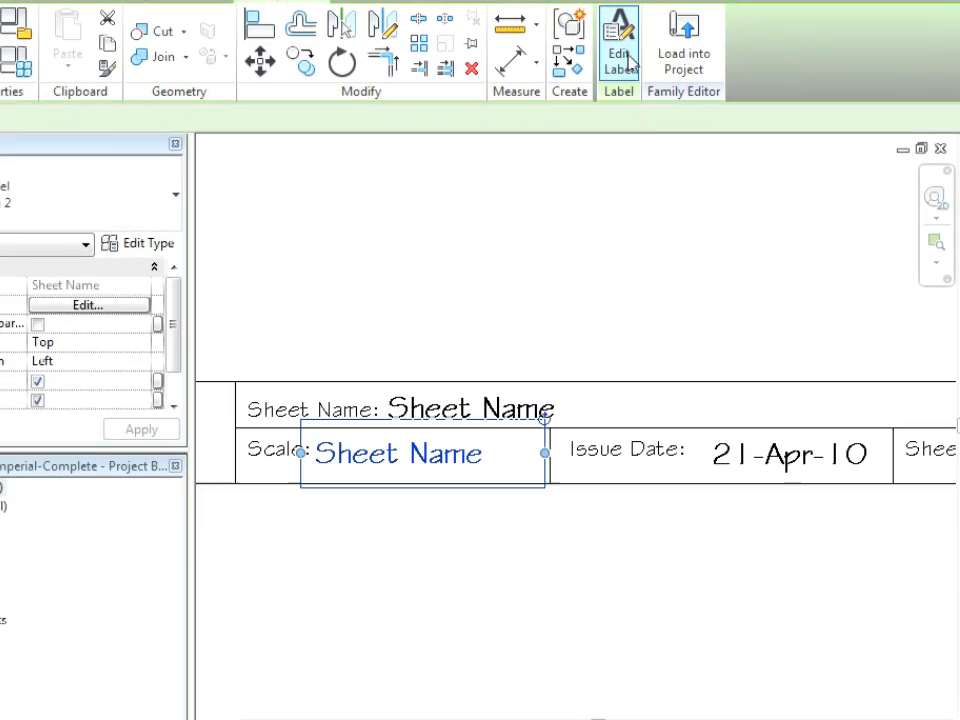
pyautogui.click(618, 40)
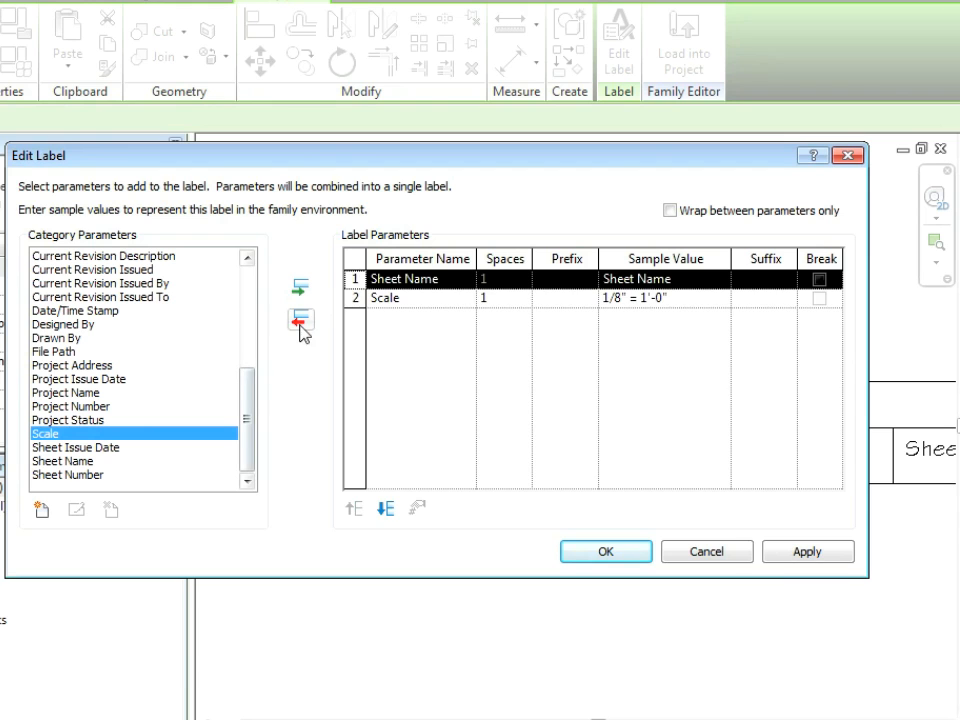
pyautogui.click(604, 552)
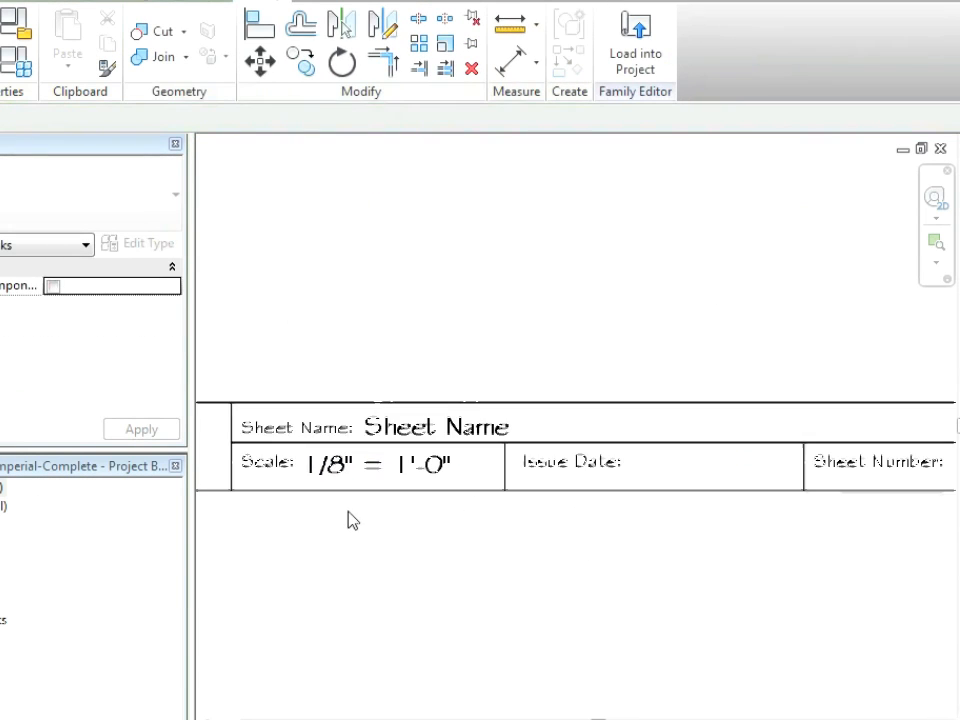
# Set the Issue Date label to Project Issue Date with sample 'Prj Issue Dt' and the other to Sheet Number.
pyautogui.click(390, 464)
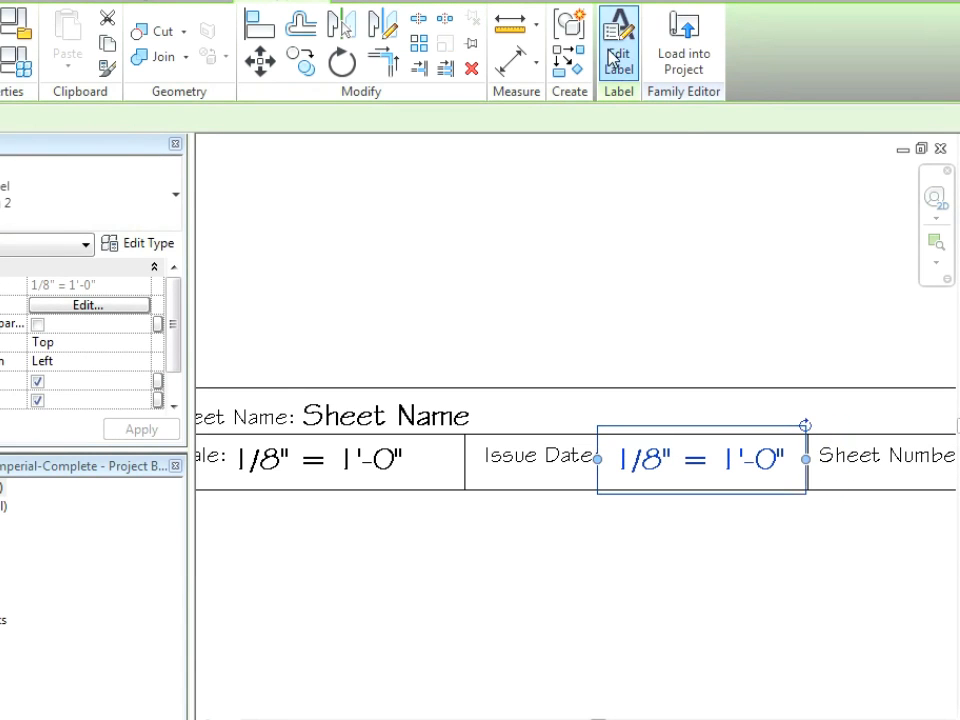
pyautogui.click(618, 44)
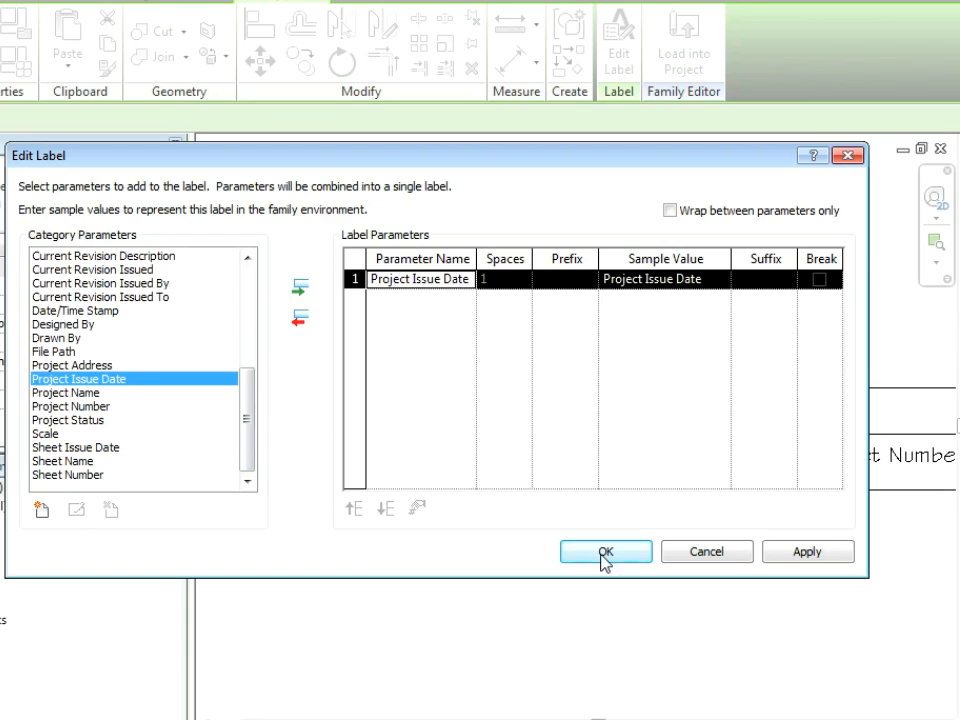
pyautogui.click(604, 552)
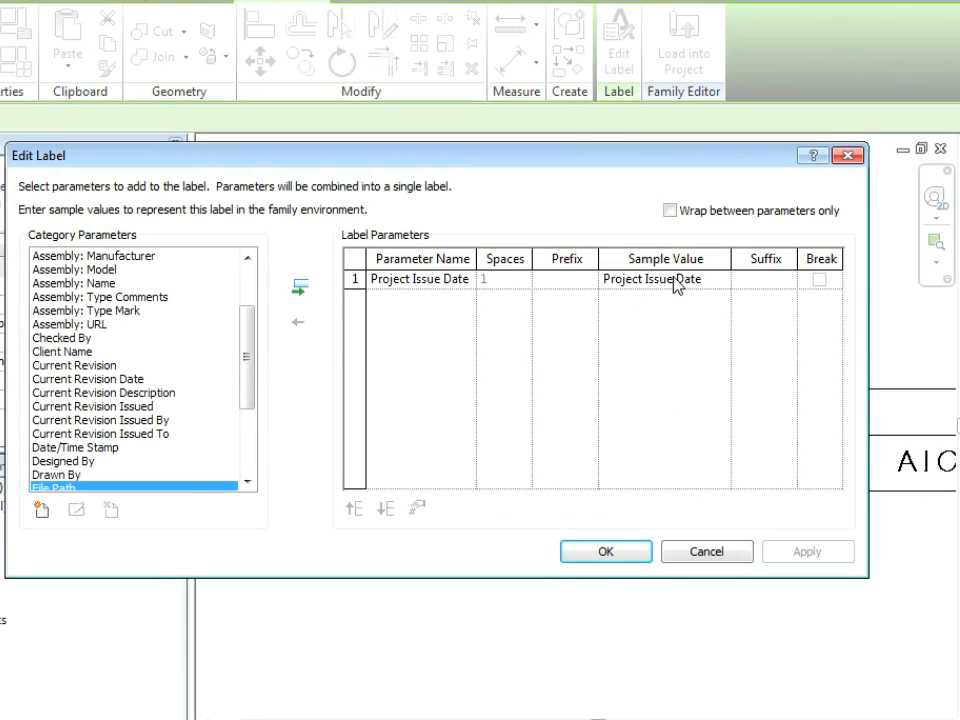
pyautogui.write('Prj')
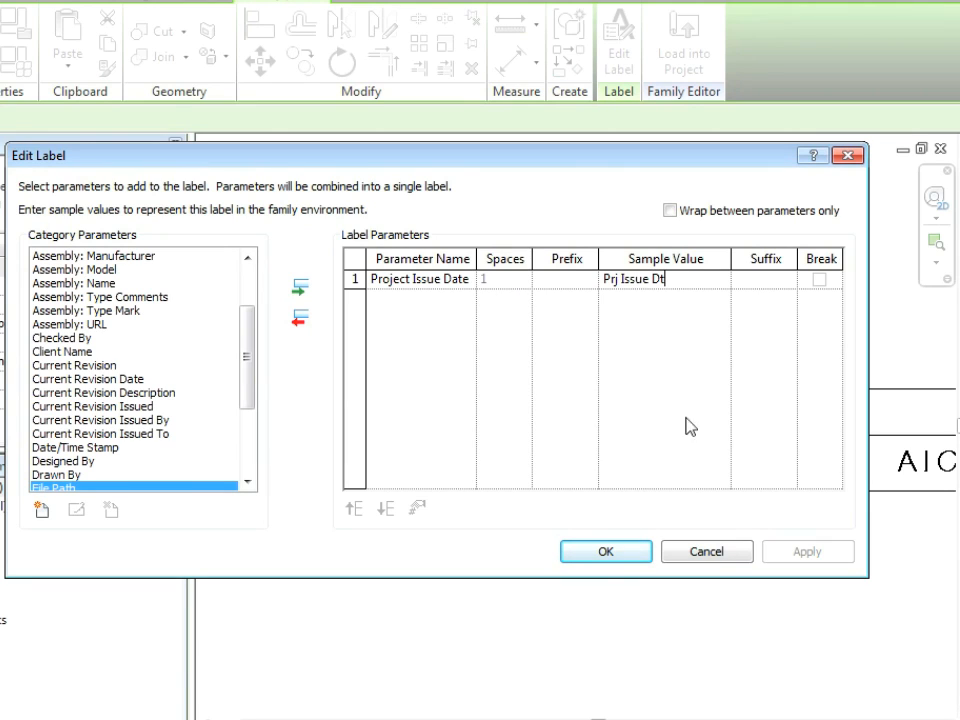
pyautogui.click(604, 552)
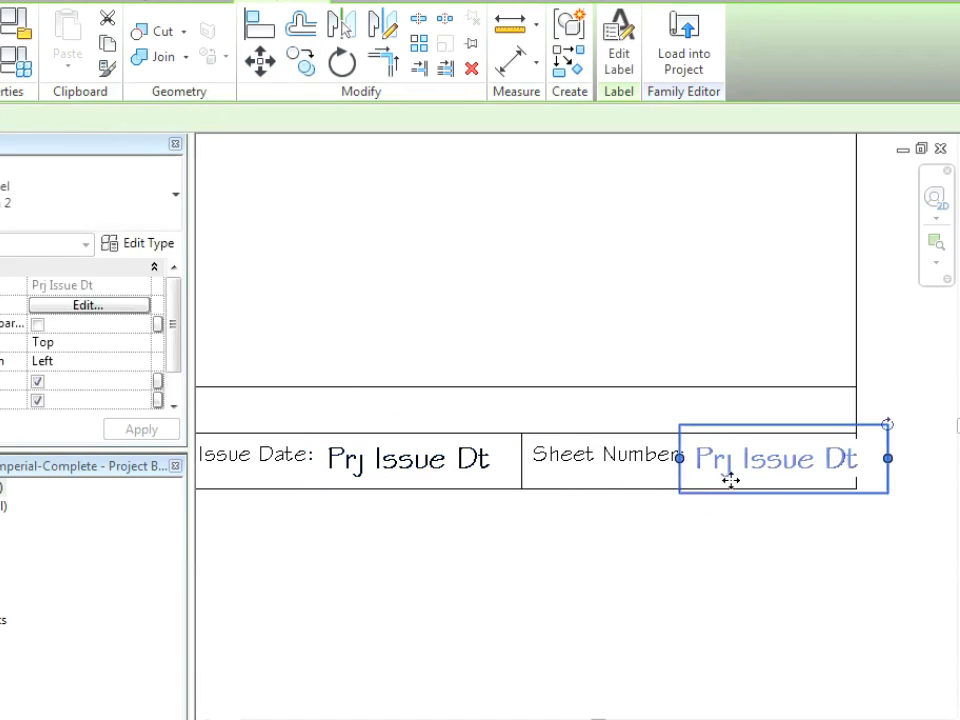
pyautogui.moveTo(620, 42)
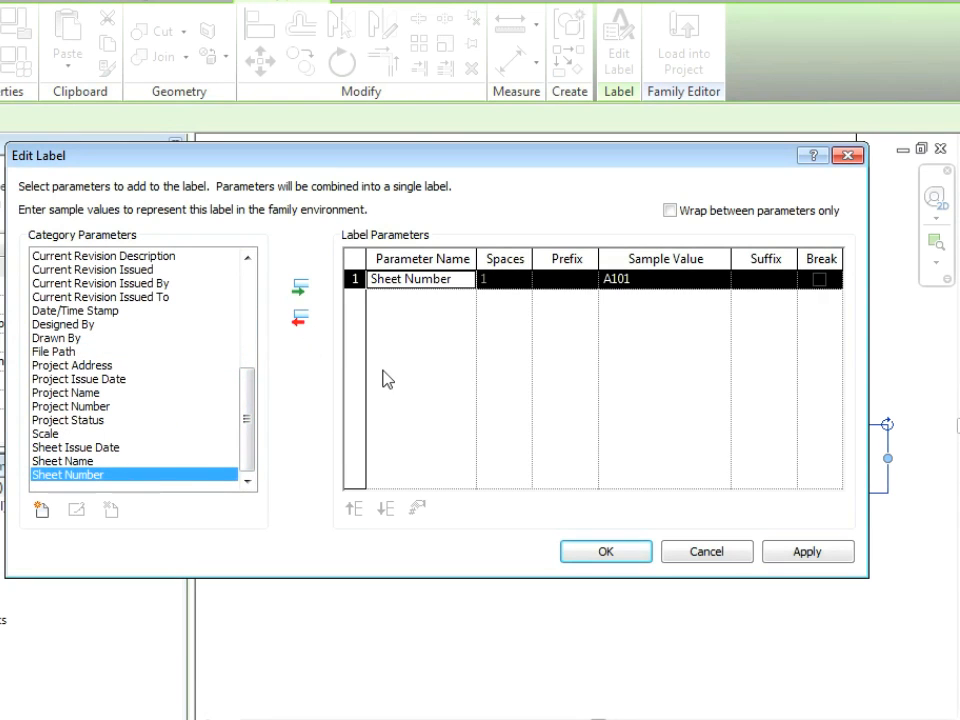
pyautogui.click(604, 552)
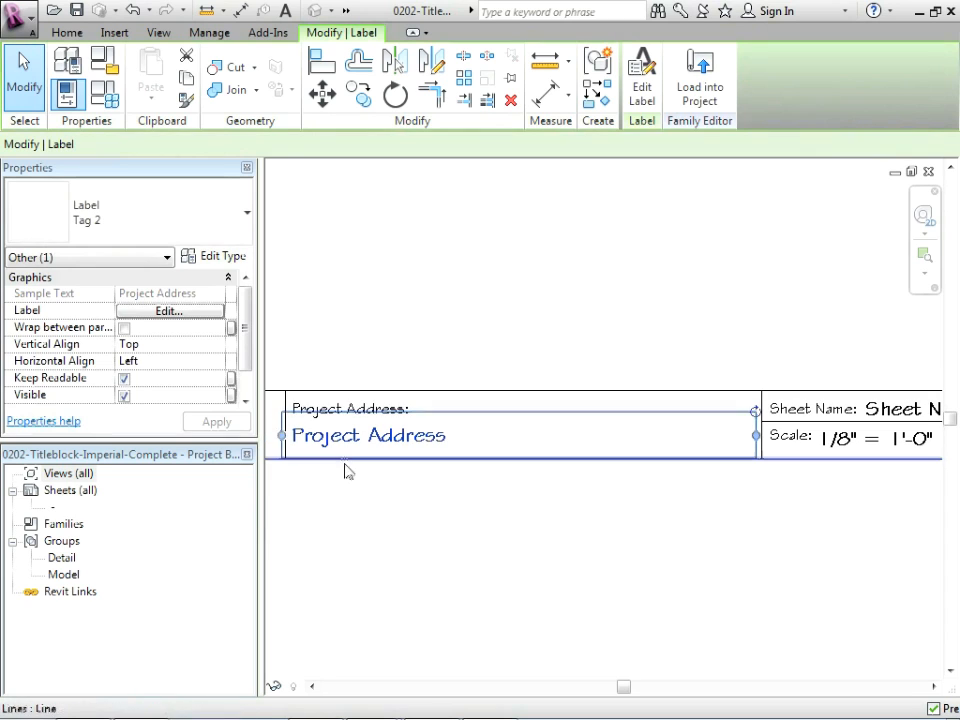
pyautogui.click(368, 436)
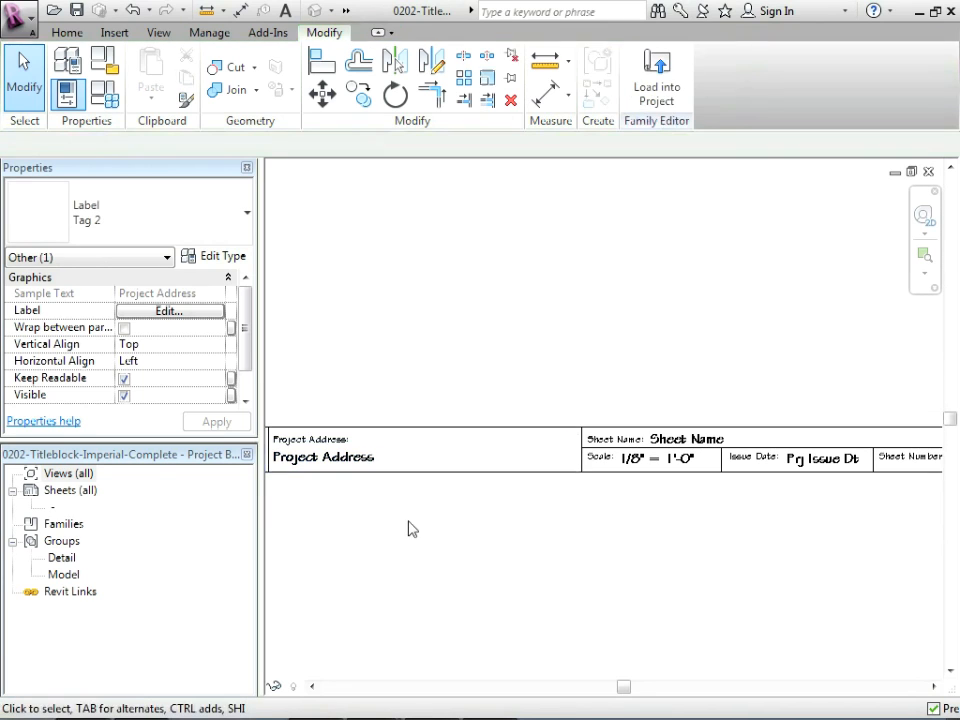
pyautogui.click(428, 456)
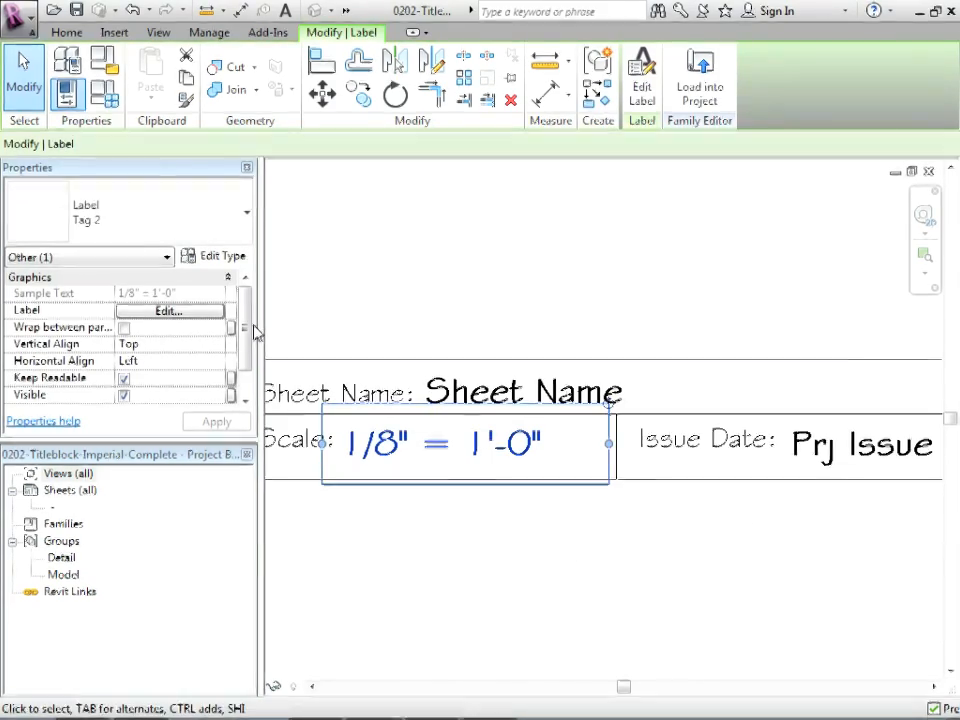
pyautogui.click(214, 256)
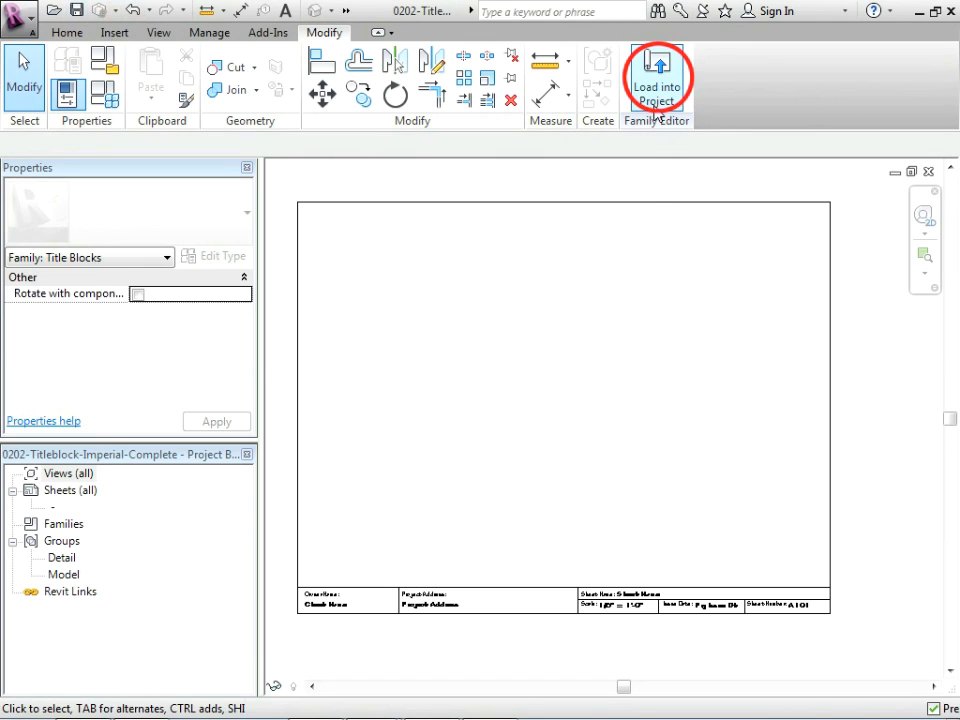
# Load the title block family into the project, overwriting the existing version.
pyautogui.click(656, 80)
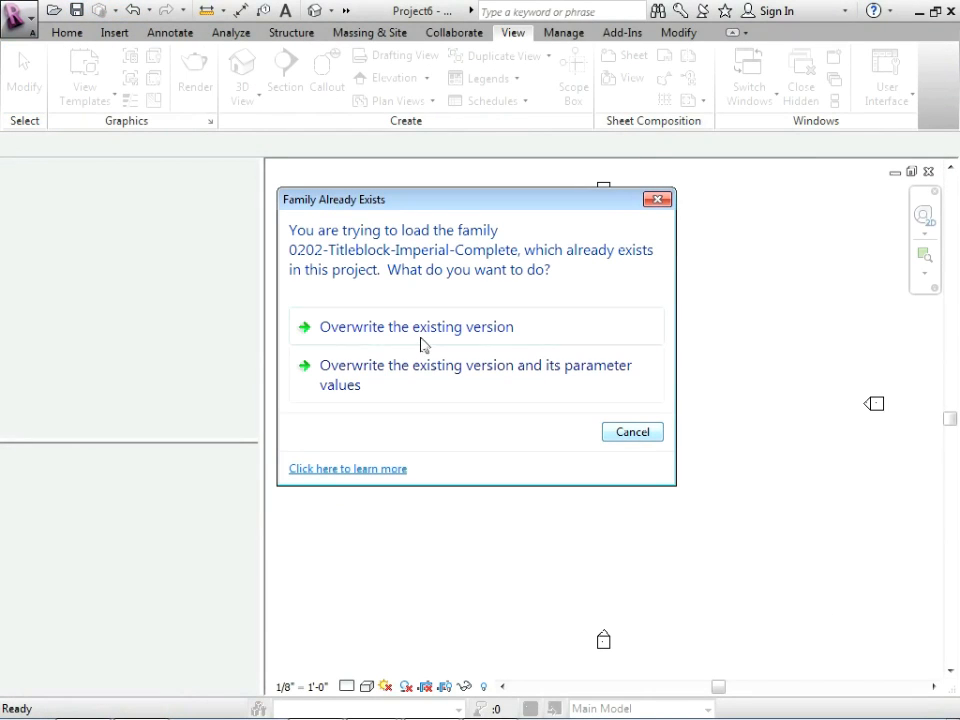
pyautogui.moveTo(400, 334)
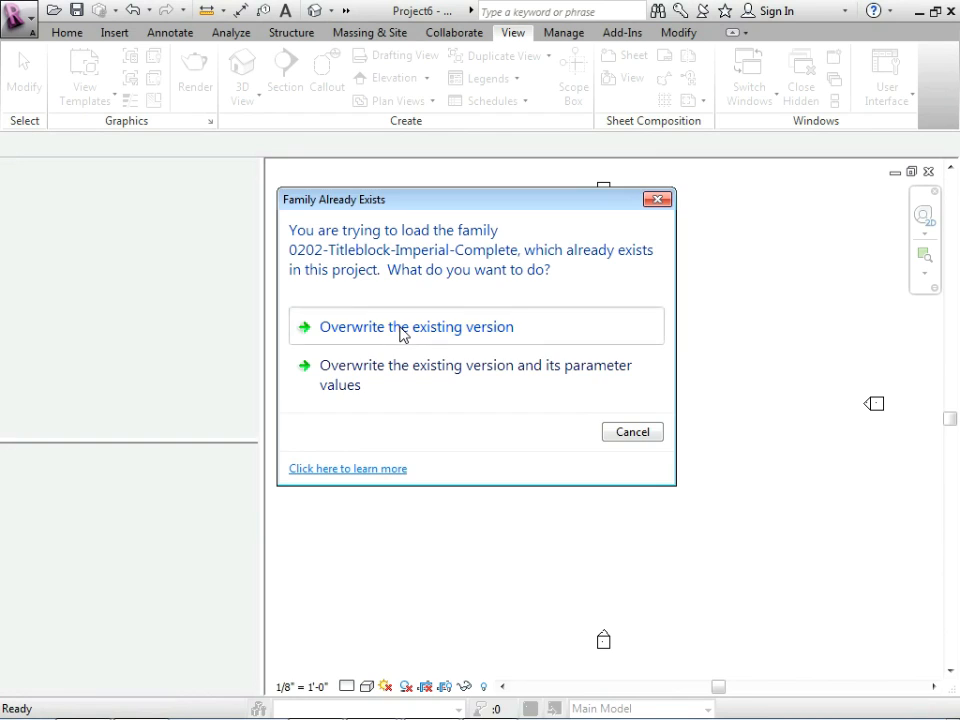
pyautogui.click(416, 326)
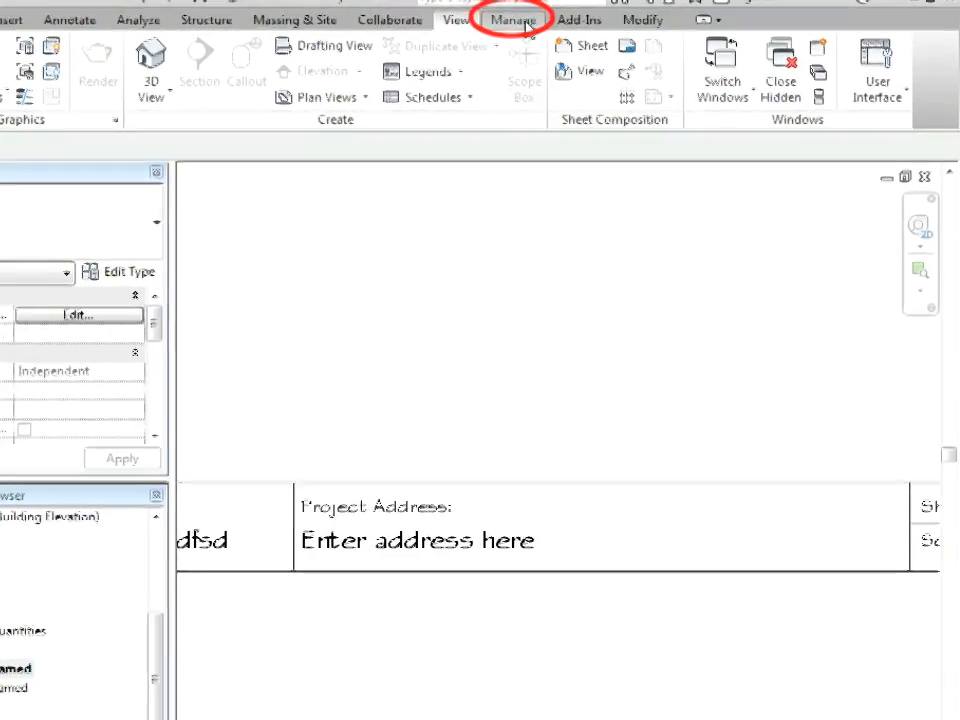
# Set the Project Address to 24 Main St., Toronto in Project Information.
pyautogui.click(512, 20)
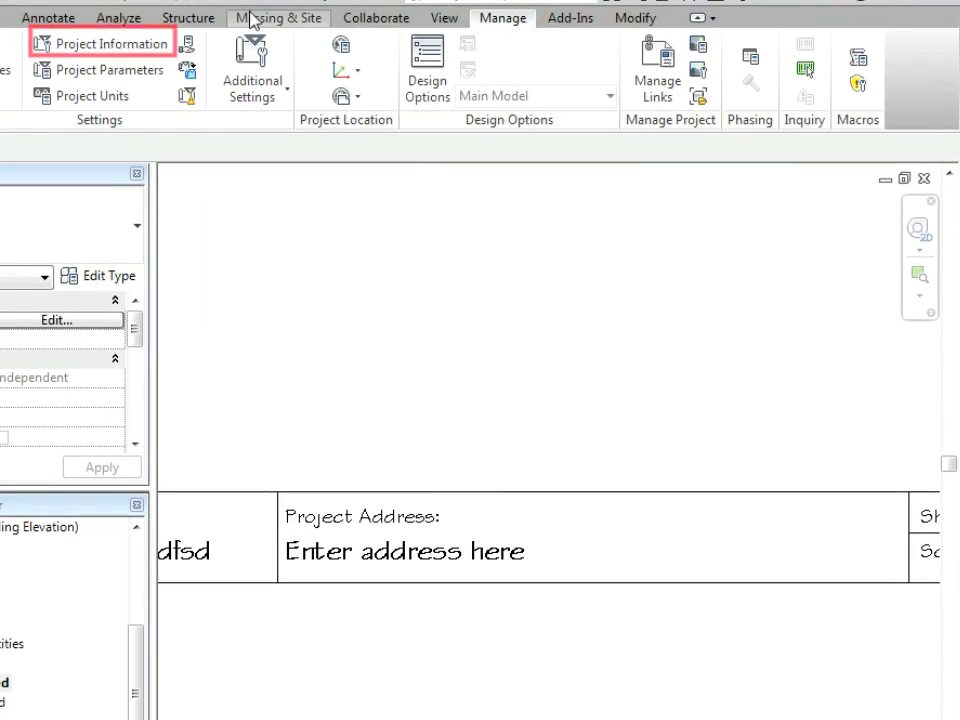
pyautogui.click(110, 44)
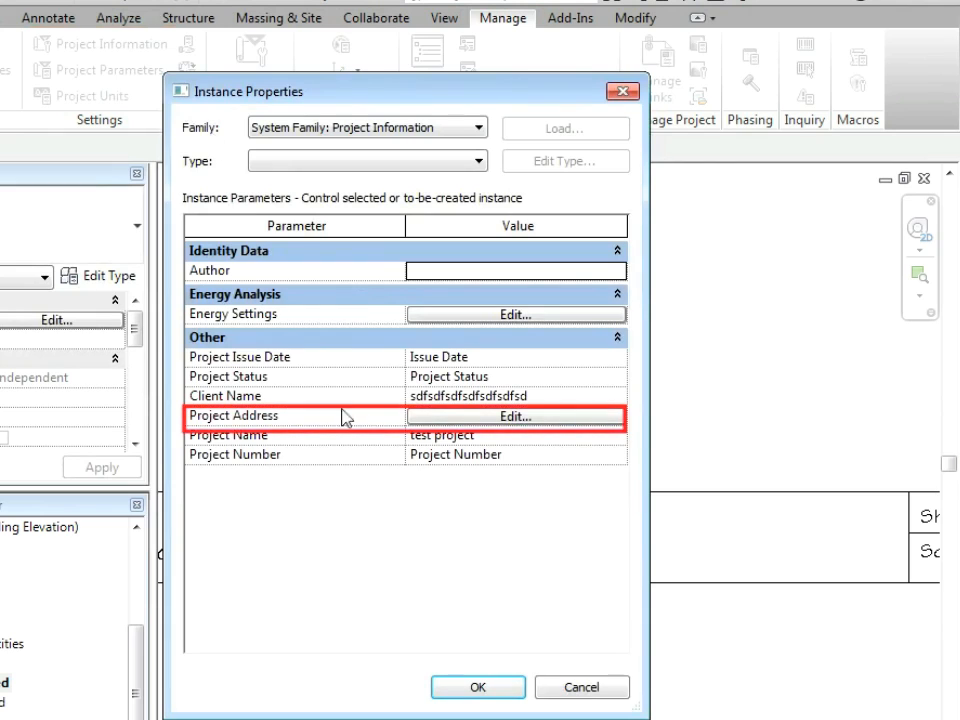
pyautogui.click(516, 416)
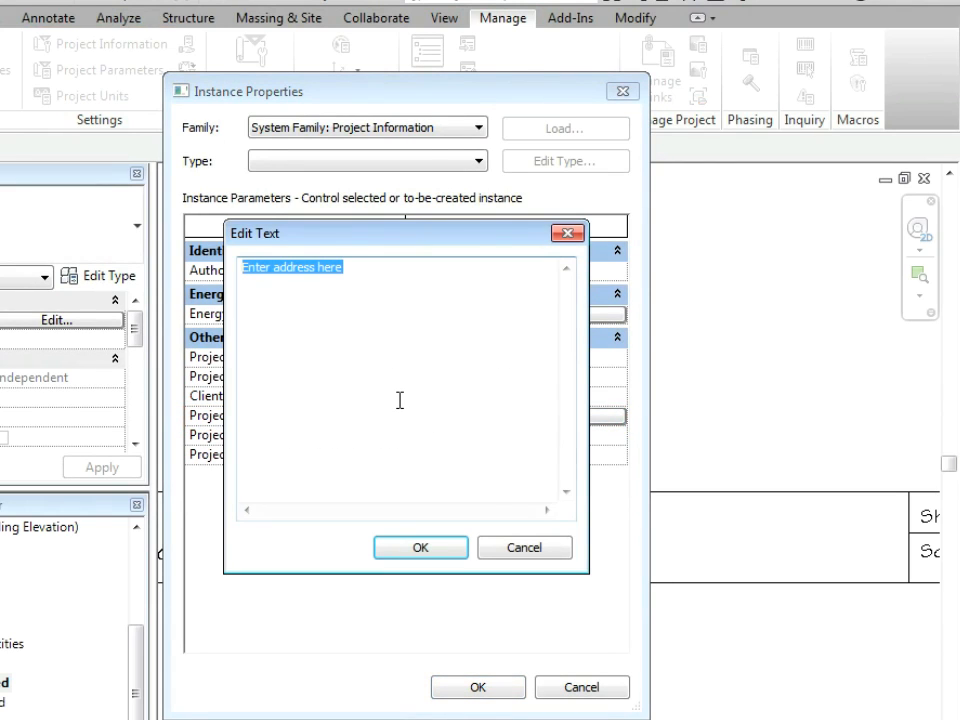
pyautogui.write('24 Main St.')
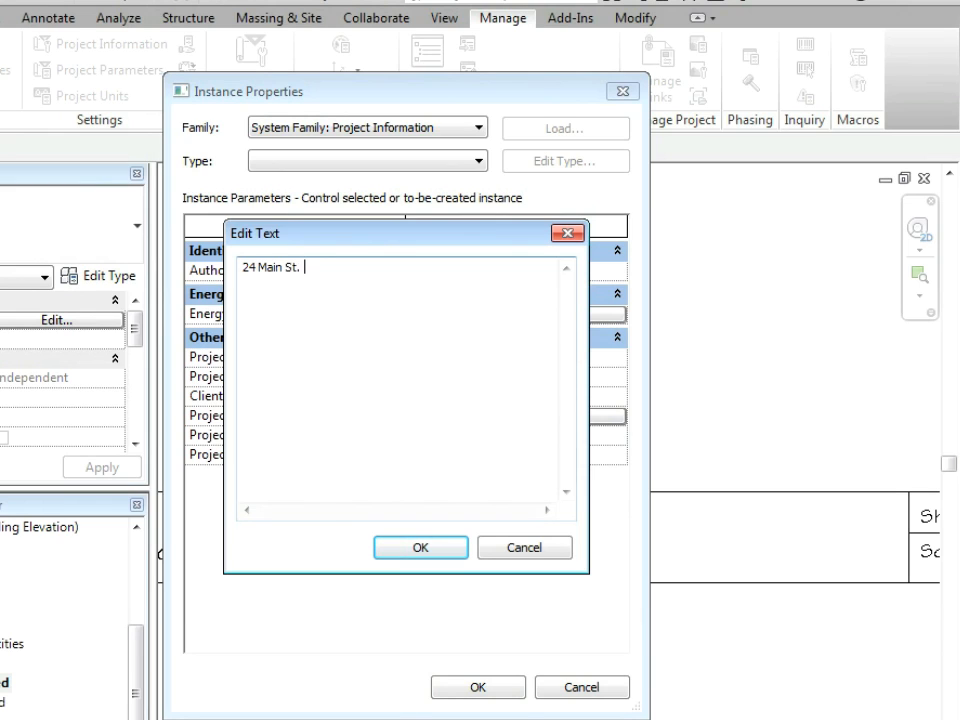
pyautogui.write('Toronto')
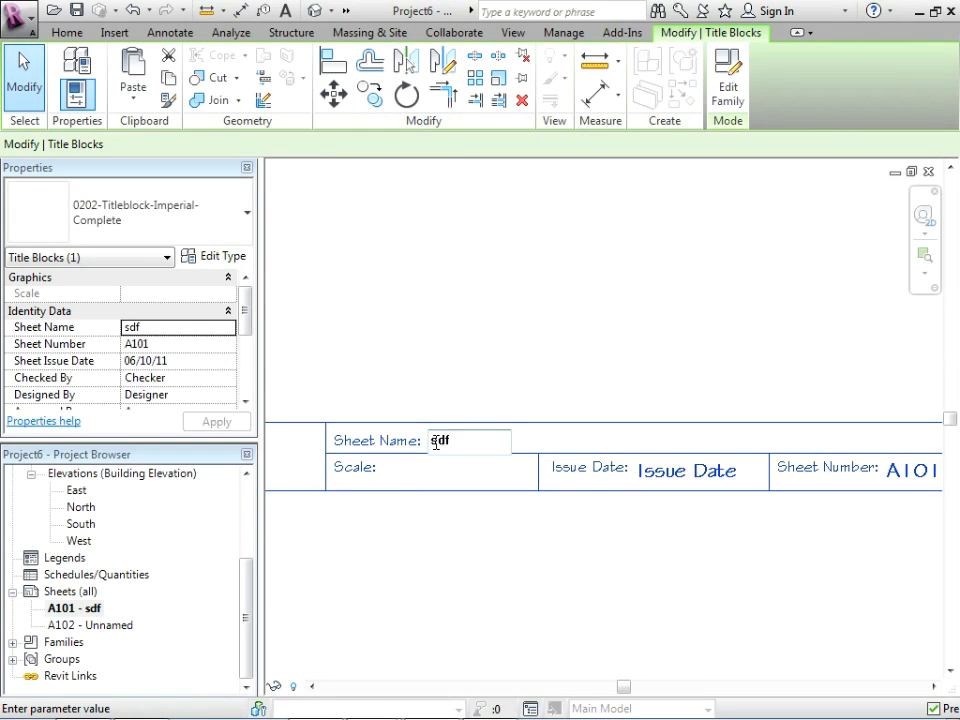
# Enter Sheet Name 'renderings' and Issue Date 12-June-11 on the sheet's title block.
pyautogui.write('renderings')
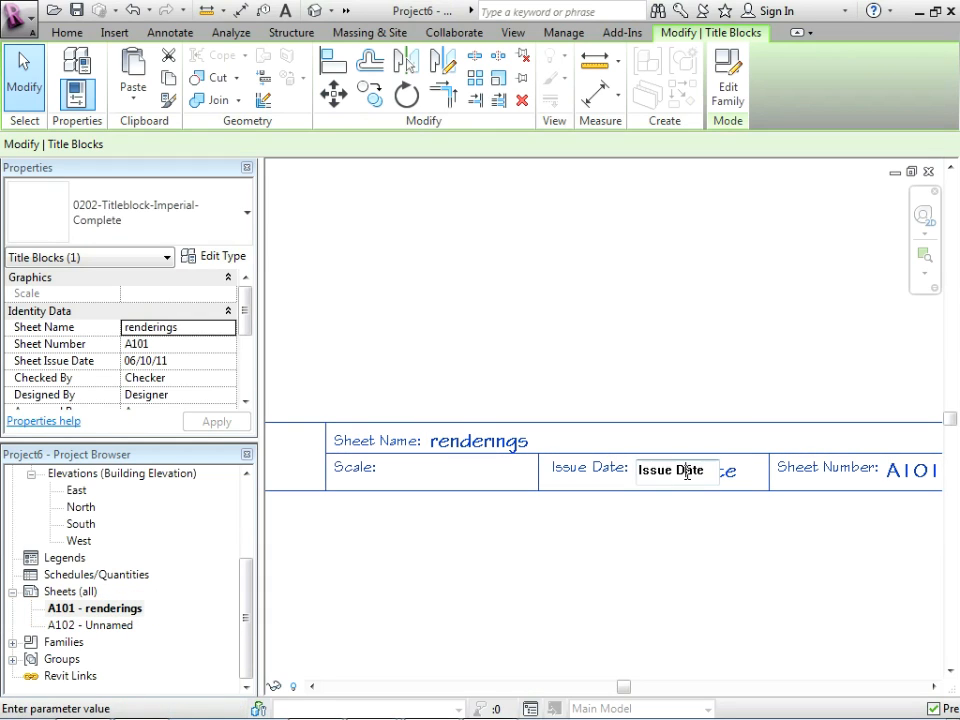
pyautogui.doubleClick(676, 468)
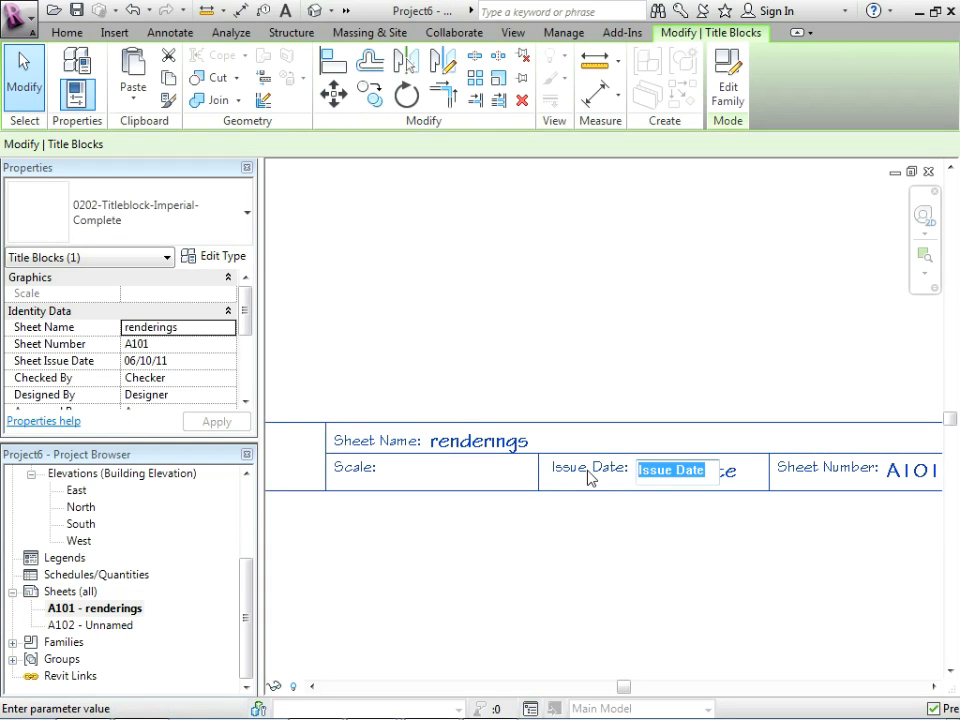
pyautogui.write('12-')
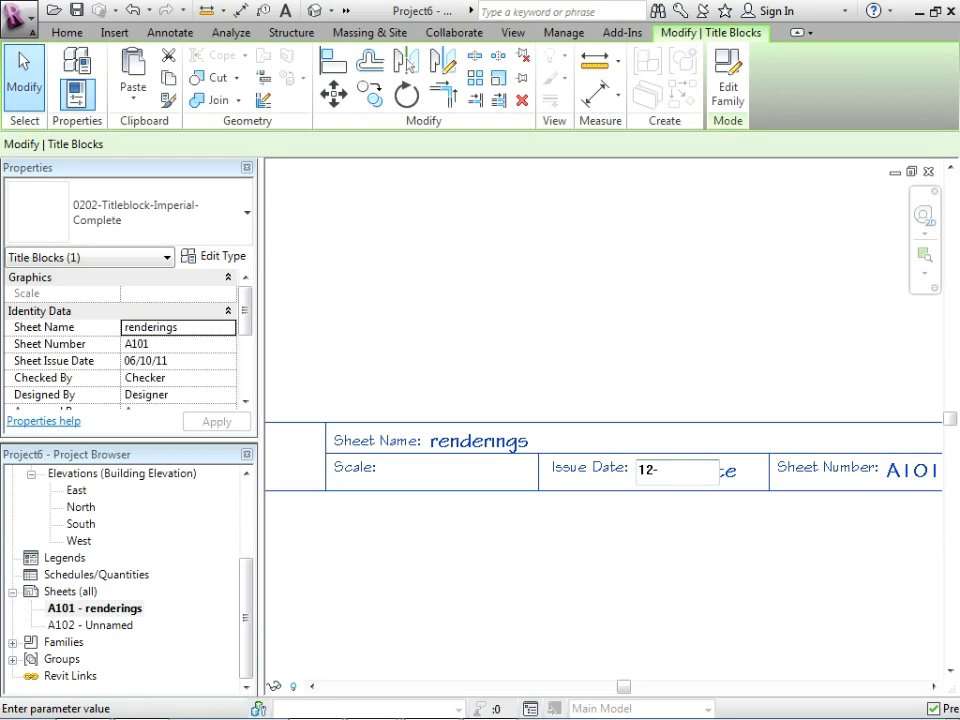
pyautogui.write('June-11')
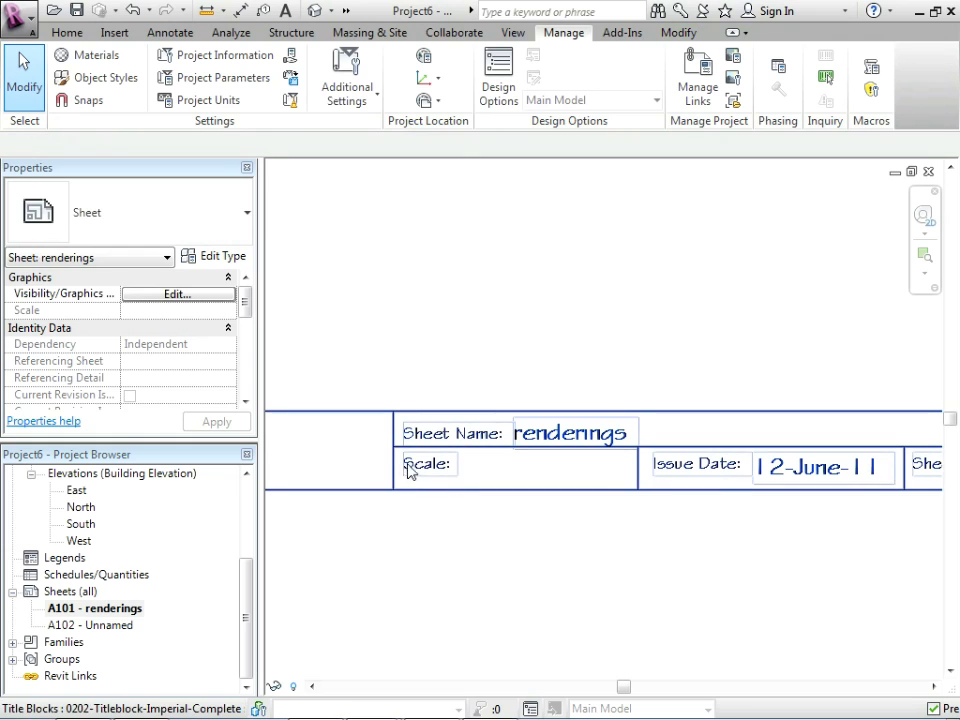
# Select the viewport on the sheet to check the title block's Scale reads 1/8" = 1'-0".
pyautogui.click(540, 580)
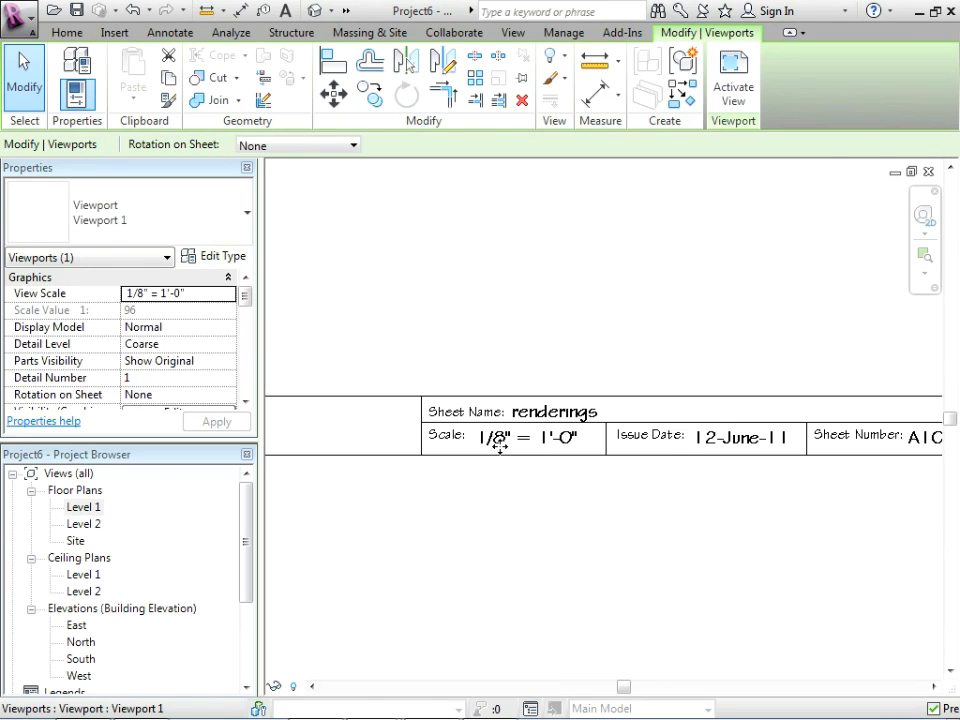
pyautogui.moveTo(88, 530)
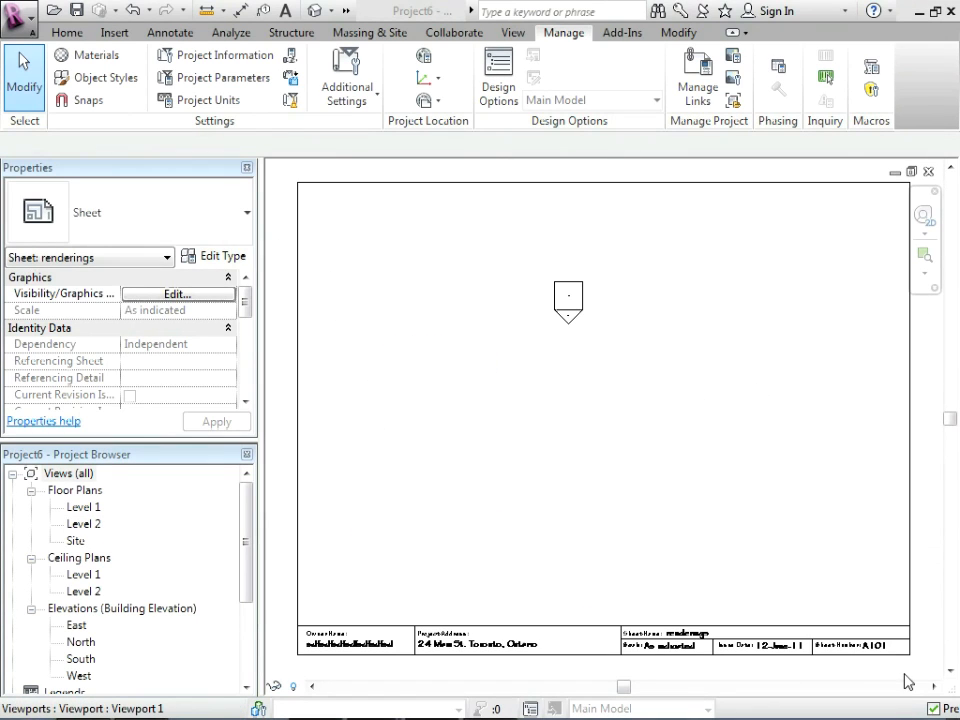
# Switch windows back to the 0202-Titleblock-Imperial-Complete family file.
pyautogui.click(512, 32)
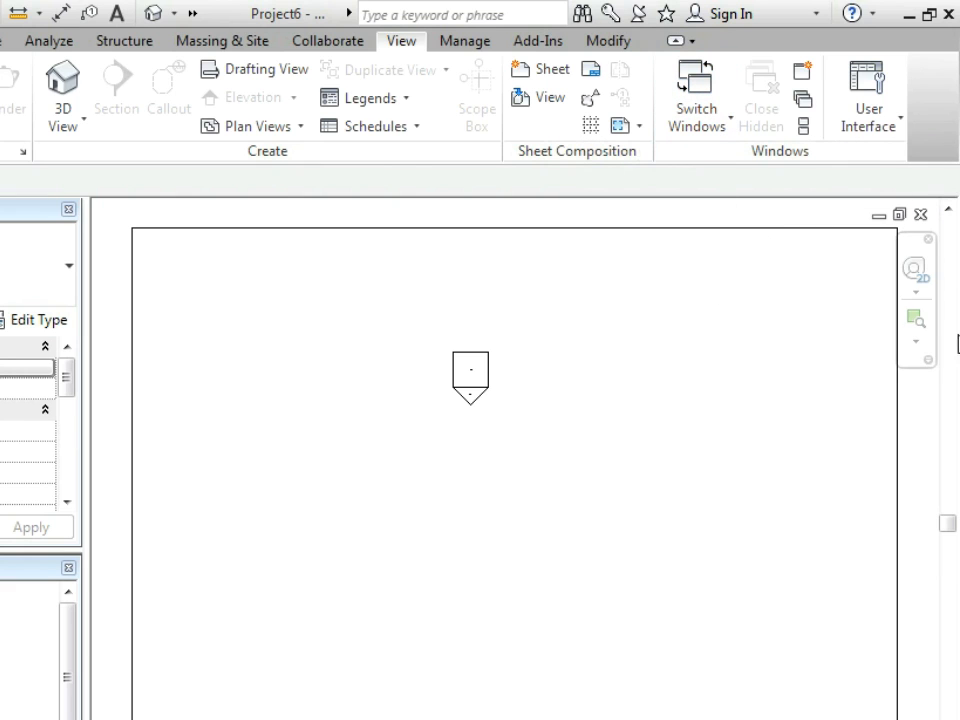
pyautogui.moveTo(704, 162)
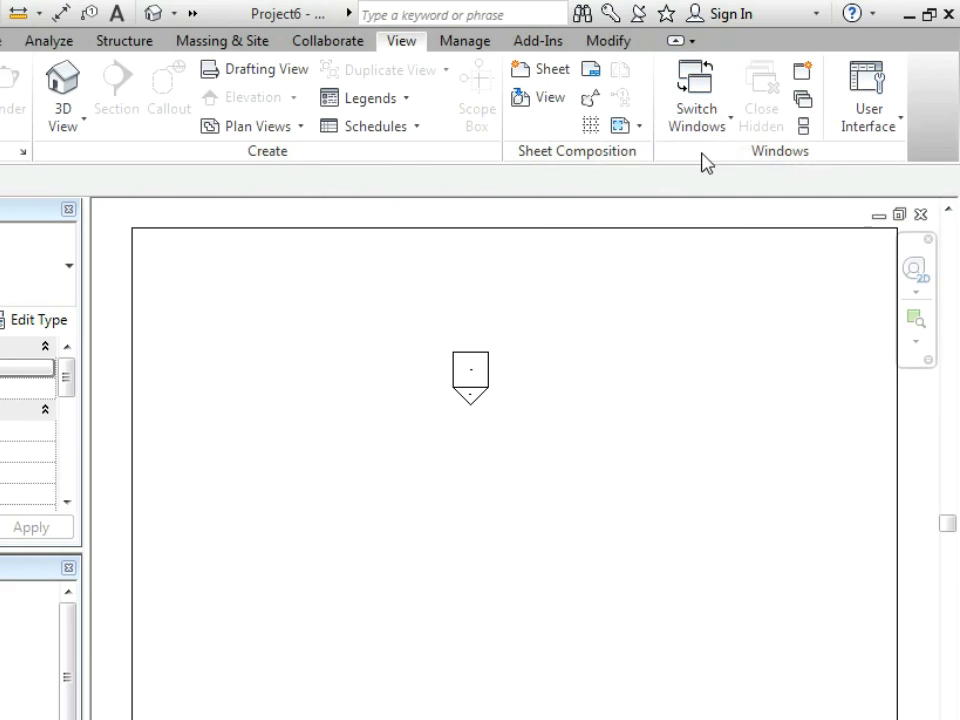
pyautogui.click(696, 96)
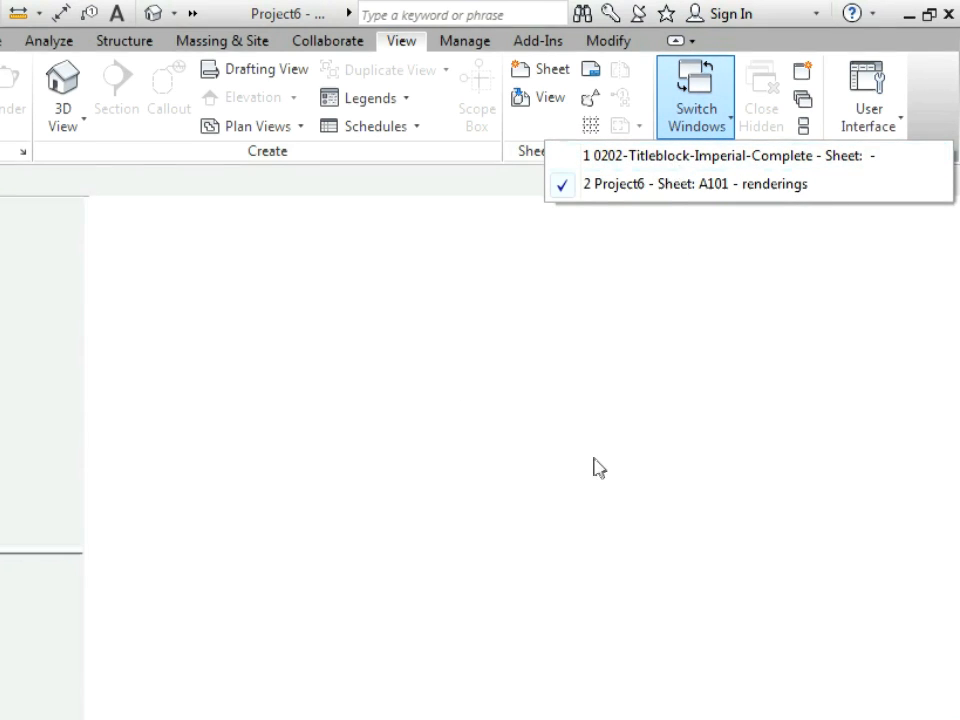
pyautogui.click(700, 156)
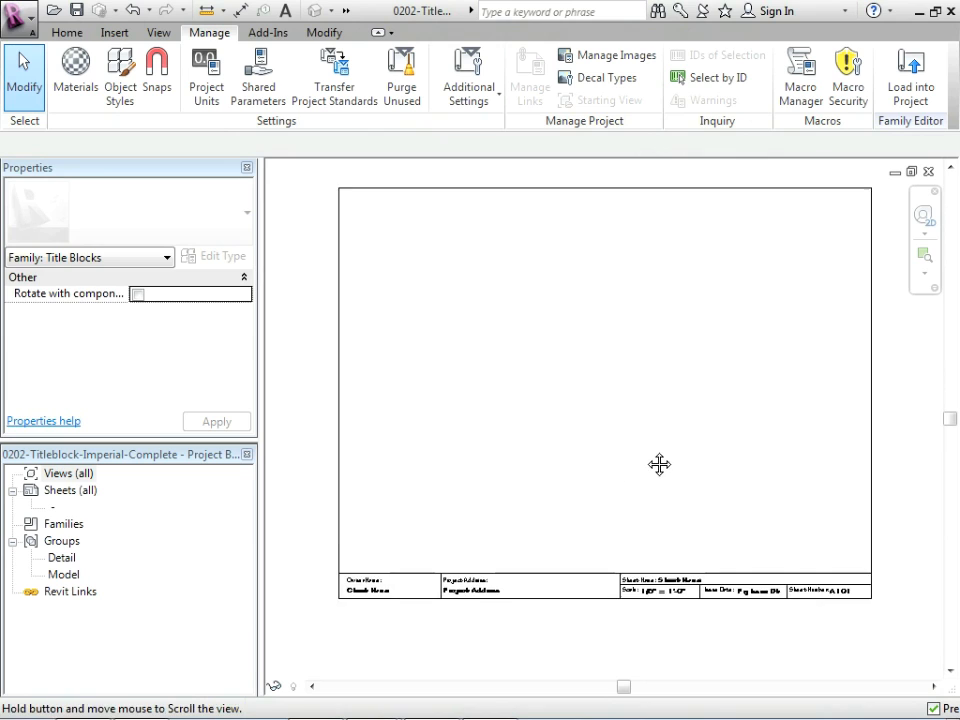
pyautogui.moveTo(660, 464); pyautogui.dragTo(616, 456)
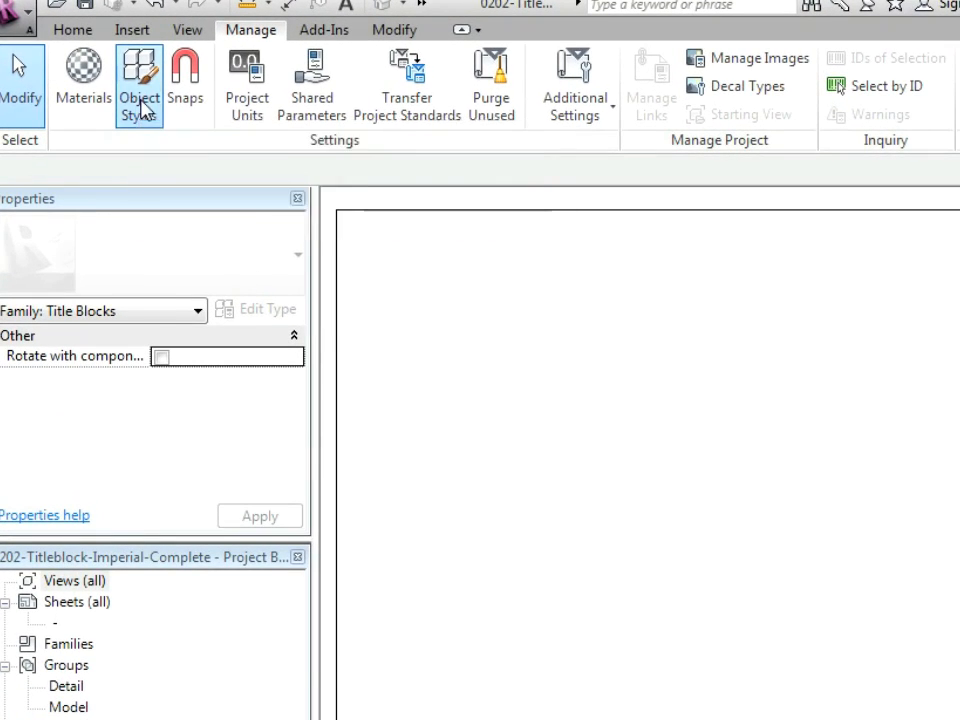
# Delete the imported G-ANNO-LLIN, G-ANNO-MLIN and G-ANNO-TTLB subcategories from the Title Blocks object styles.
pyautogui.click(140, 84)
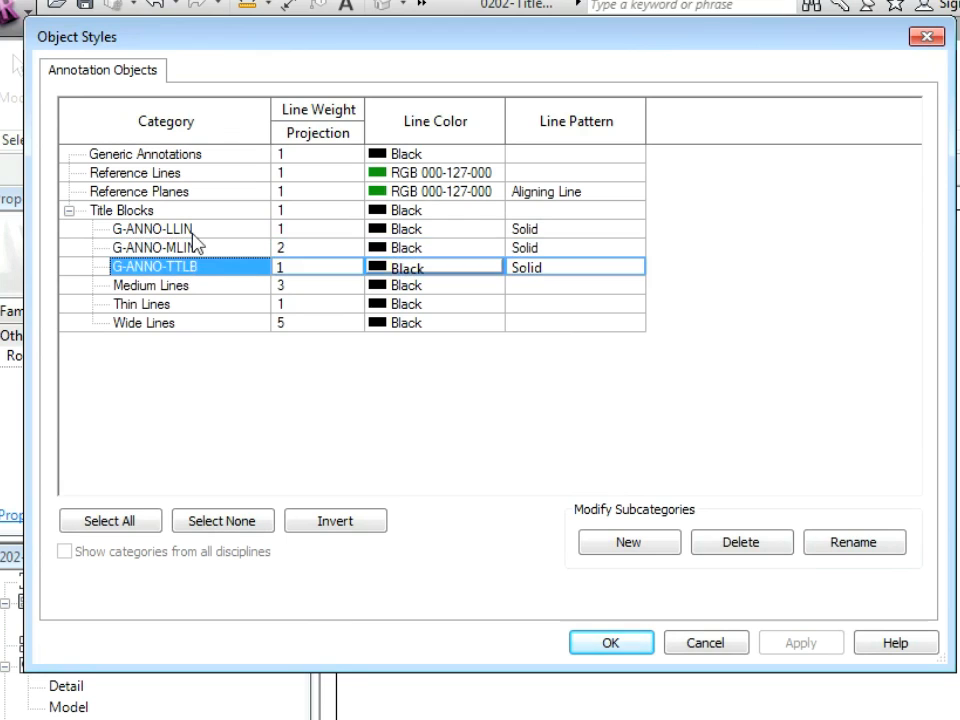
pyautogui.click(740, 542)
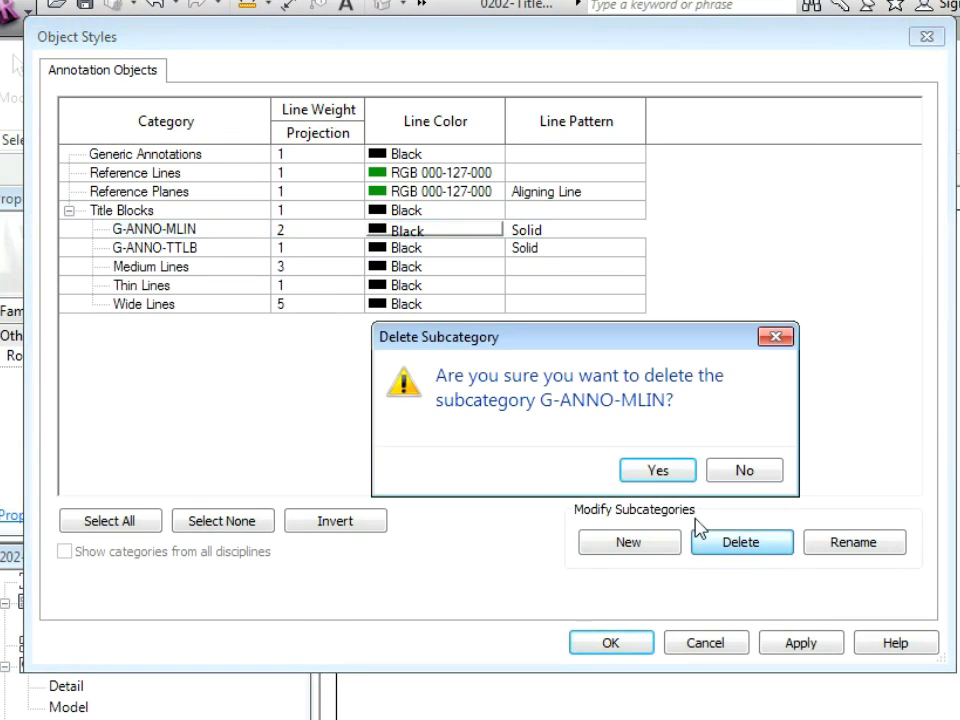
pyautogui.click(656, 470)
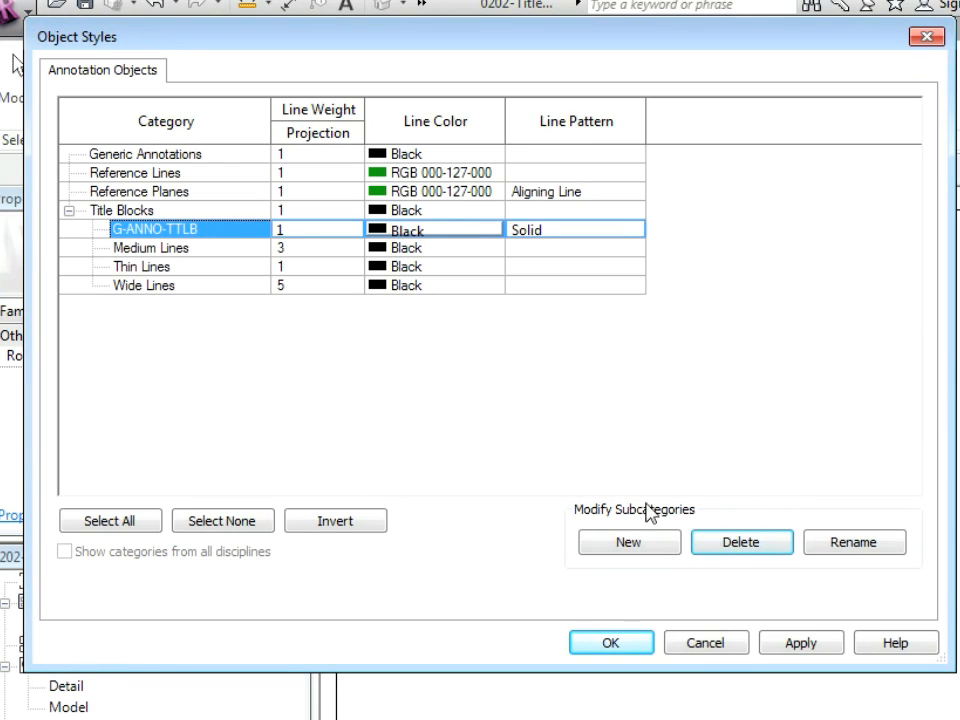
pyautogui.click(740, 542)
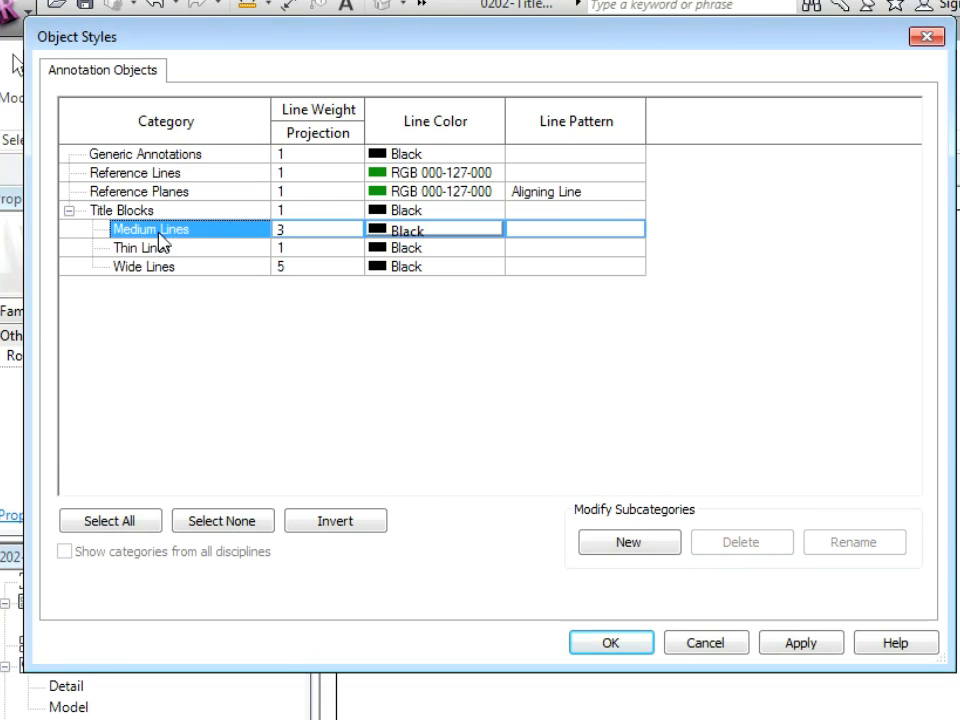
pyautogui.moveTo(290, 280)
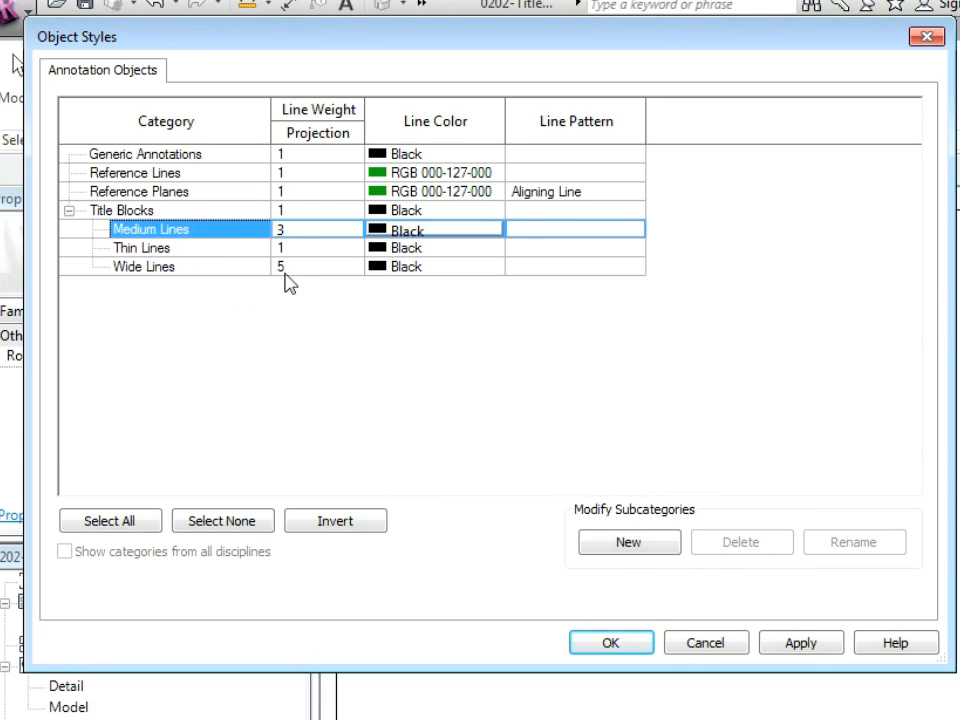
# Review the remaining Wide Lines and Medium Lines subcategories and accept the object style changes.
pyautogui.click(144, 266)
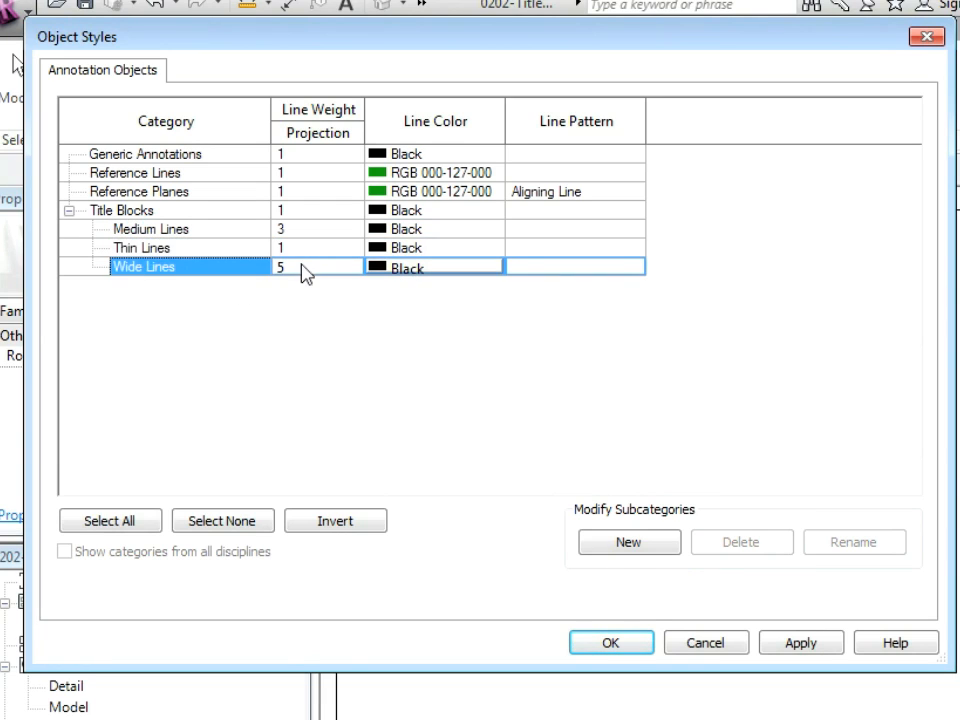
pyautogui.click(150, 228)
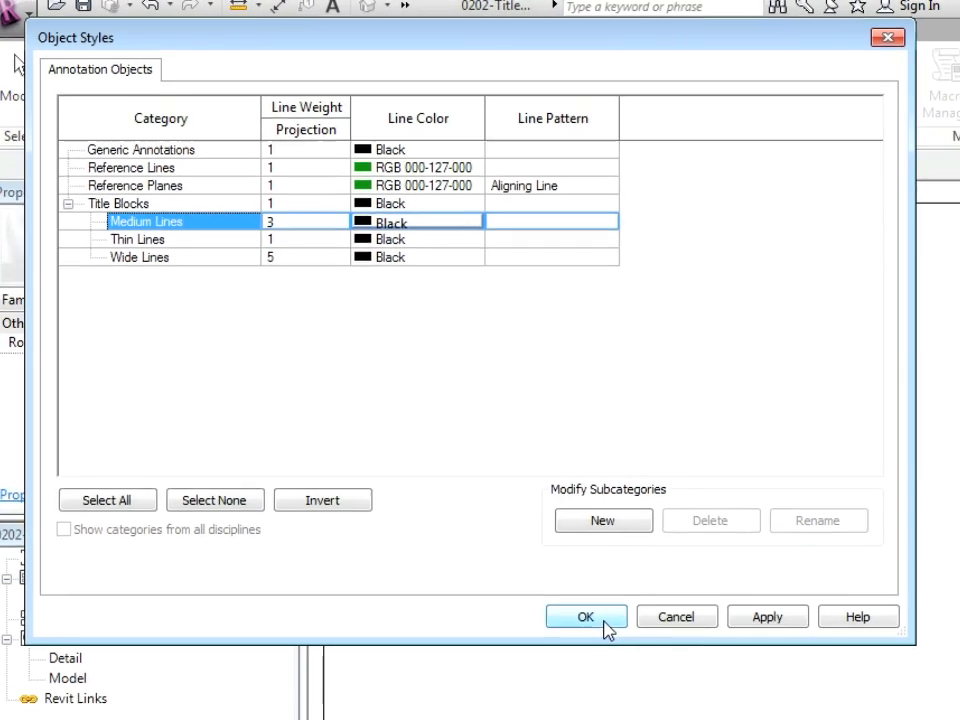
pyautogui.click(584, 616)
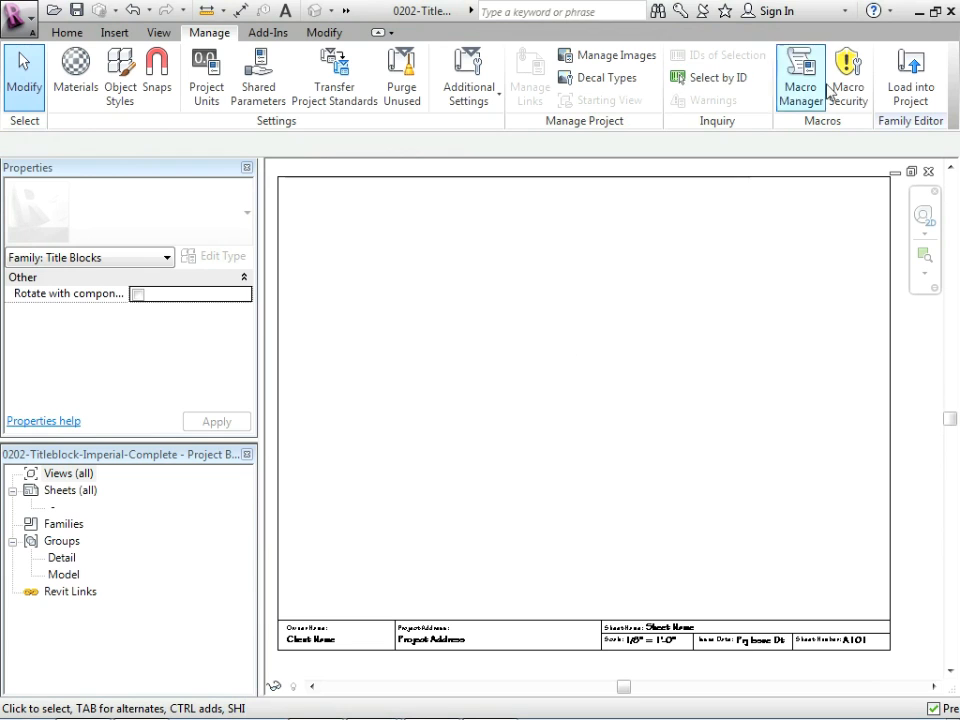
# Reload the cleaned family into the project, overwriting the existing title block version.
pyautogui.click(908, 76)
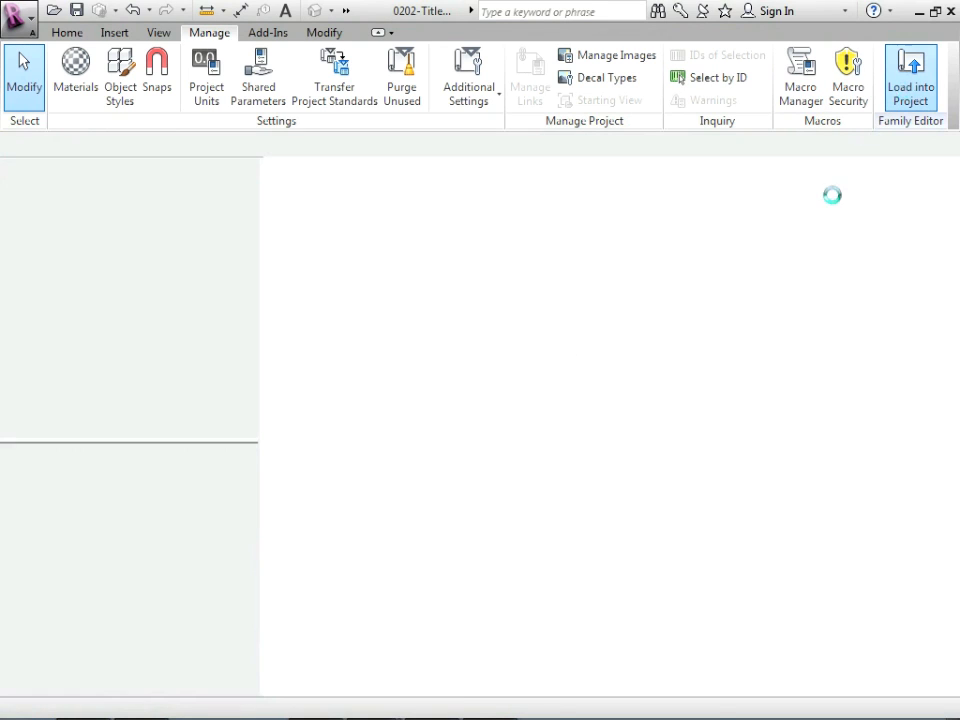
pyautogui.click(908, 76)
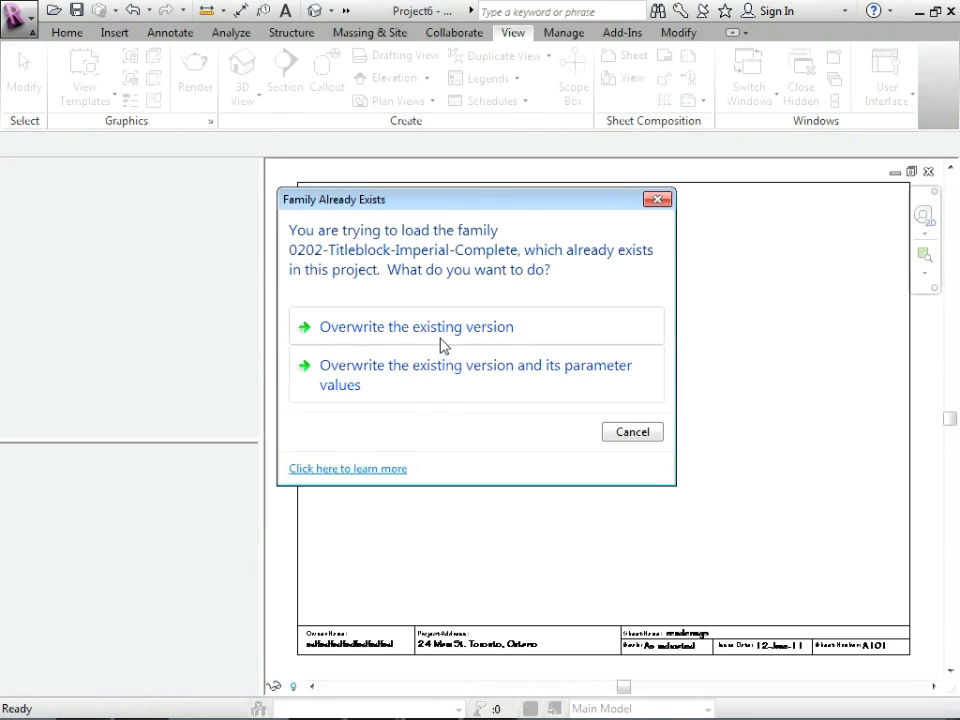
pyautogui.click(416, 326)
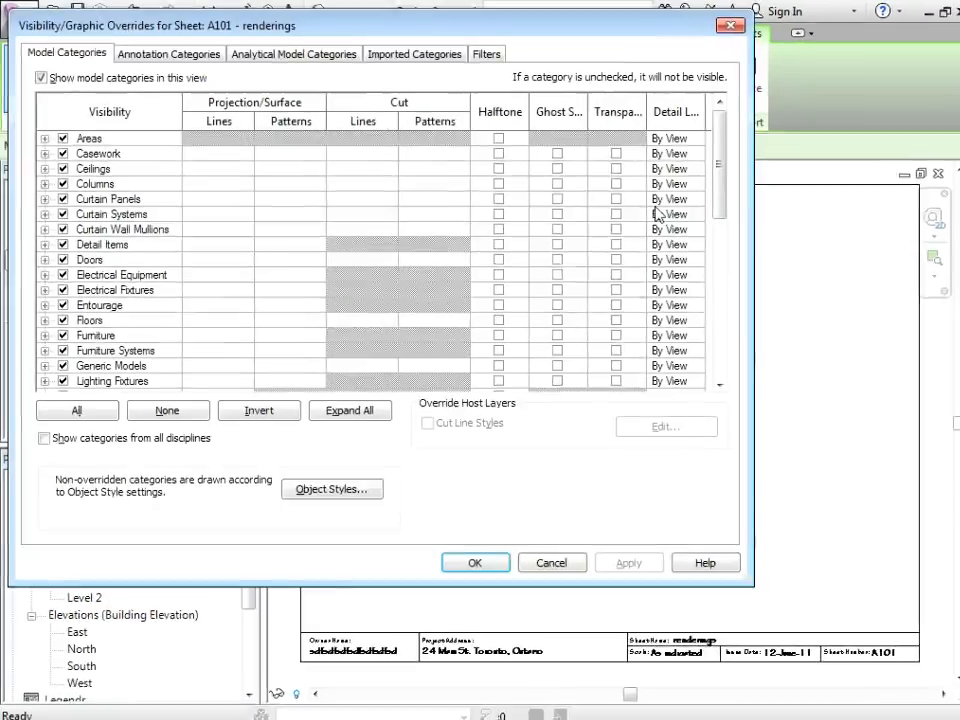
# Review the sheet's Annotation Categories visibility, expanding Title Blocks to see the G-ANNO subcategories, and accept.
pyautogui.click(168, 52)
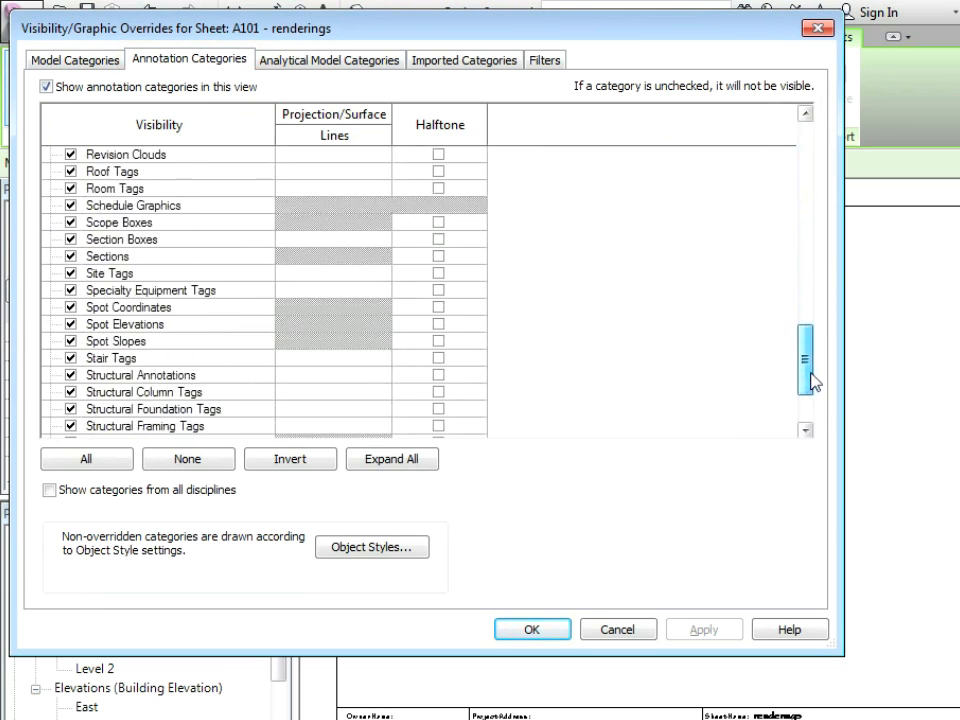
pyautogui.scroll(-3)
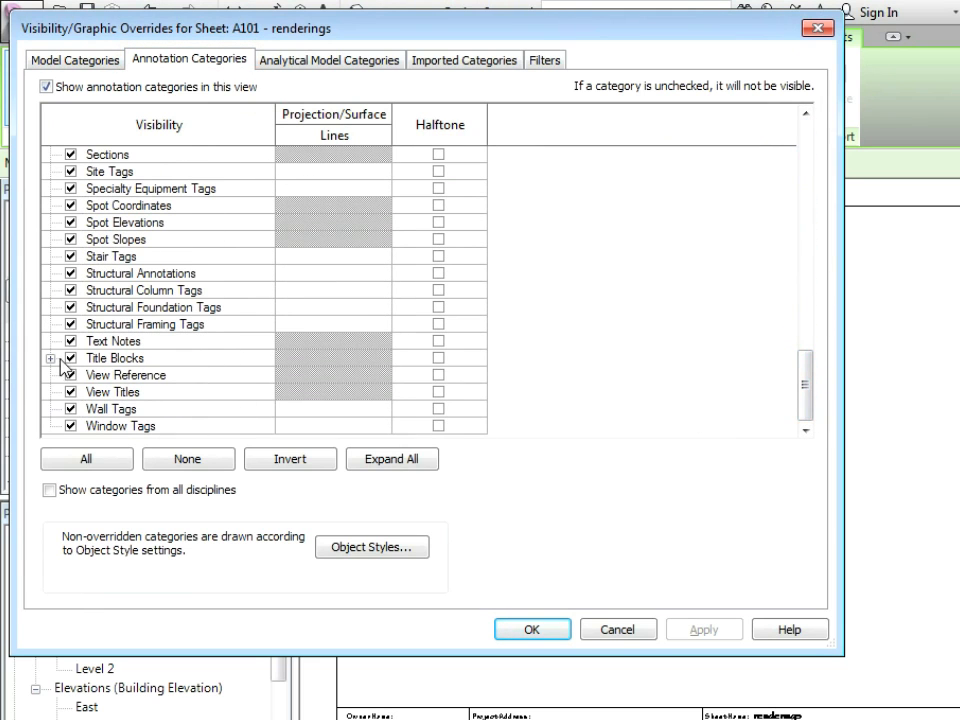
pyautogui.click(56, 356)
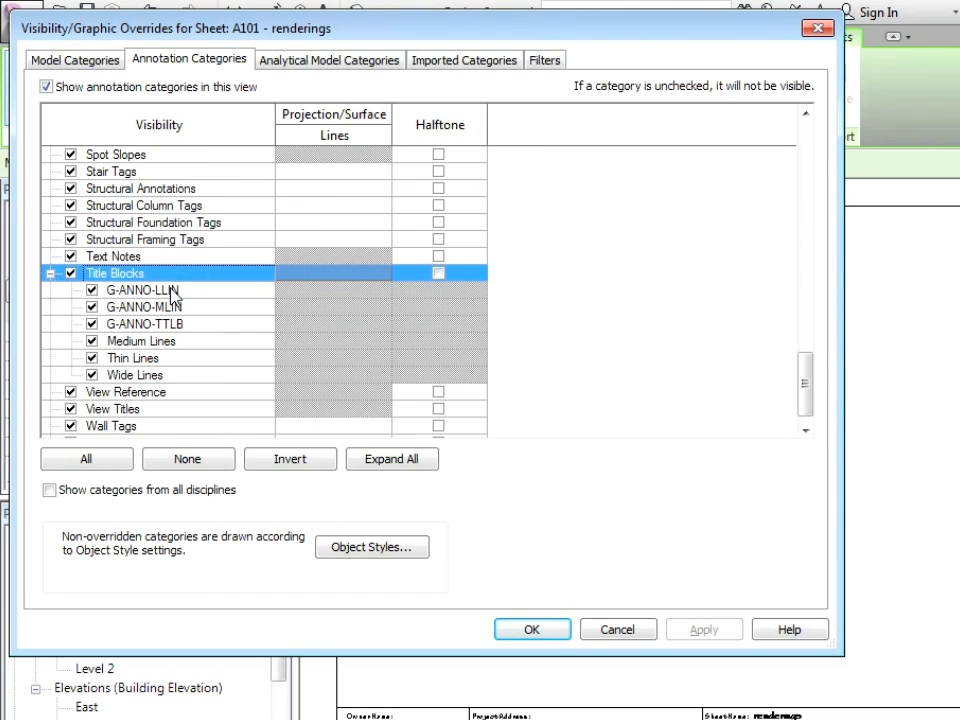
pyautogui.click(144, 324)
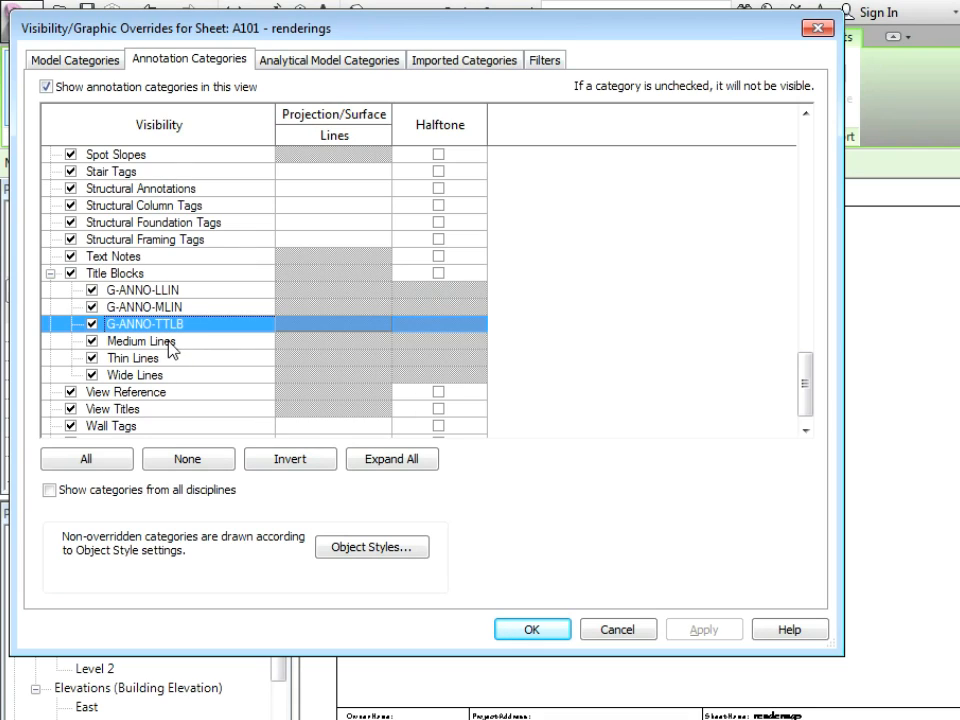
pyautogui.moveTo(144, 352)
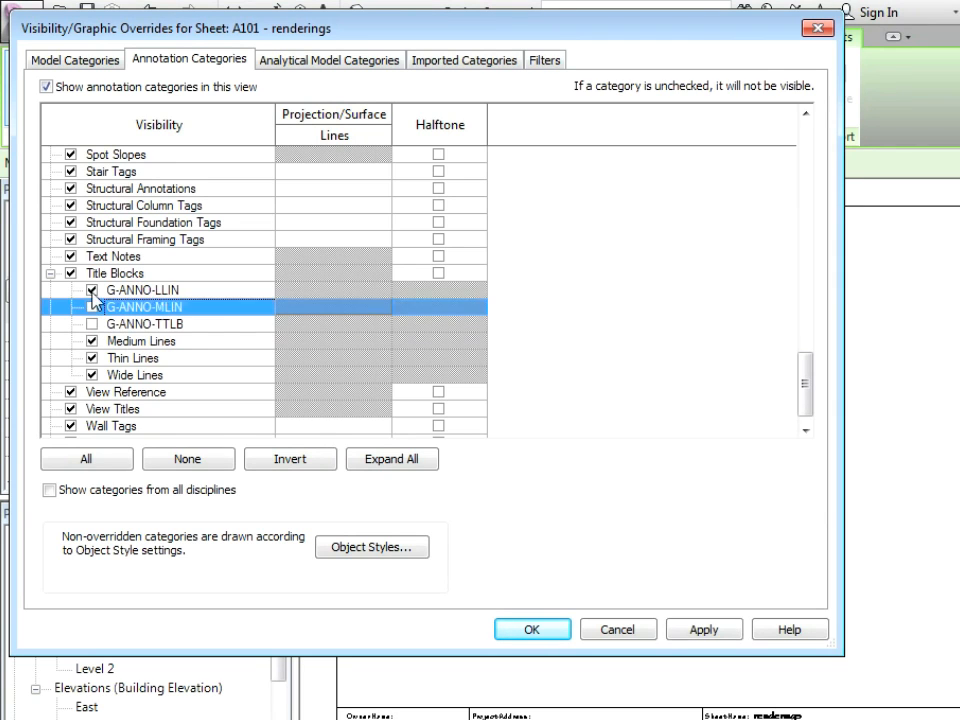
pyautogui.click(532, 628)
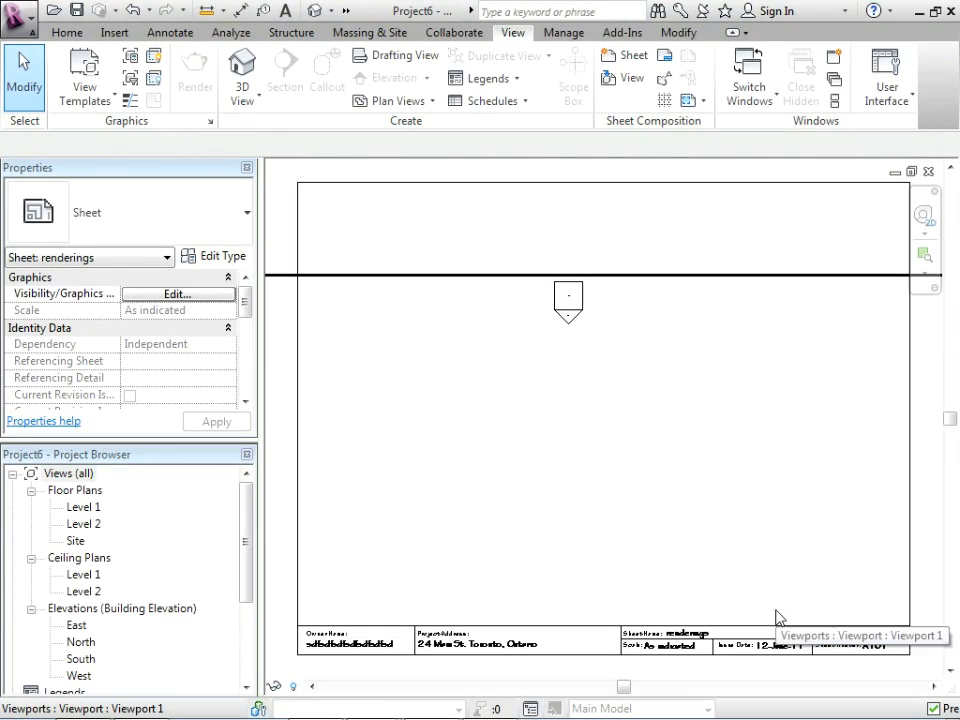
pyautogui.moveTo(744, 468)
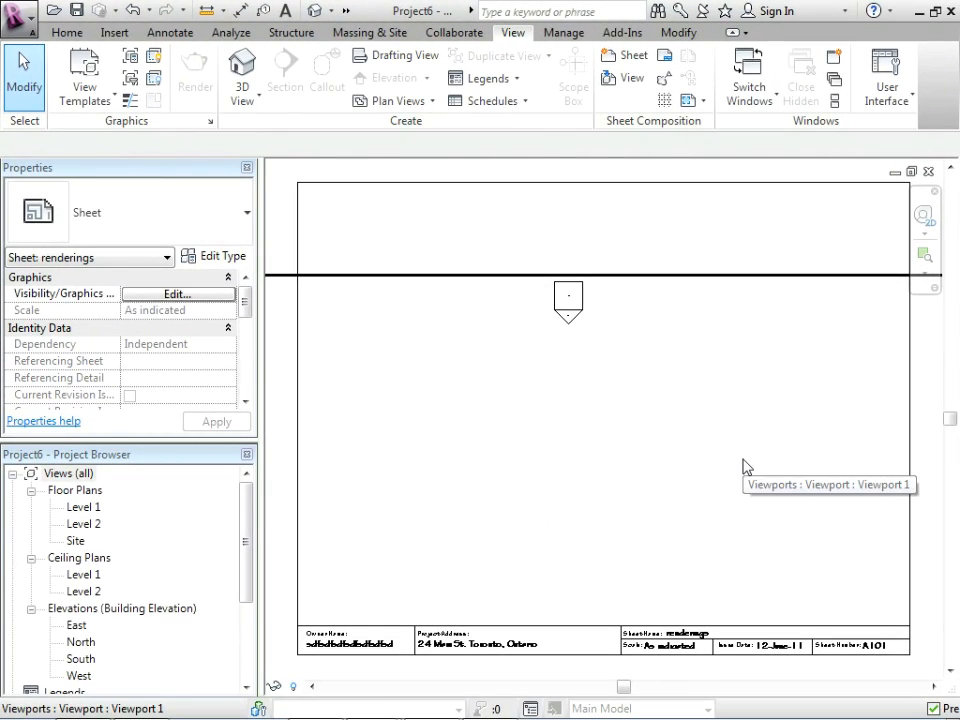
# Start an image import in the family editor, find the folder empty, and cancel back to the title block sheet.
pyautogui.click(176, 292)
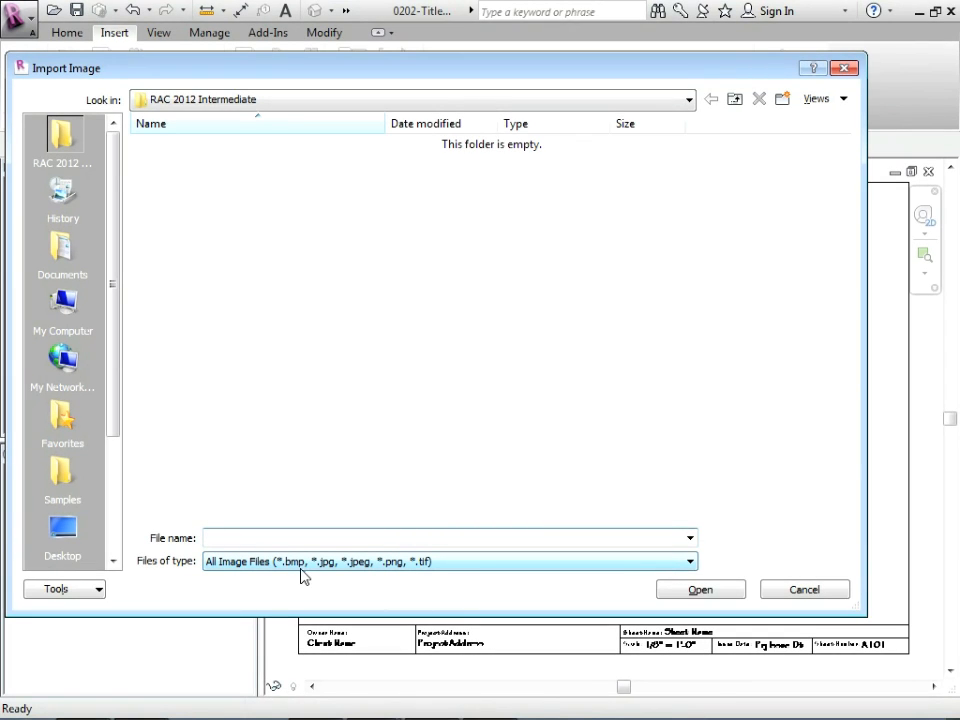
pyautogui.click(444, 536)
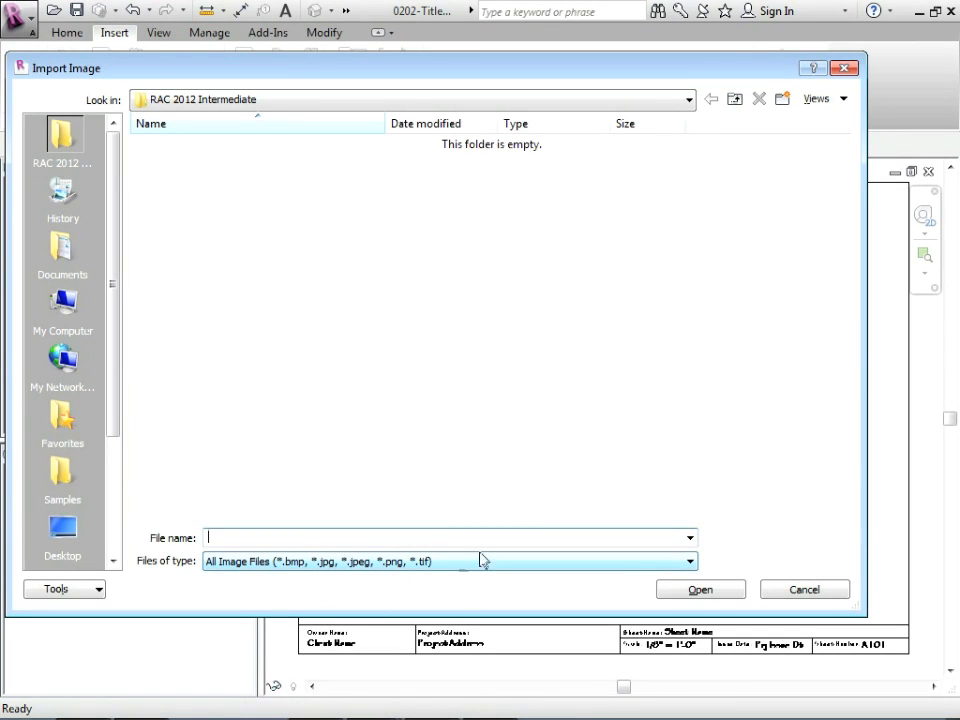
pyautogui.click(804, 588)
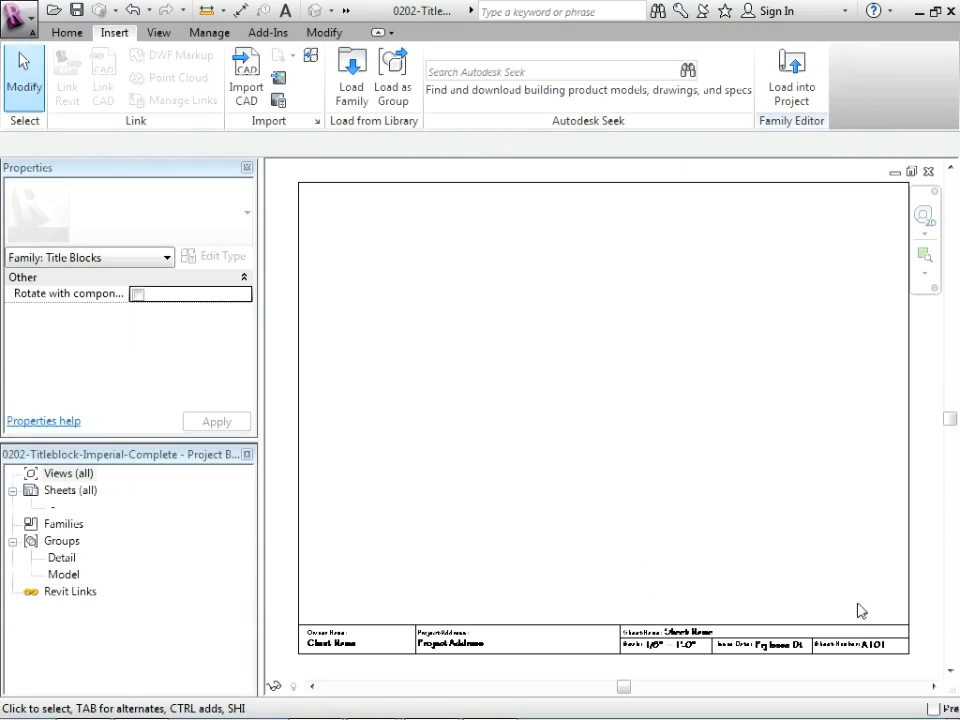
pyautogui.click(688, 632)
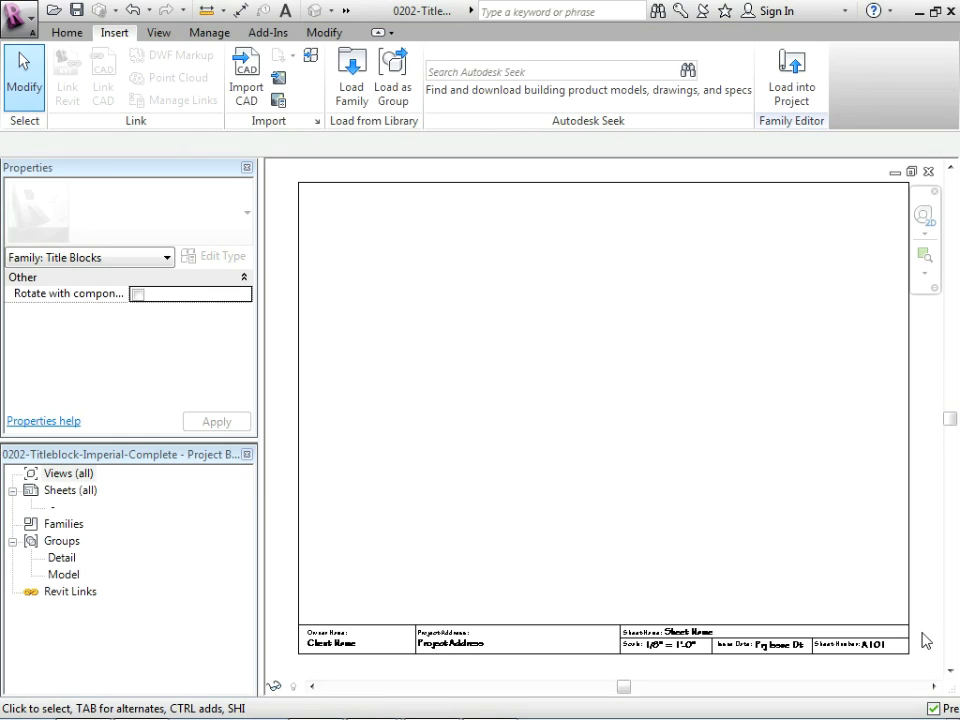
pyautogui.moveTo(392, 448)
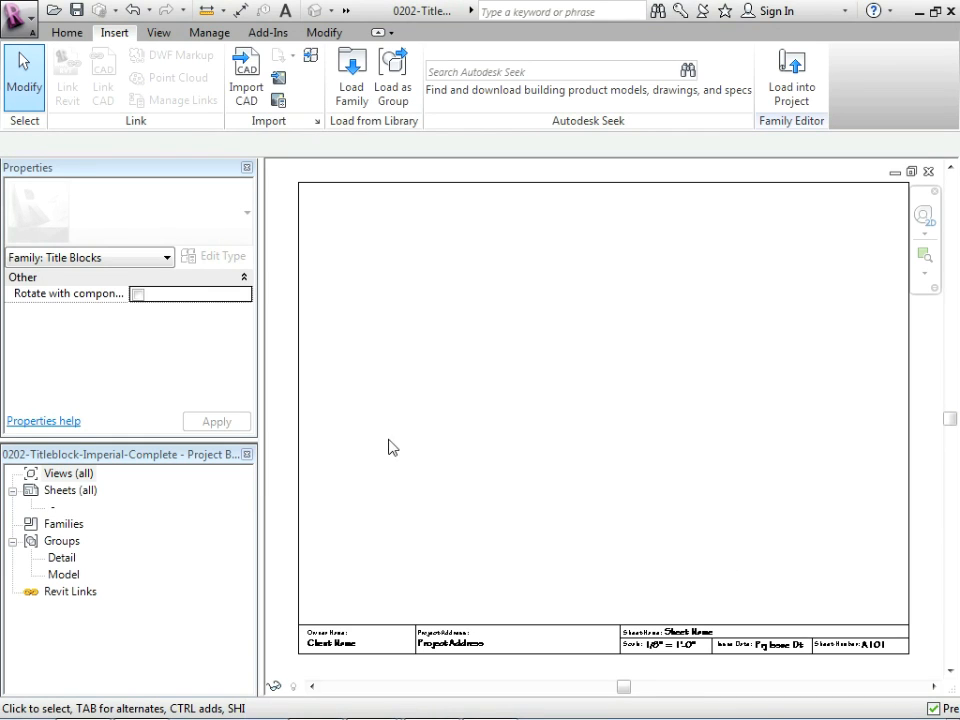